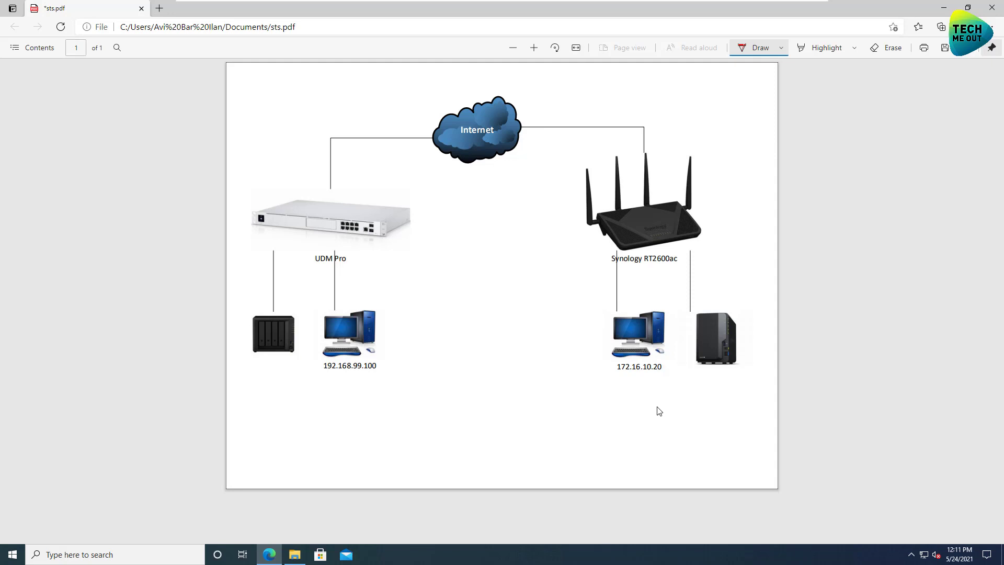
mouse_move(503, 311)
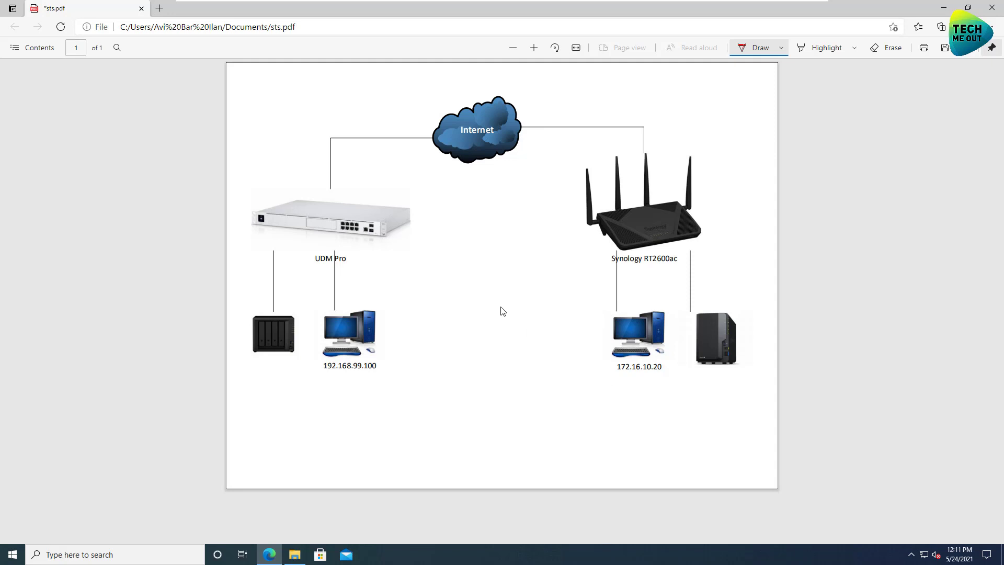
mouse_move(303, 212)
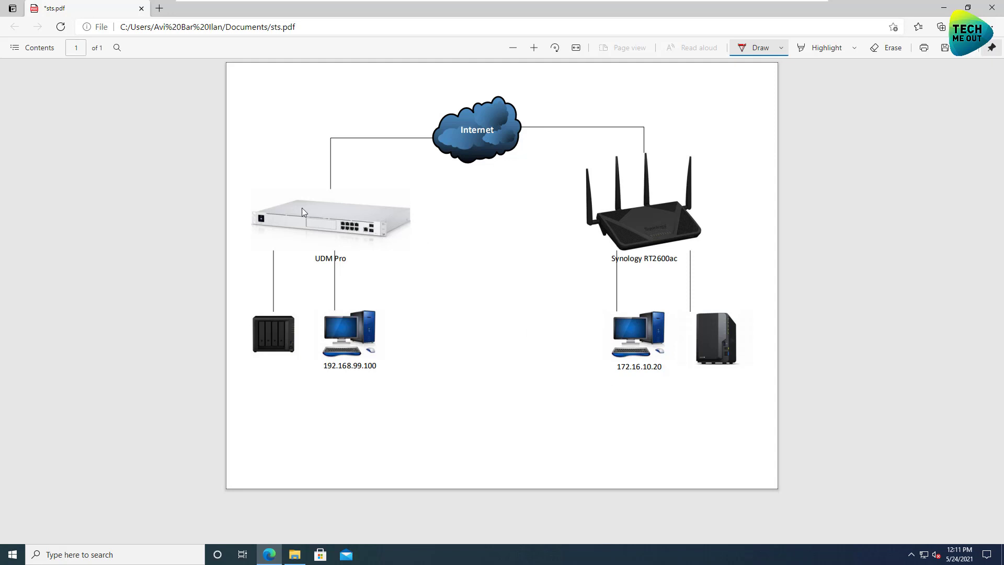
mouse_move(343, 210)
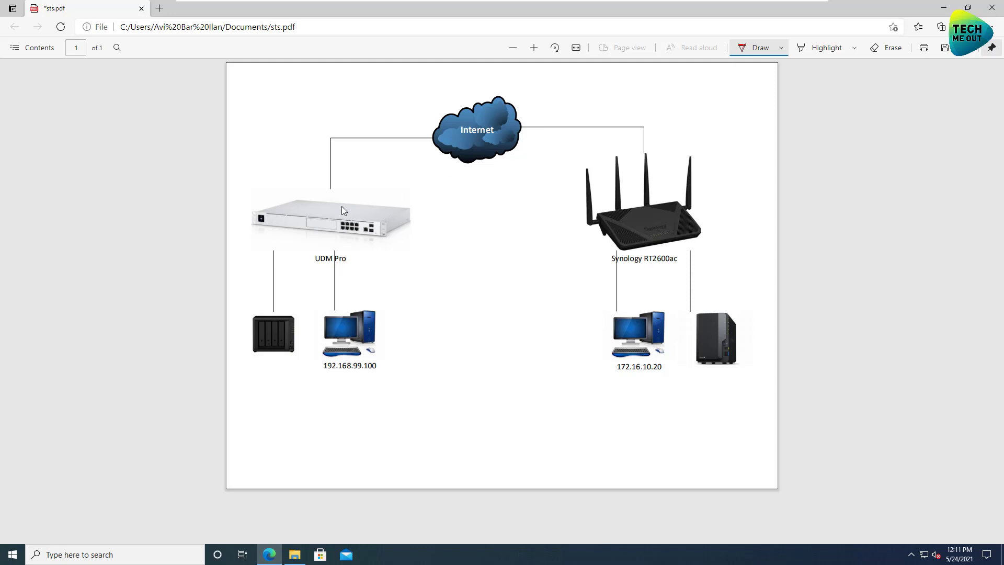
mouse_move(465, 366)
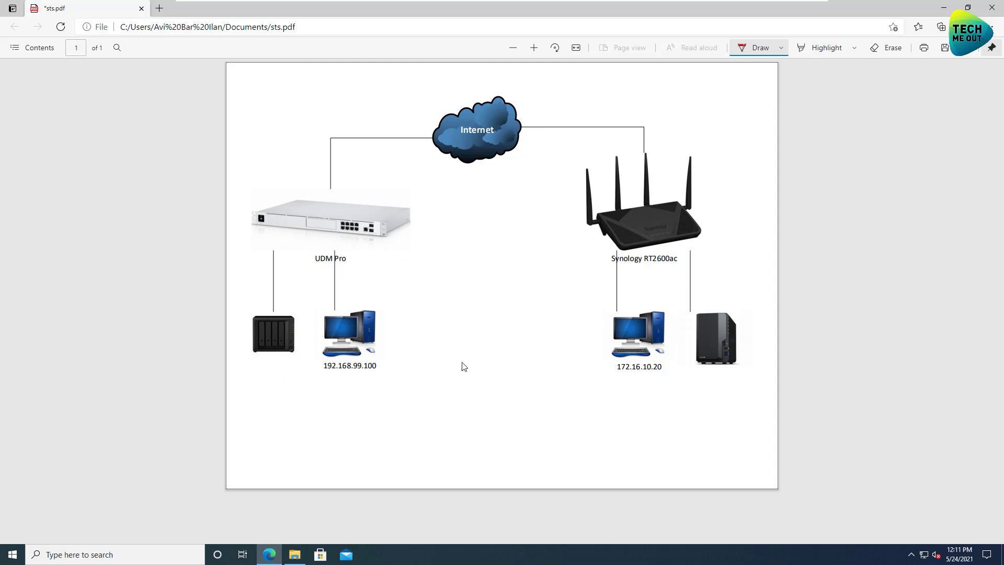
mouse_move(648, 276)
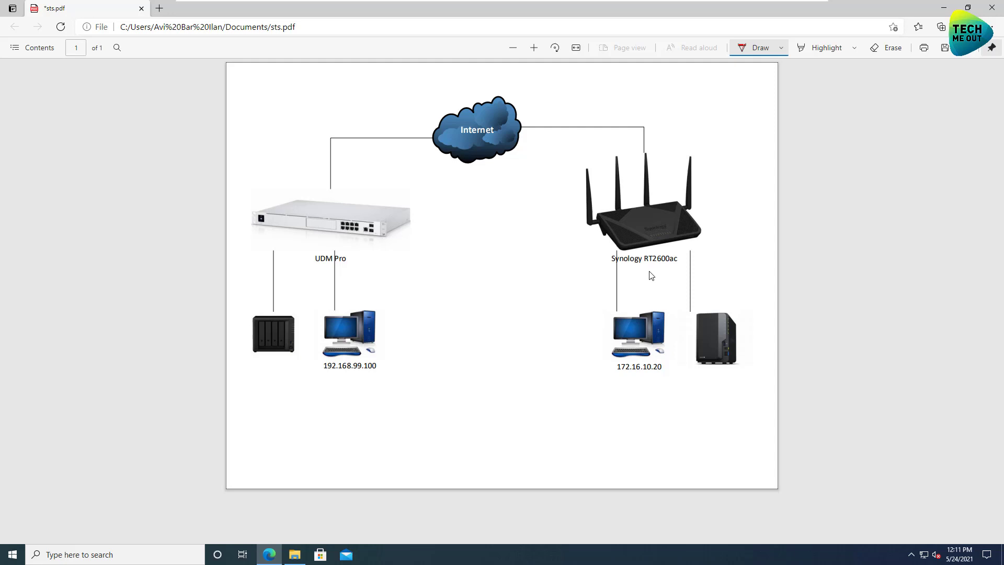
mouse_move(654, 264)
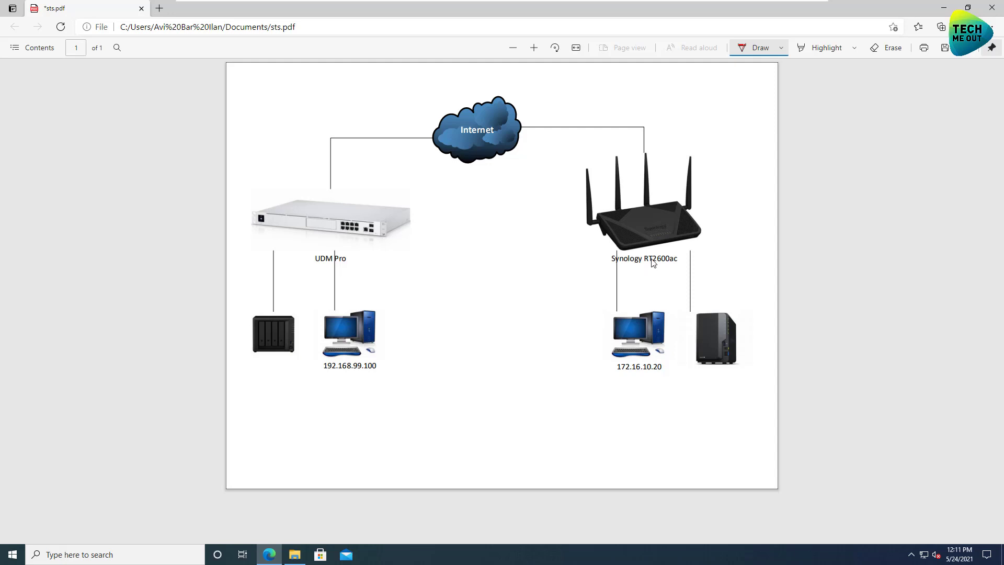
mouse_move(345, 168)
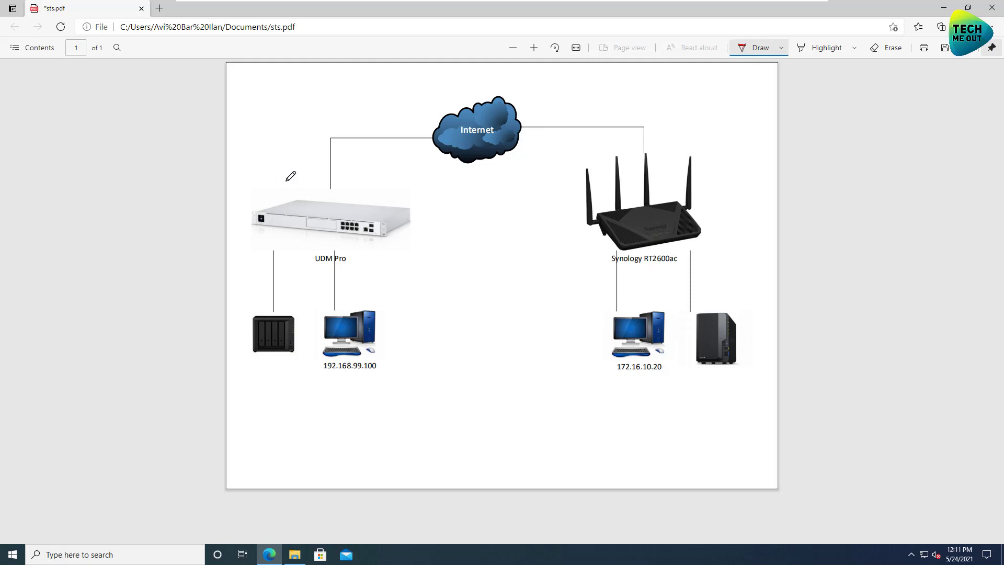
Circle the UDM Pro site's network in red, then switch the ink to blue for the linking paths.
drag(289, 181, 278, 359)
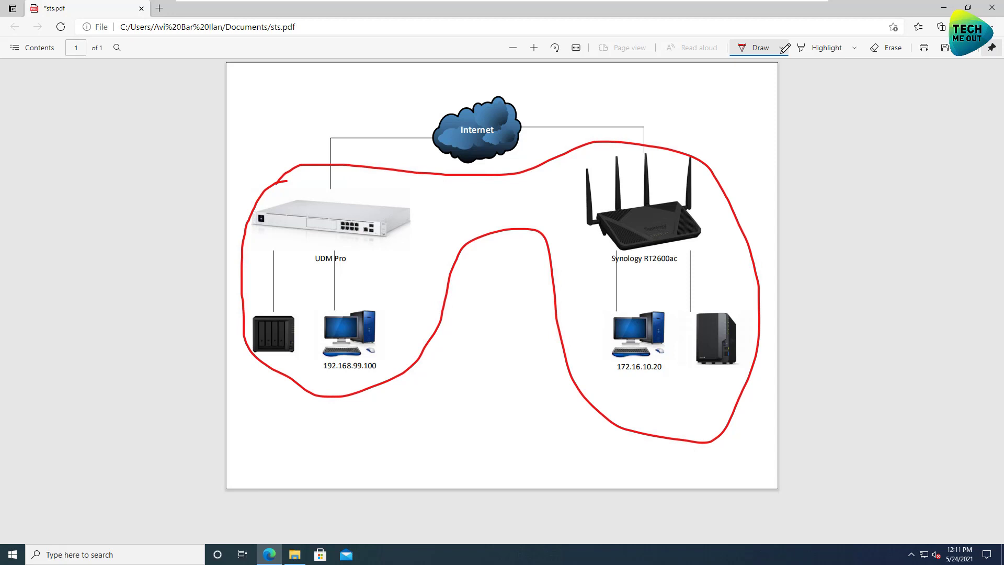
click(780, 48)
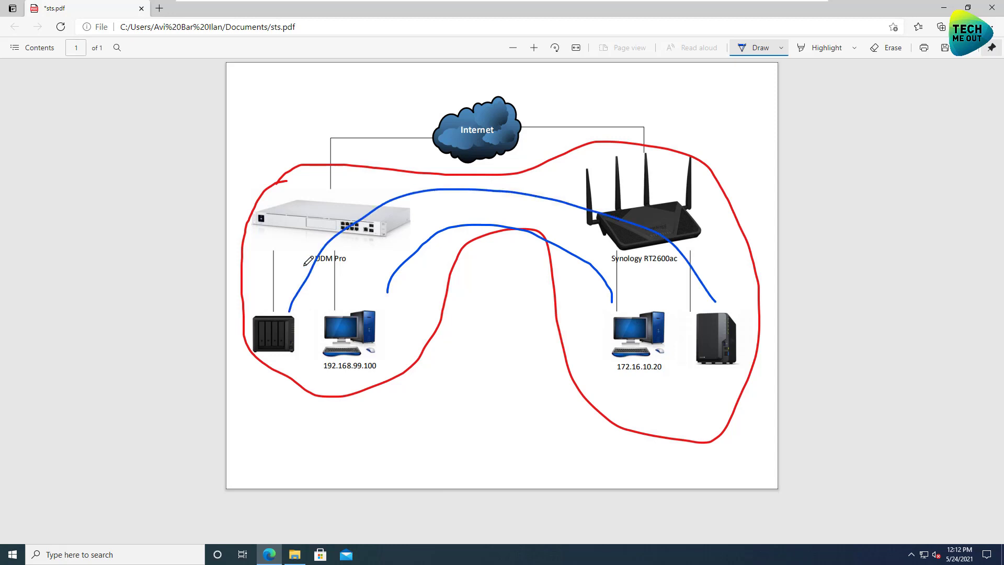
mouse_move(715, 327)
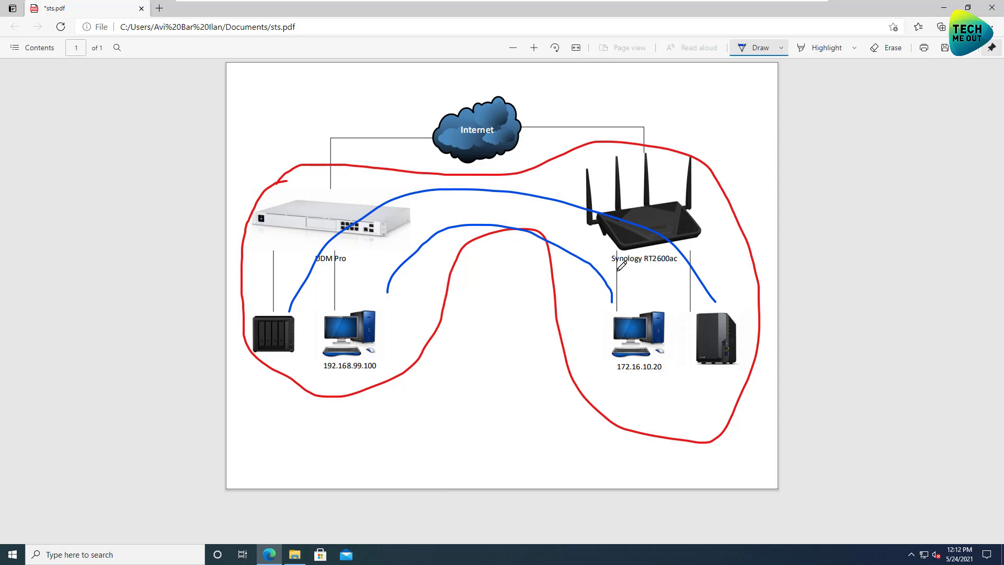
mouse_move(378, 334)
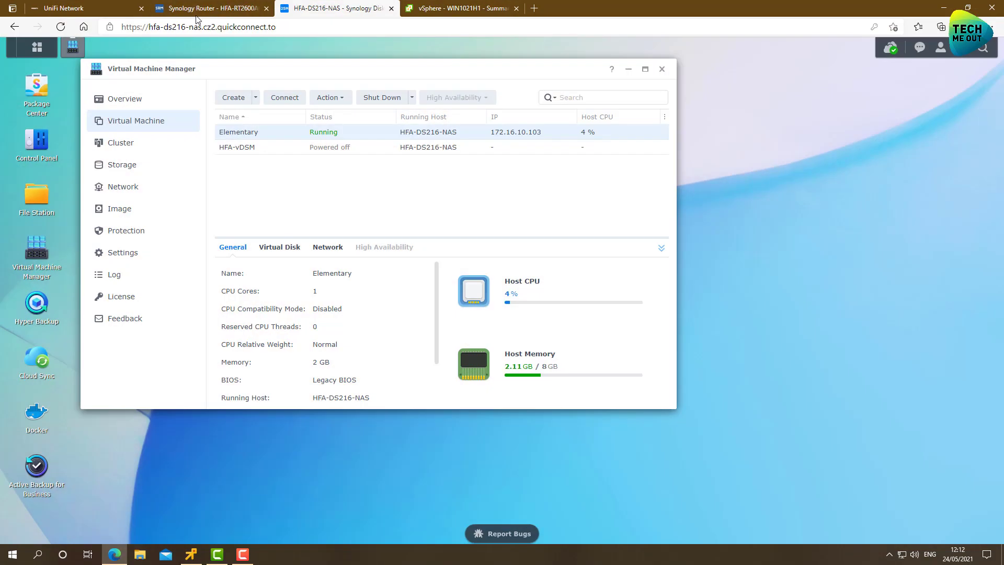
Launch VPN Plus Server on the Synology desktop and show its empty Site-to-Site IPsec list.
click(211, 8)
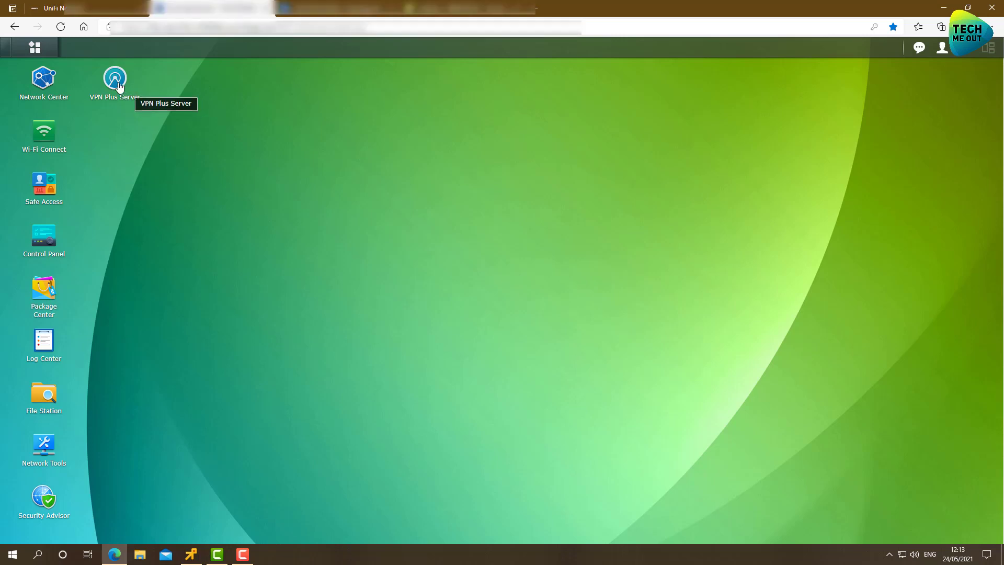
double_click(115, 77)
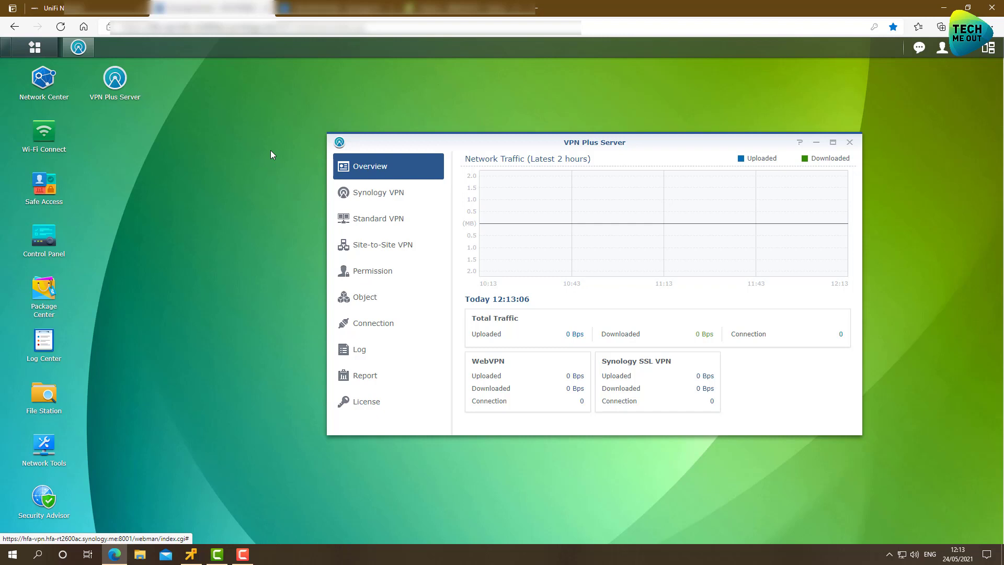
click(382, 245)
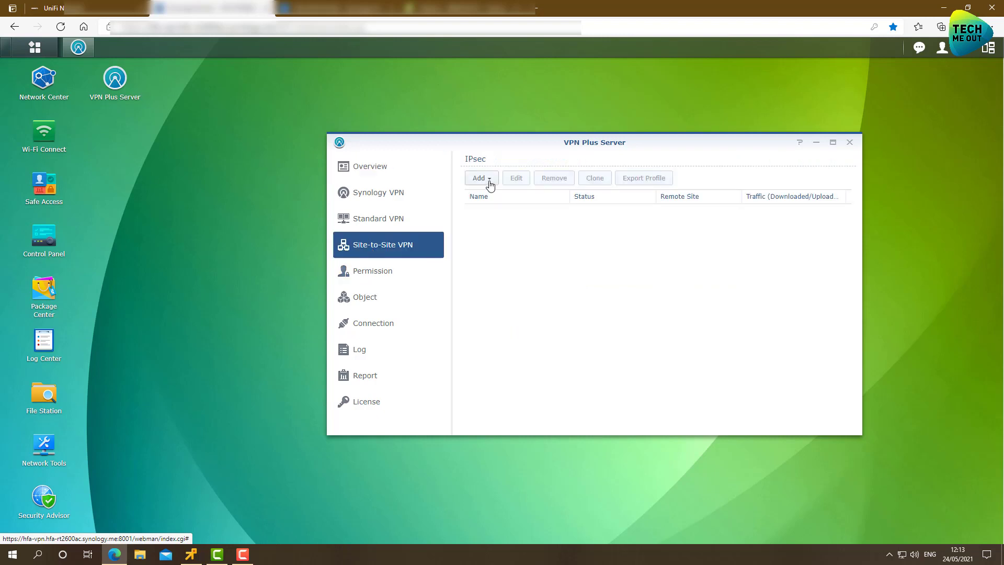
Create a new IPsec profile named STS and enter its pre-shared key twice.
click(480, 178)
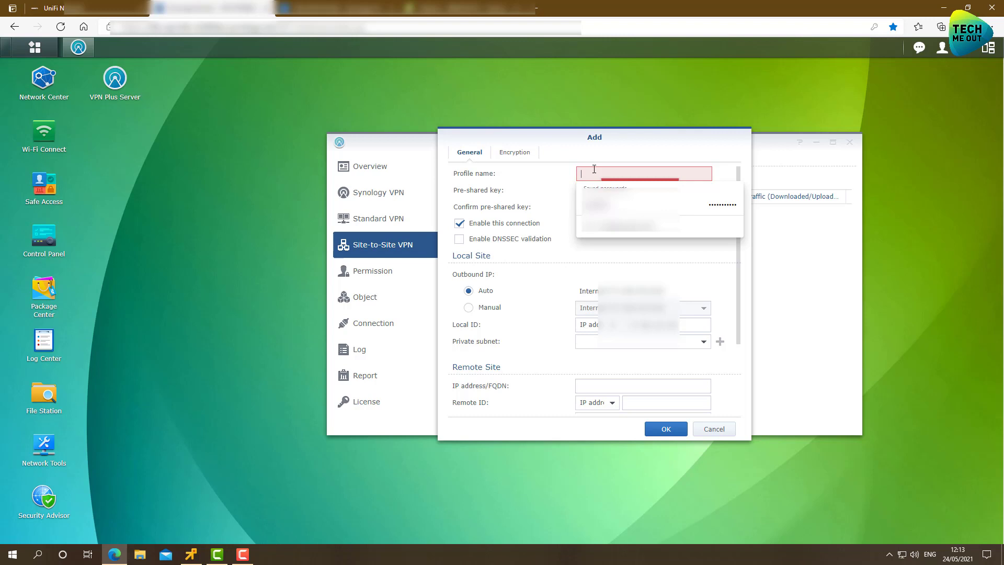
text(STS)
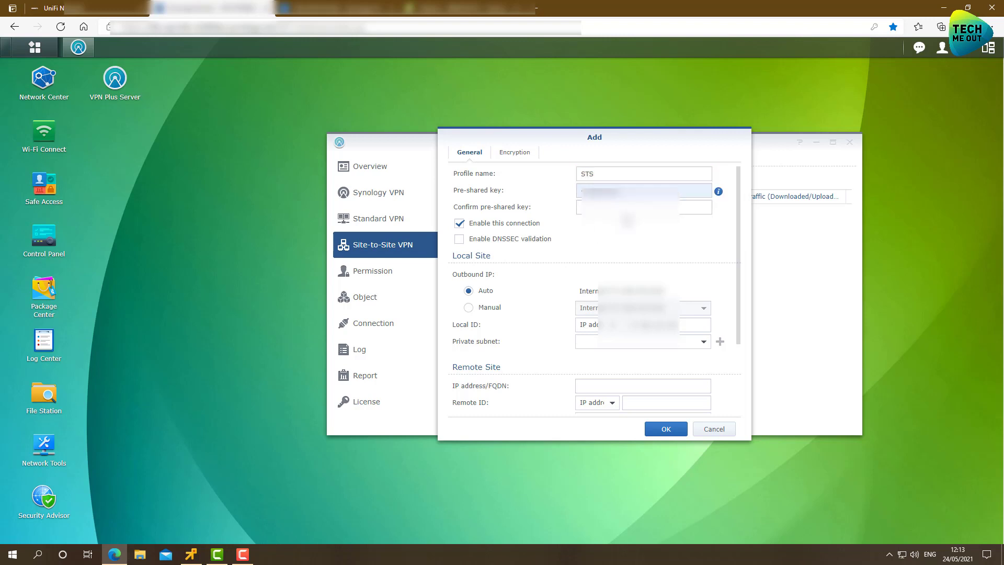
click(643, 190)
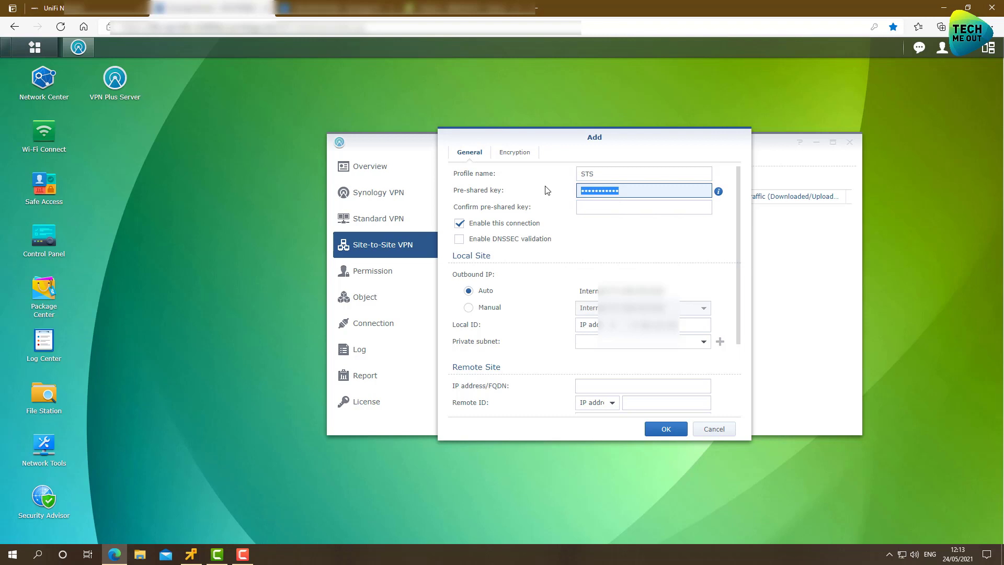
text(•)
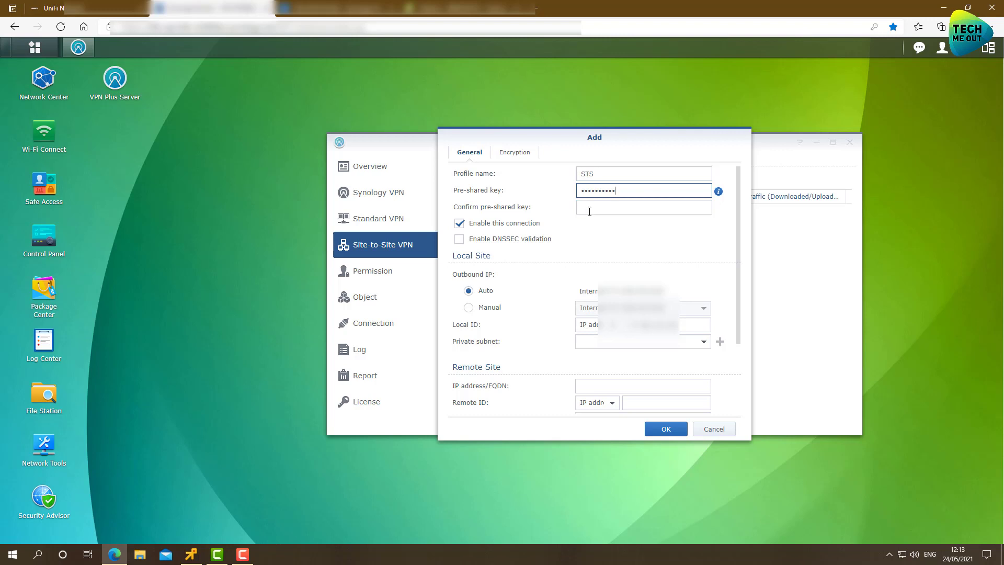
text(•)
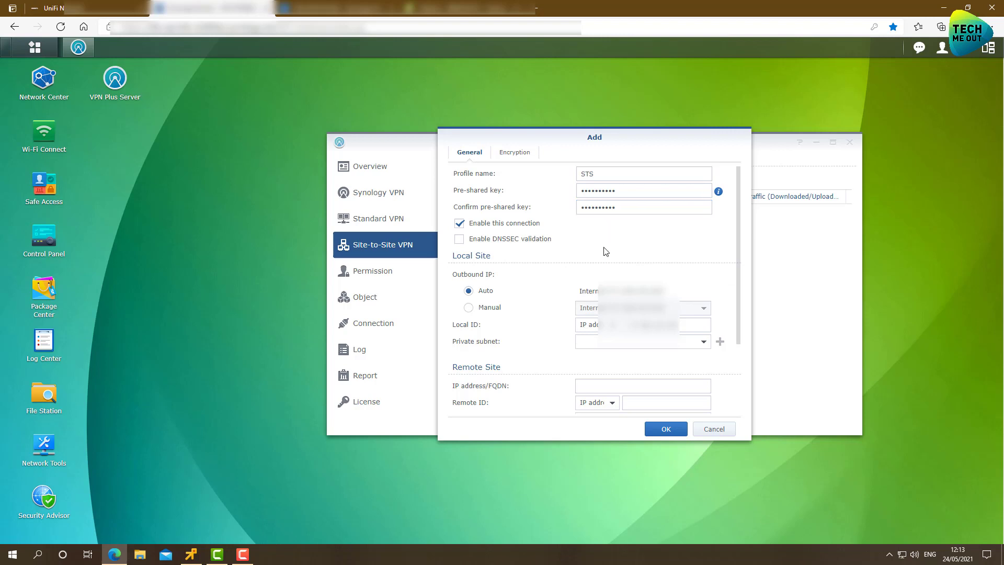
Choose Local Network (172.16.10.0/24) as the profile's local private subnet.
scroll(down, 3)
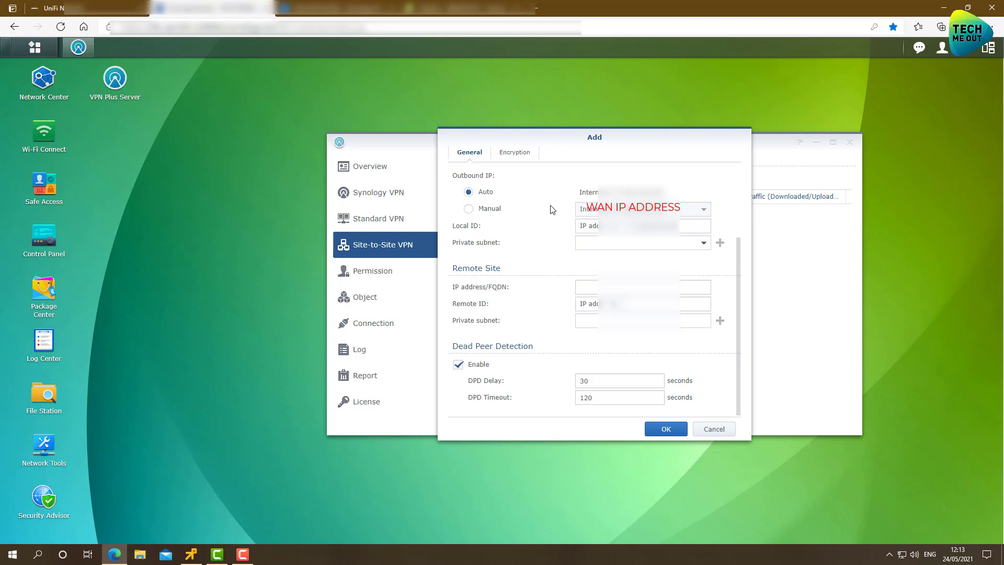
mouse_move(550, 218)
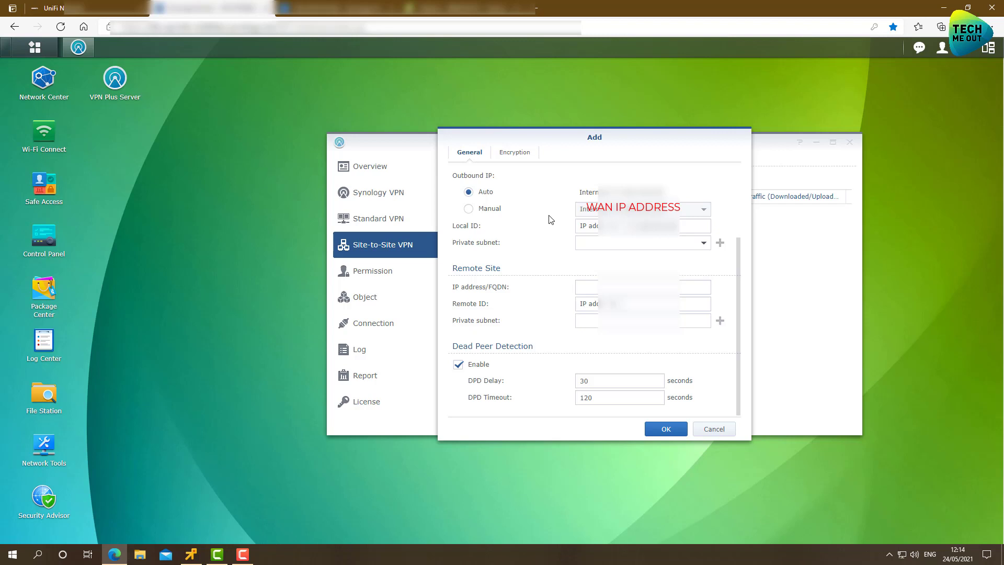
mouse_move(507, 253)
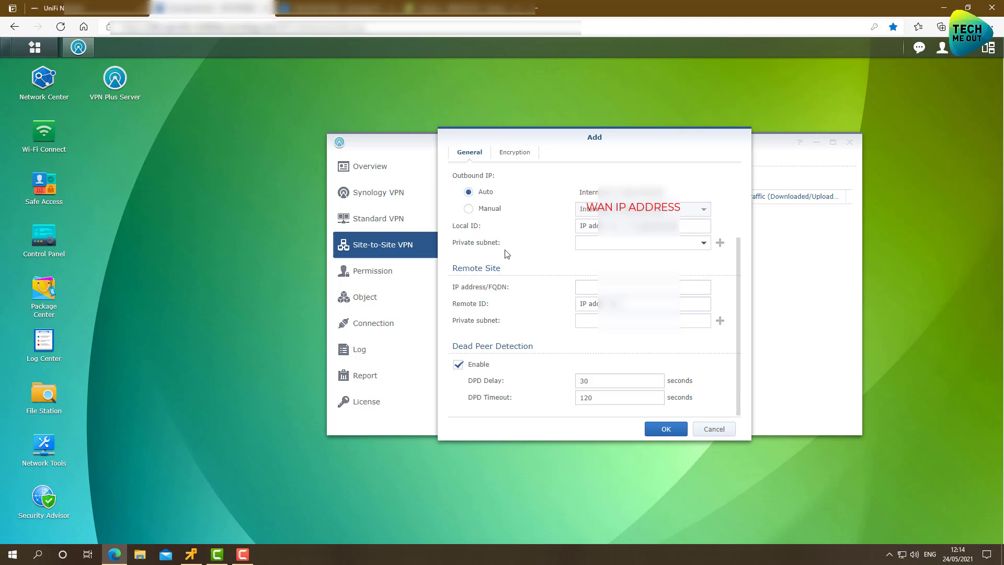
click(703, 242)
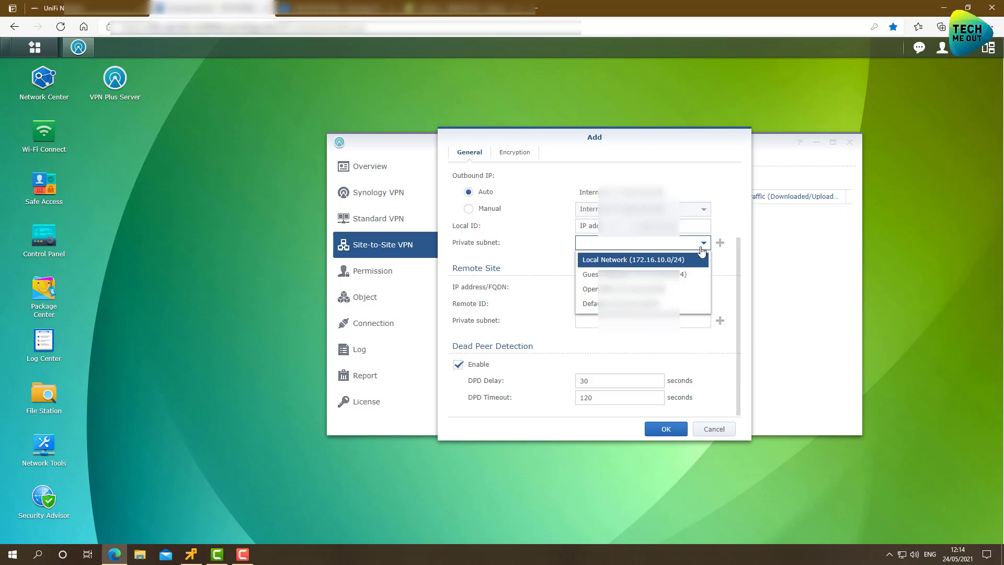
mouse_move(682, 264)
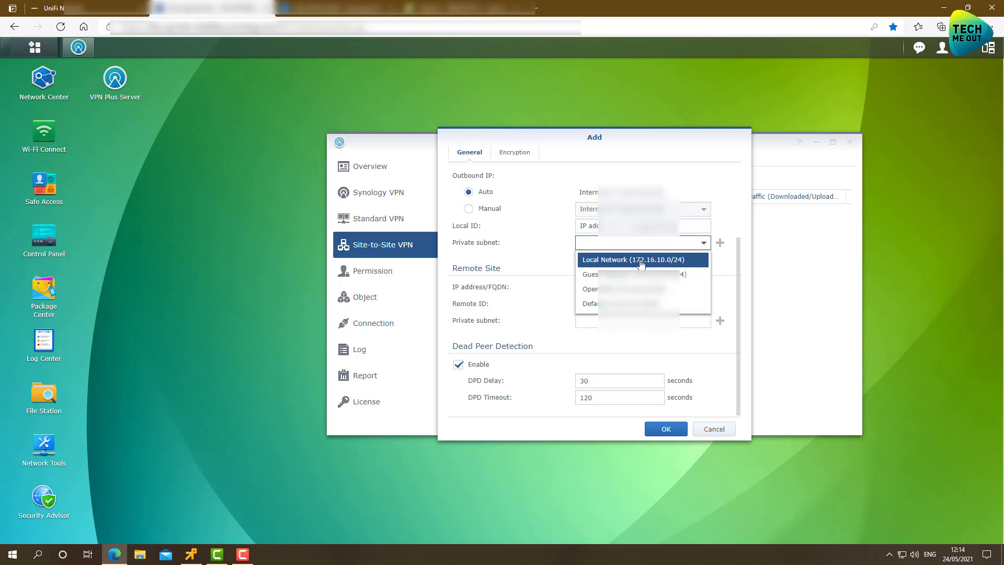
mouse_move(648, 265)
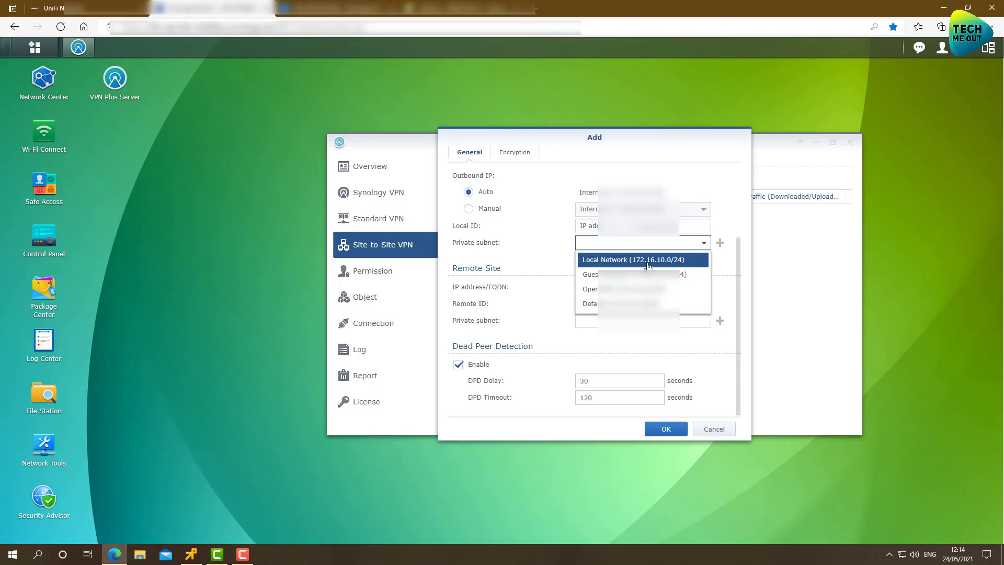
click(642, 259)
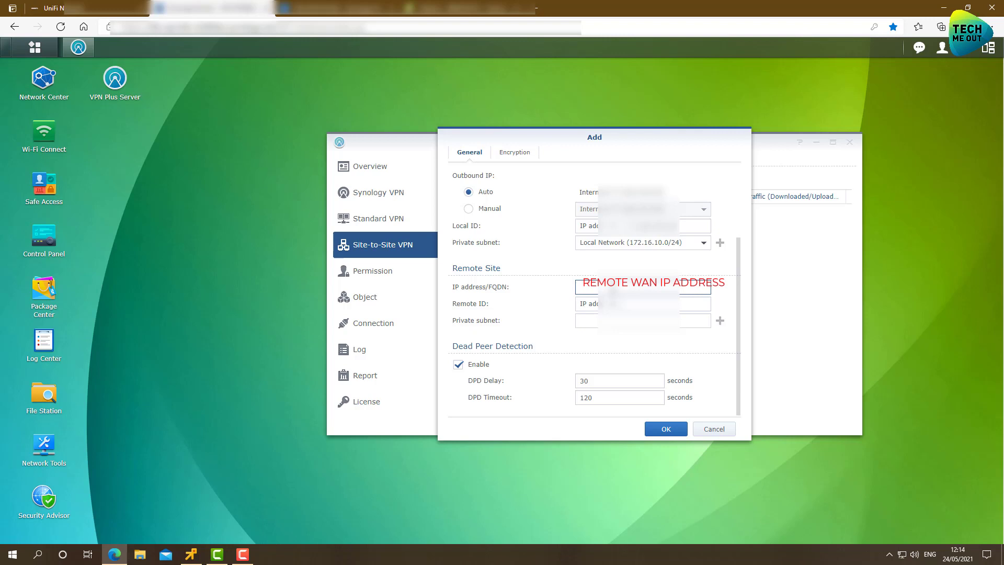
Fill in the remote WAN address, IP-address remote ID and private subnet 192.168.99.0/24.
click(586, 286)
text(87.71)
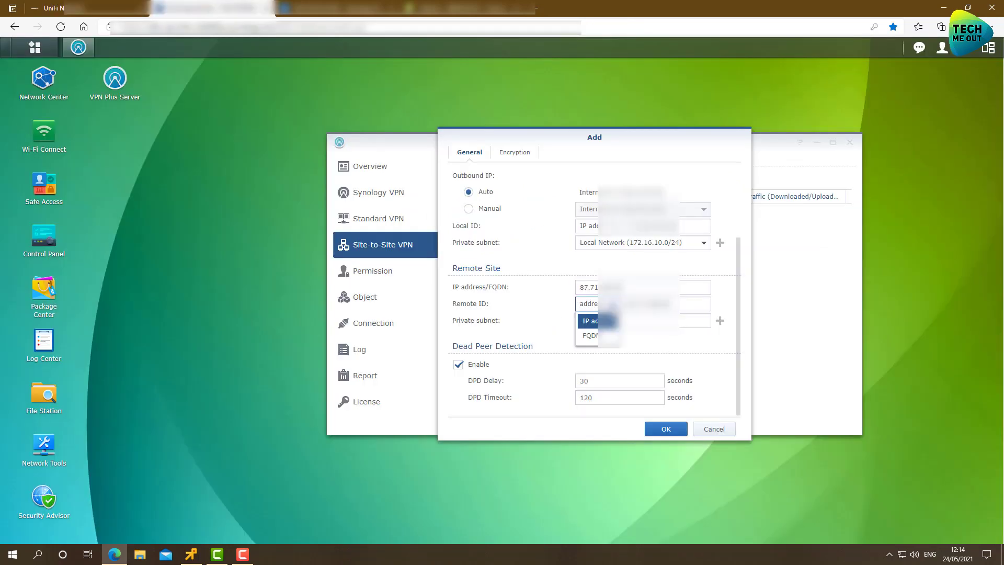
click(594, 322)
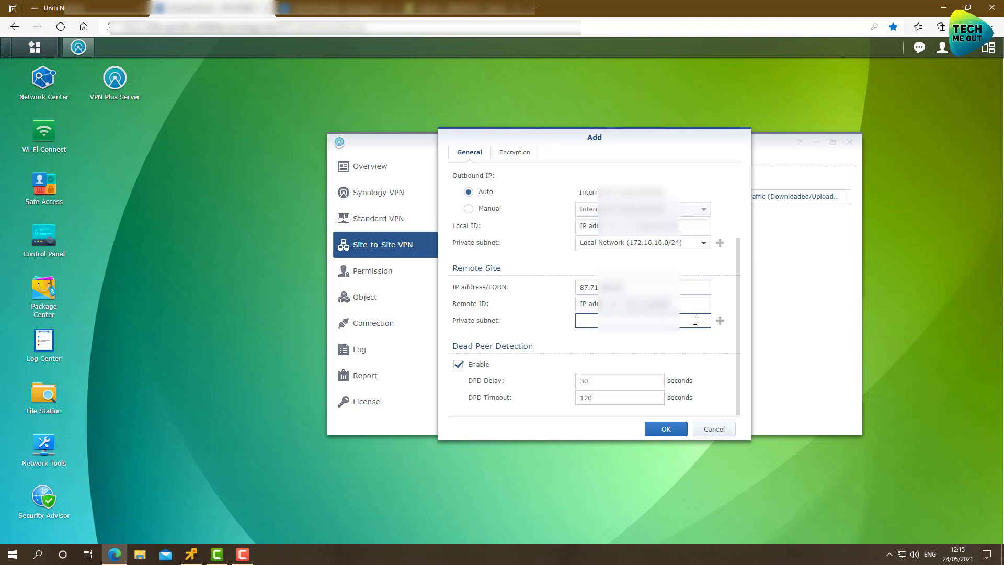
click(719, 321)
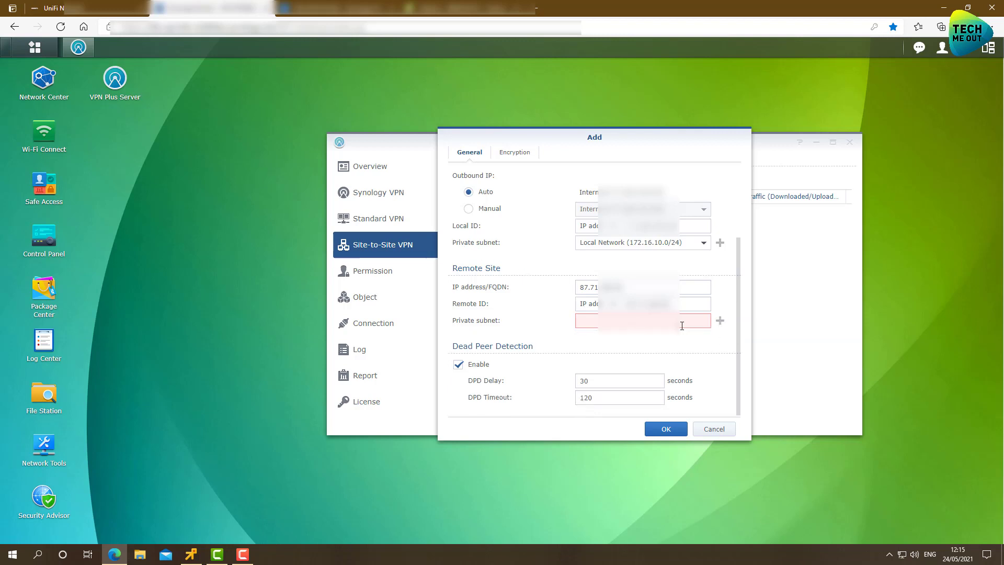
text(192.1)
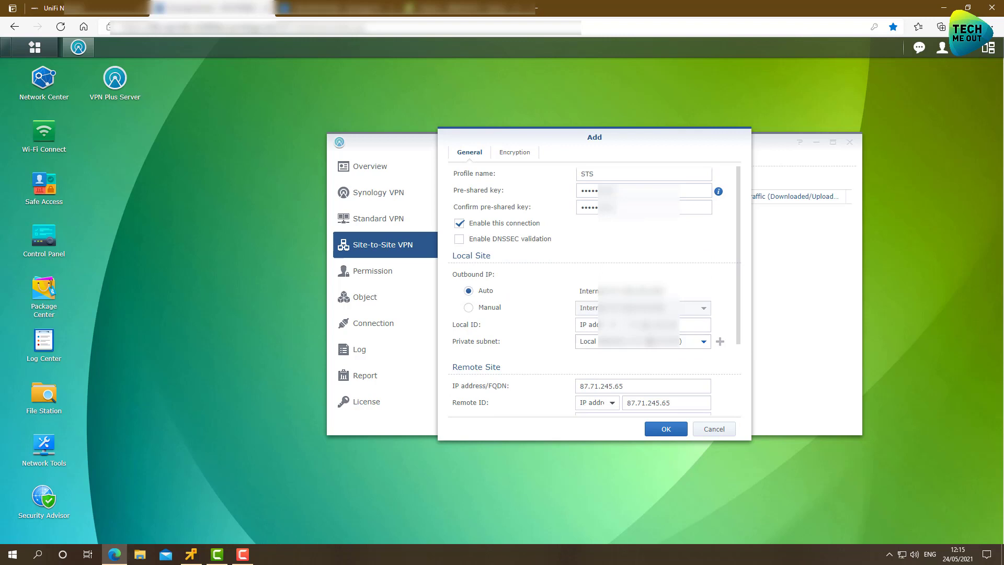
scroll(down, 3)
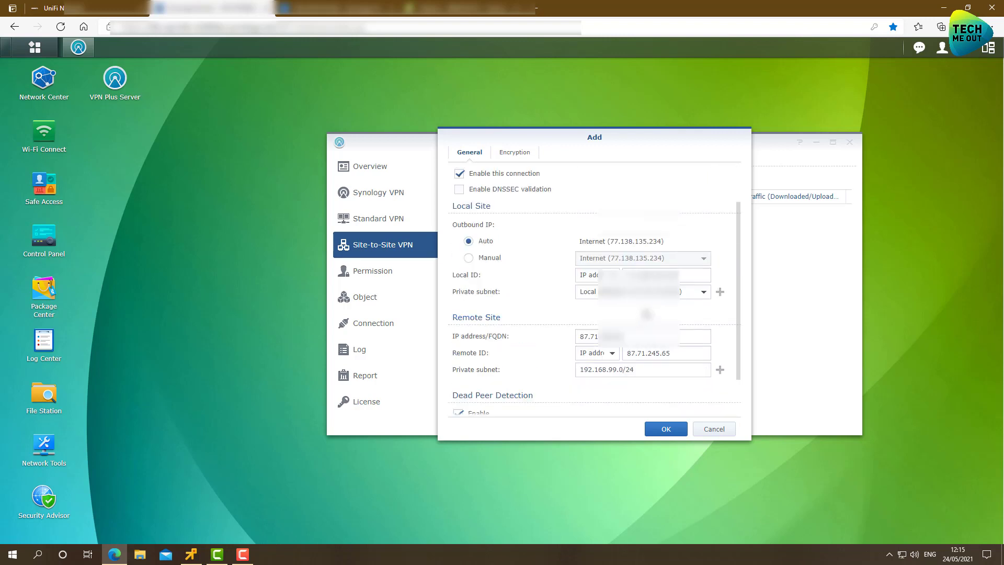
scroll(down, 3)
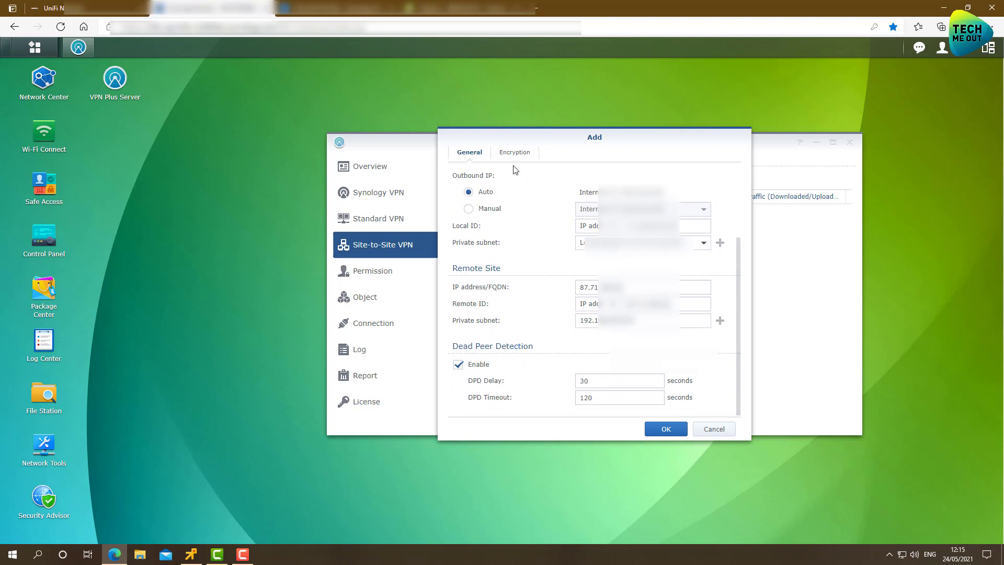
Set Phase 1 to IKEv2 in the profile's encryption settings, keeping AES256/SHA-256 defaults.
click(515, 153)
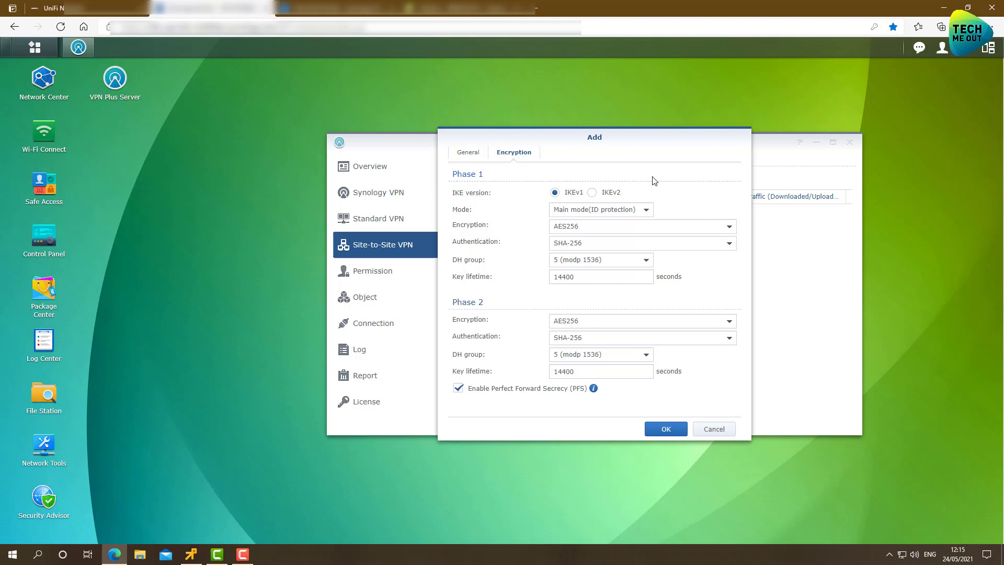
mouse_move(677, 192)
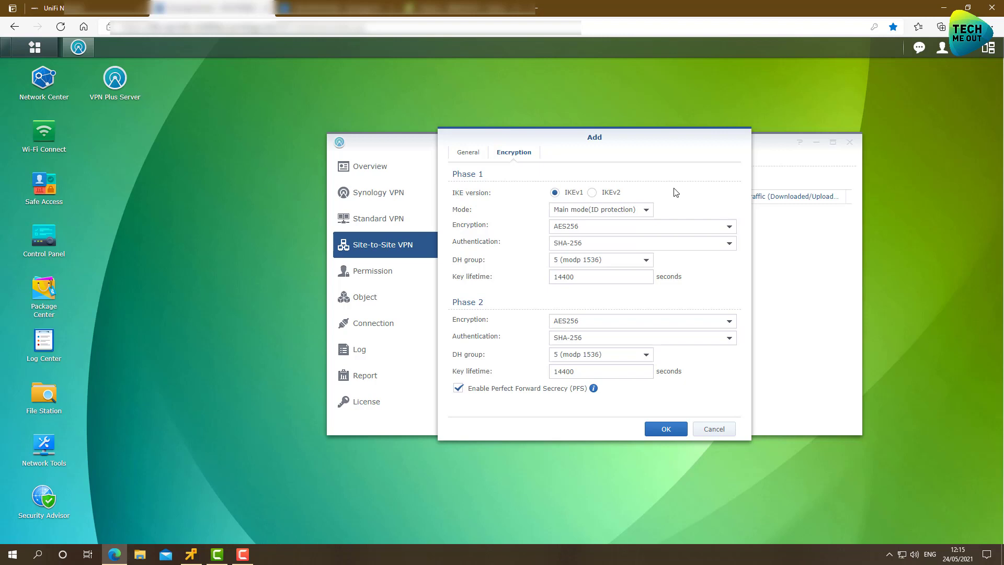
click(592, 193)
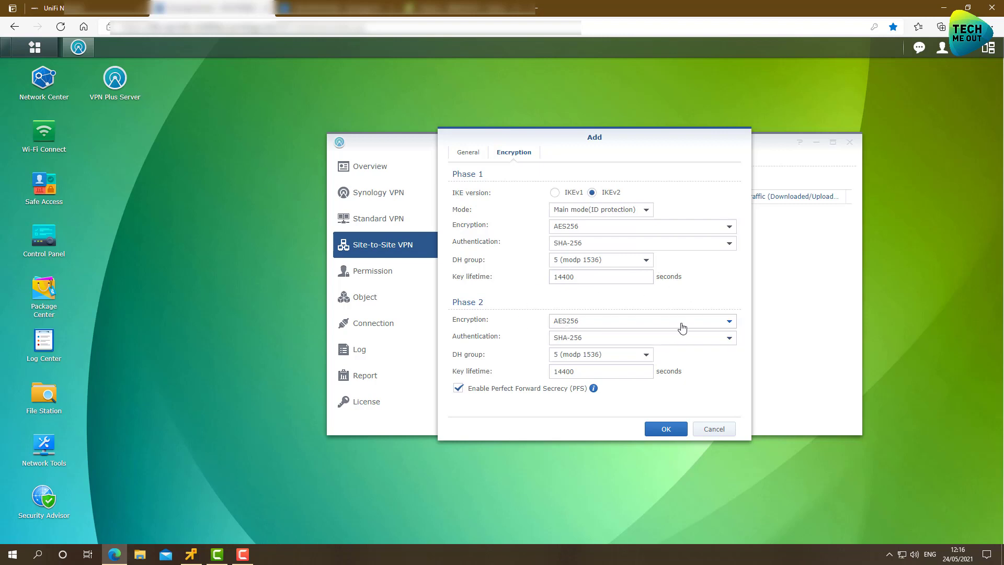
mouse_move(630, 339)
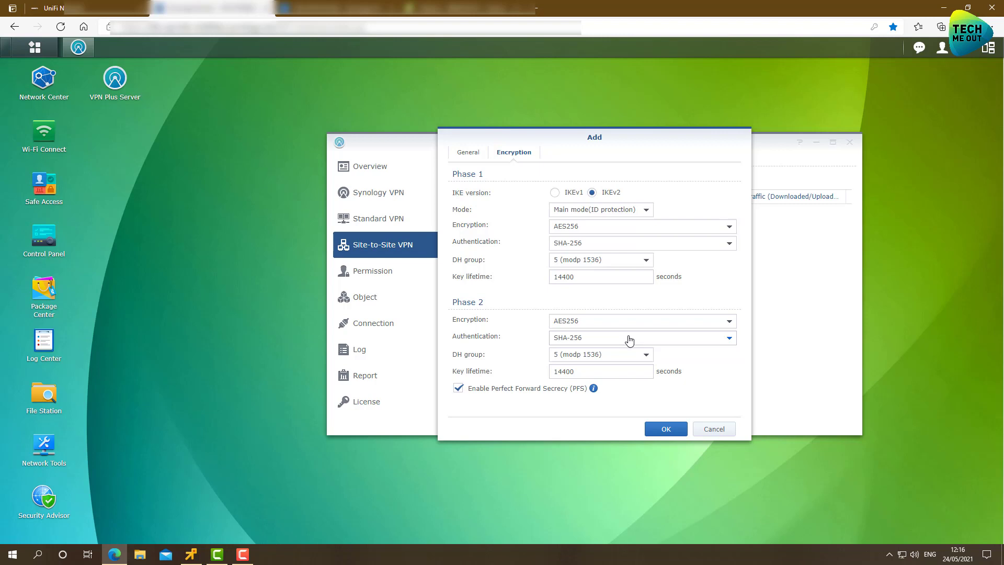
mouse_move(636, 329)
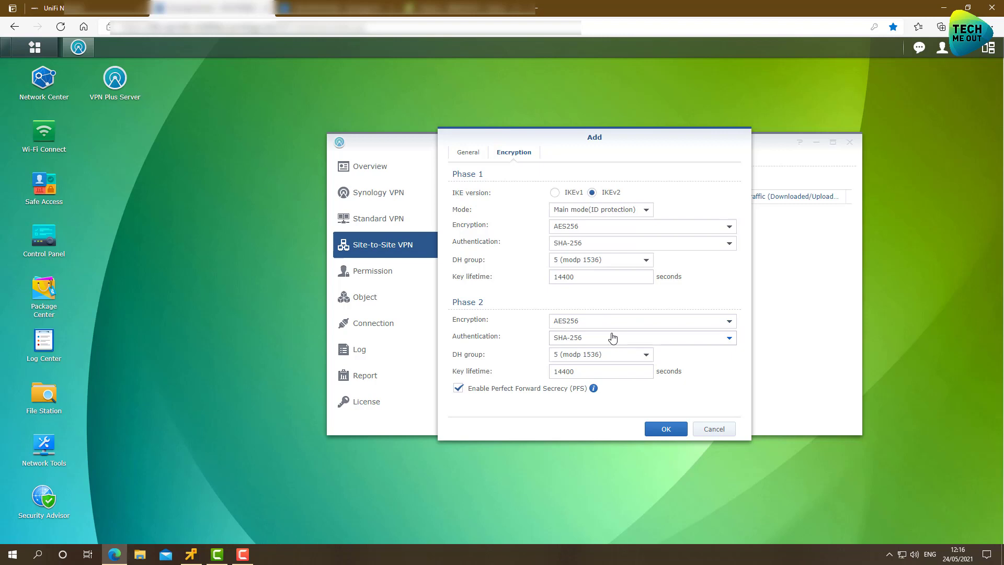
mouse_move(637, 349)
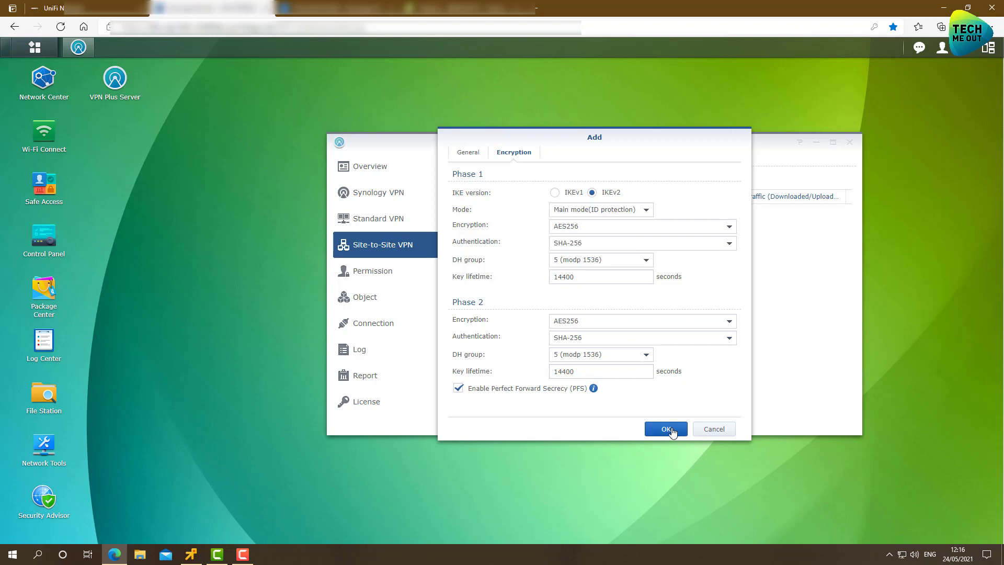
Save the STS profile and allow VPN Plus Server (IPsec) UDP ports 4500 and 500 through the firewall.
click(665, 429)
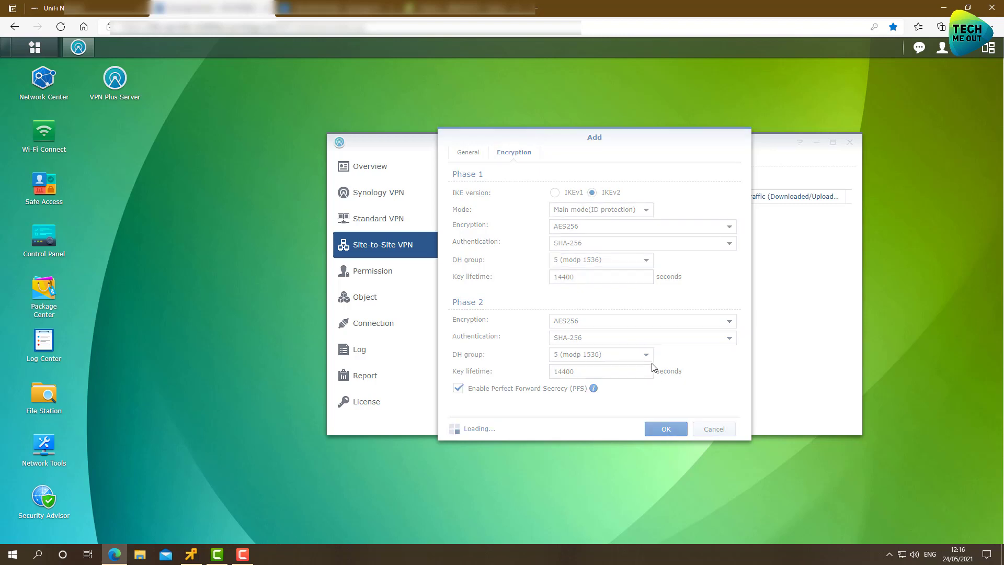
click(665, 429)
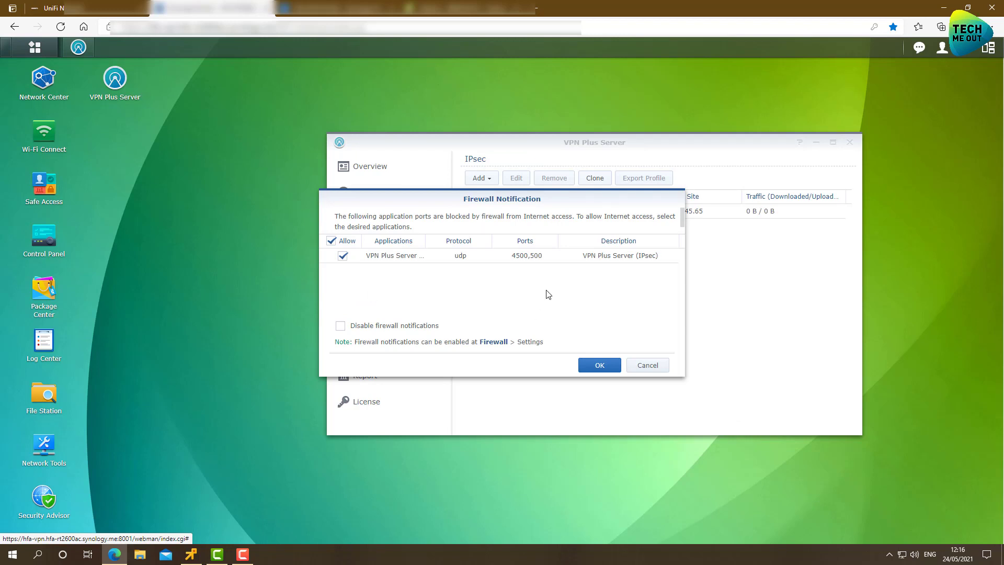
mouse_move(525, 260)
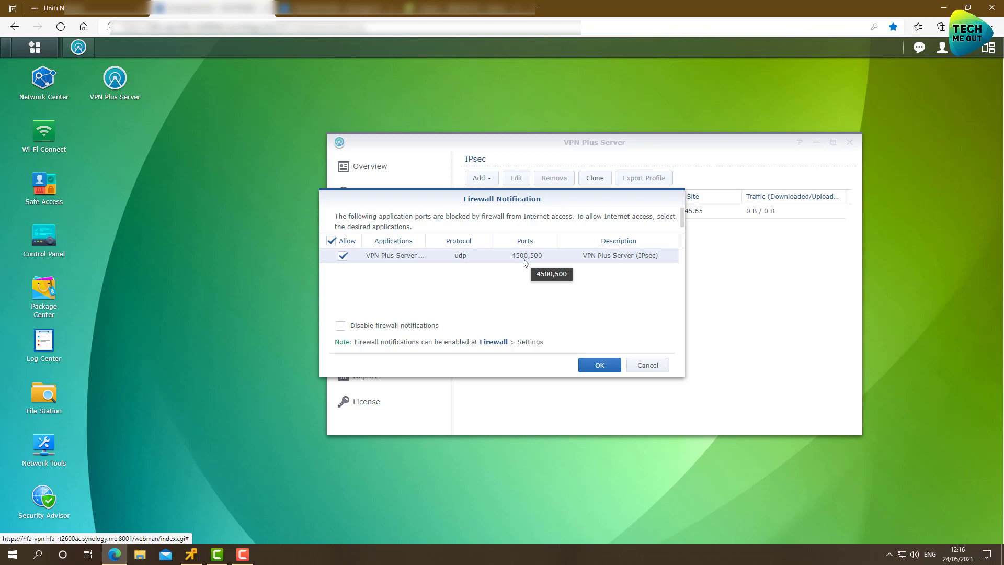
mouse_move(528, 295)
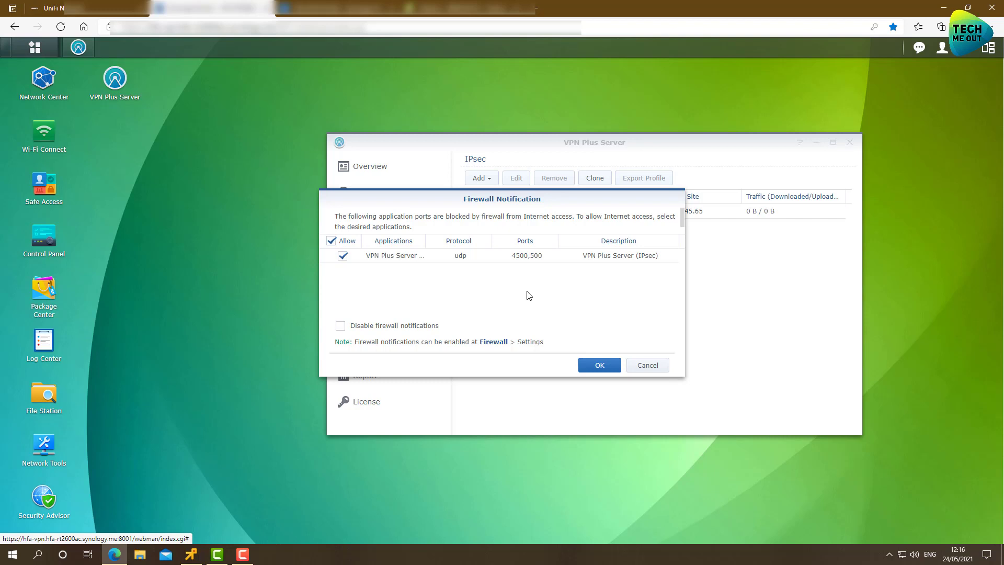
mouse_move(563, 317)
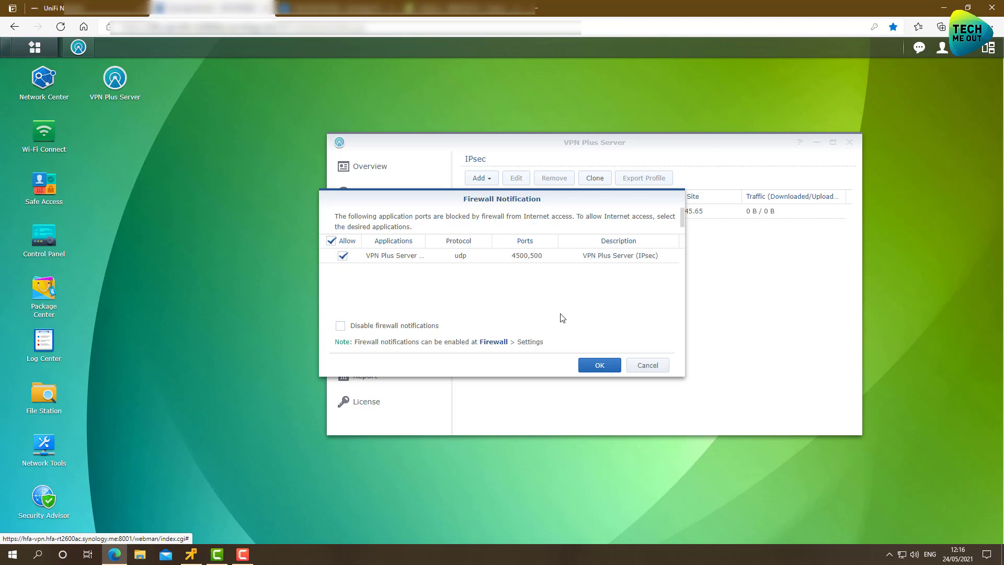
click(599, 365)
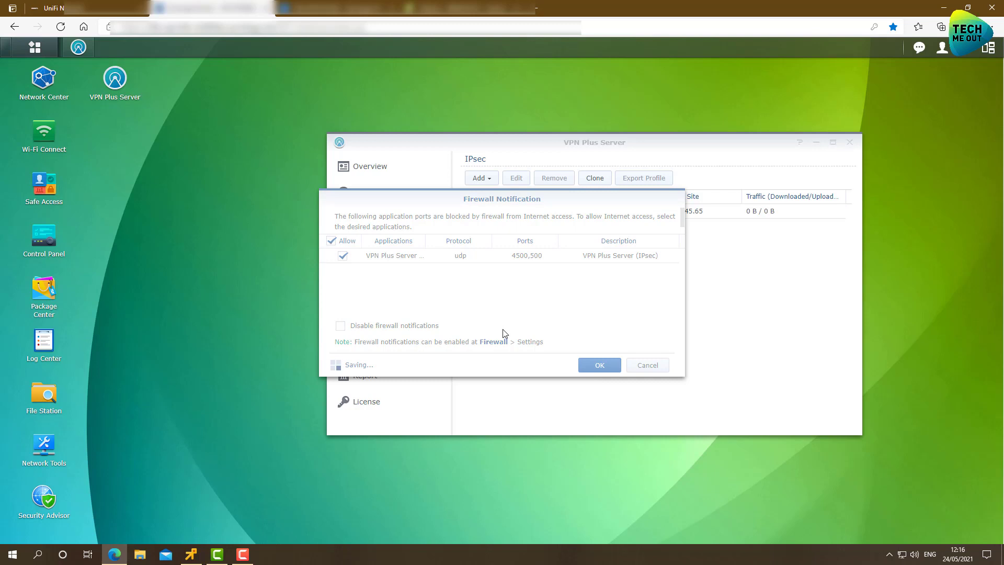
click(599, 365)
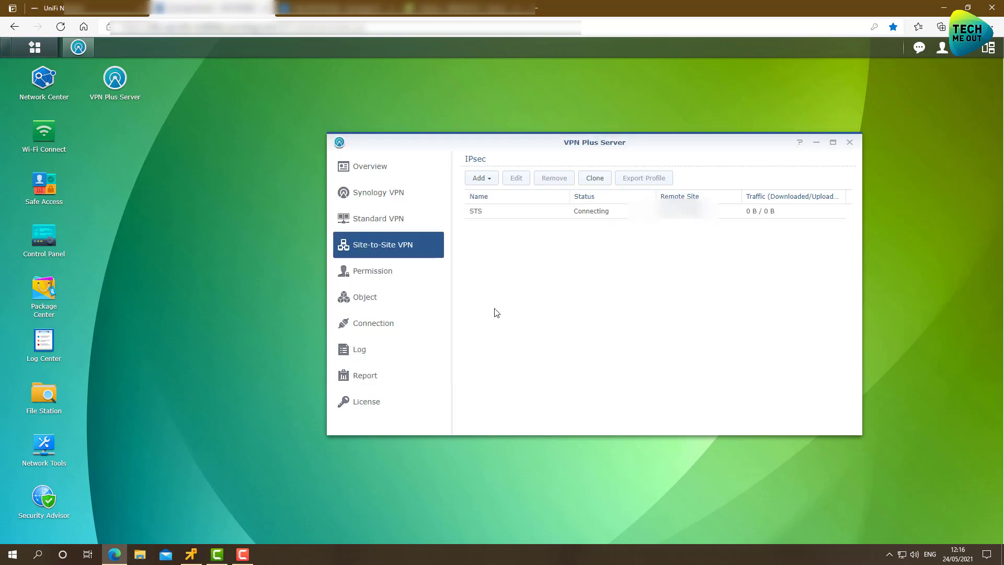
mouse_move(609, 302)
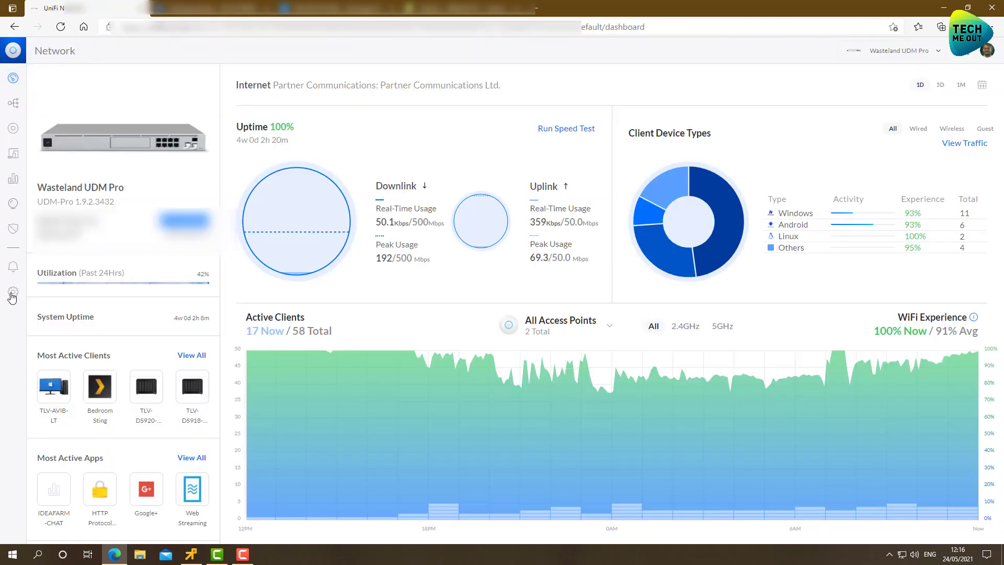
Show the UDM Pro's Networks list in controller settings and start adding a new network.
click(13, 290)
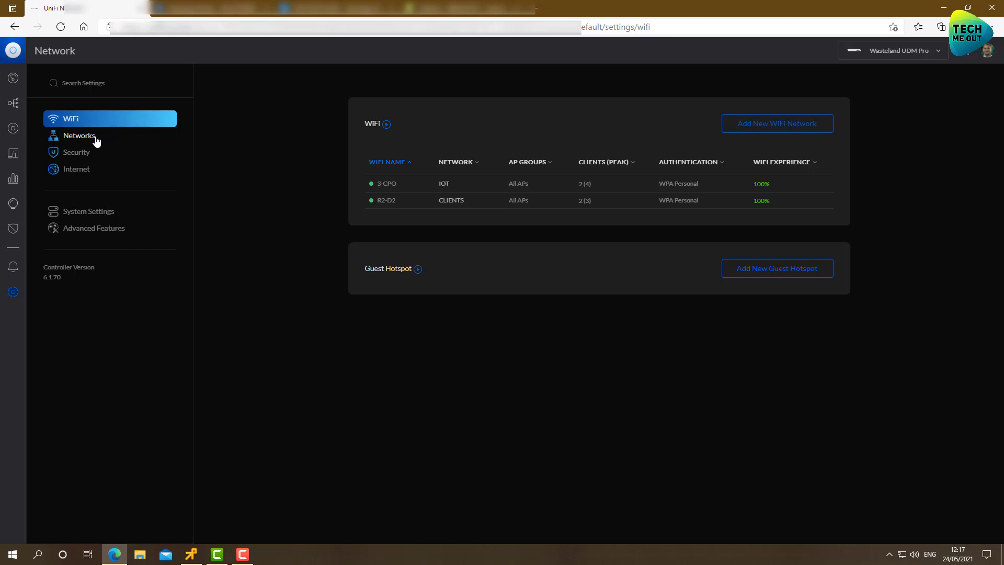
click(80, 135)
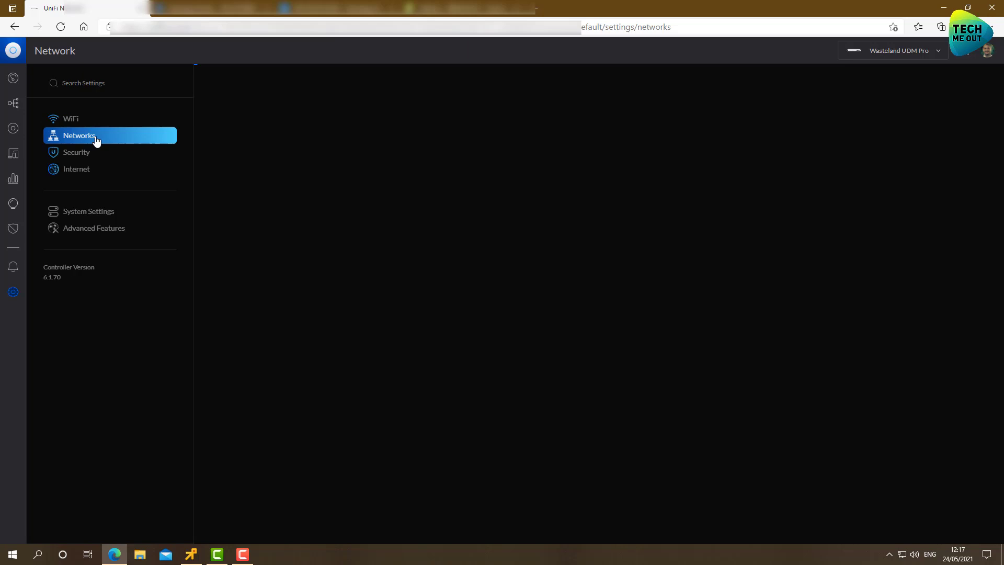
click(79, 135)
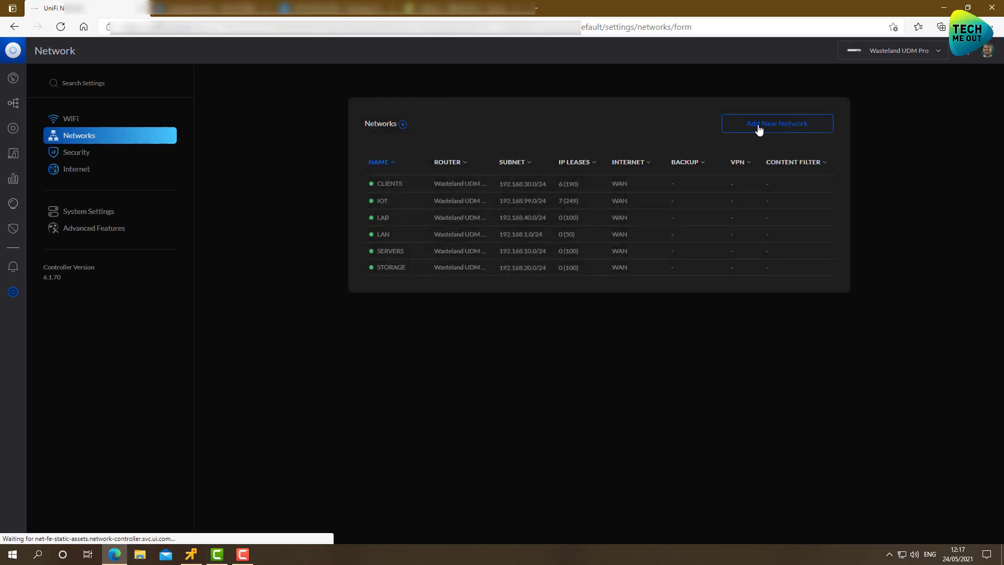
Name the new network STS and make it a site-to-site VPN.
click(777, 123)
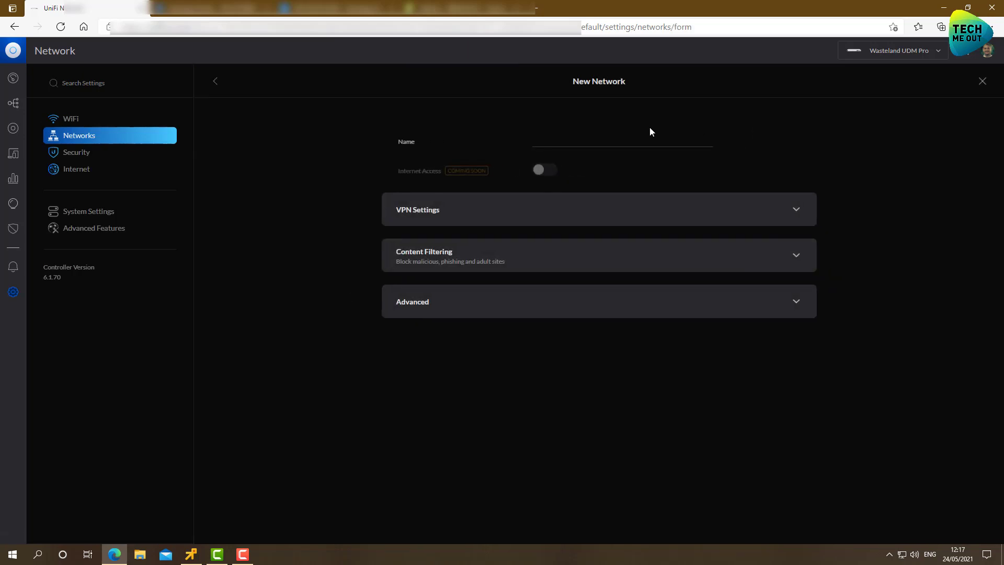
text(STS)
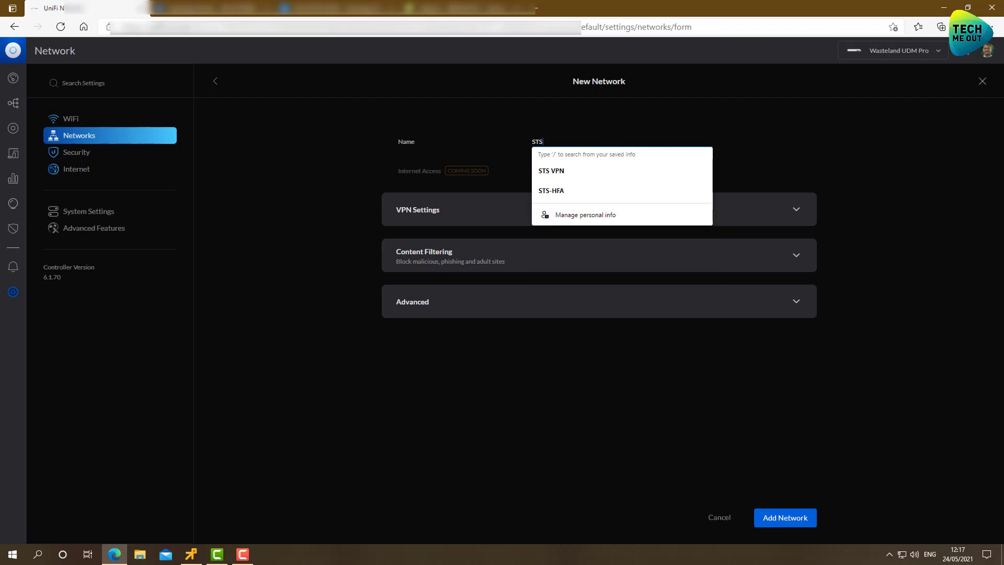
click(523, 210)
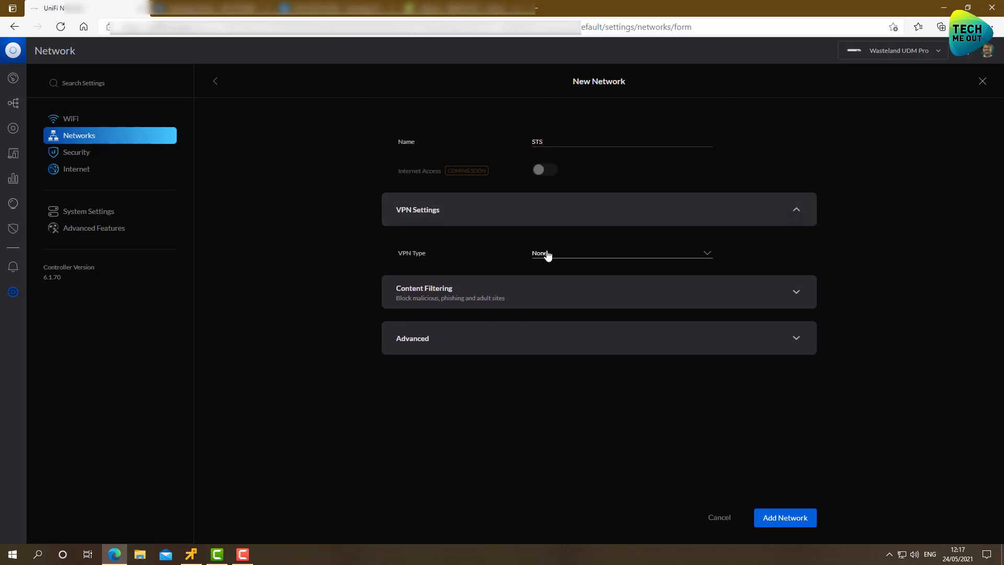
click(622, 253)
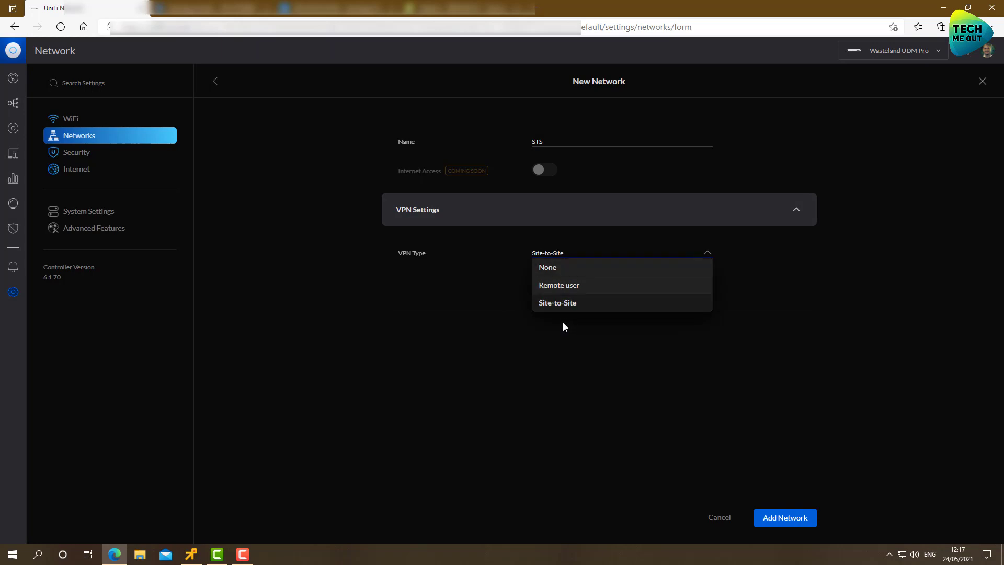
click(557, 303)
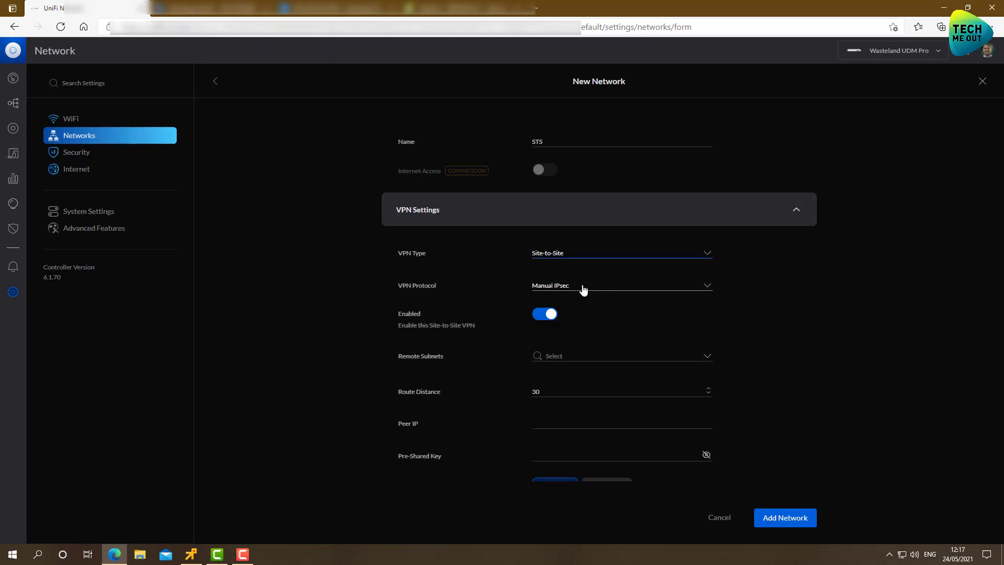
scroll(down, 3)
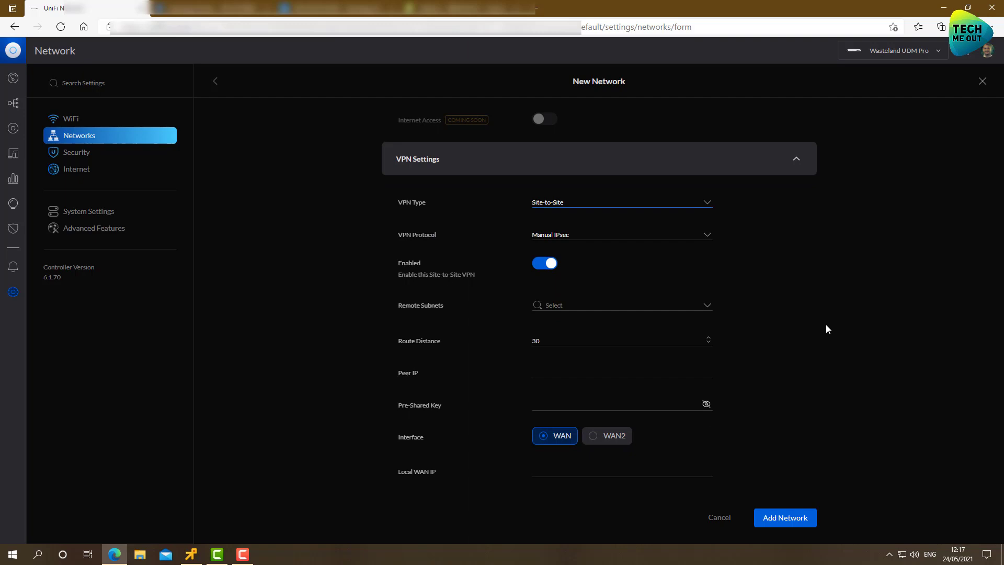
Add 172.16.10.0/24 as the remote subnet, then head to the Synology interface for the peer IP.
click(621, 305)
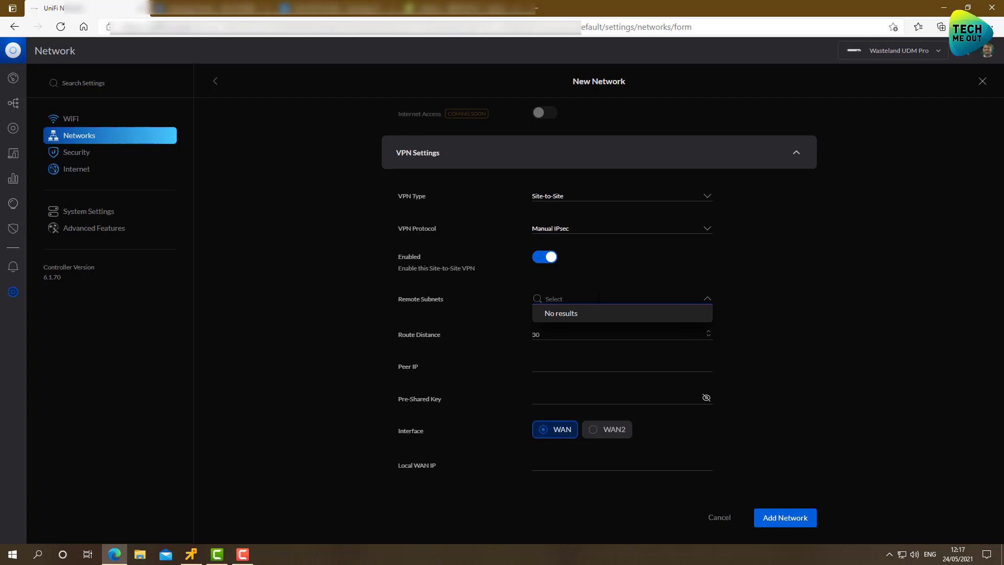
text(172.16.10.0)
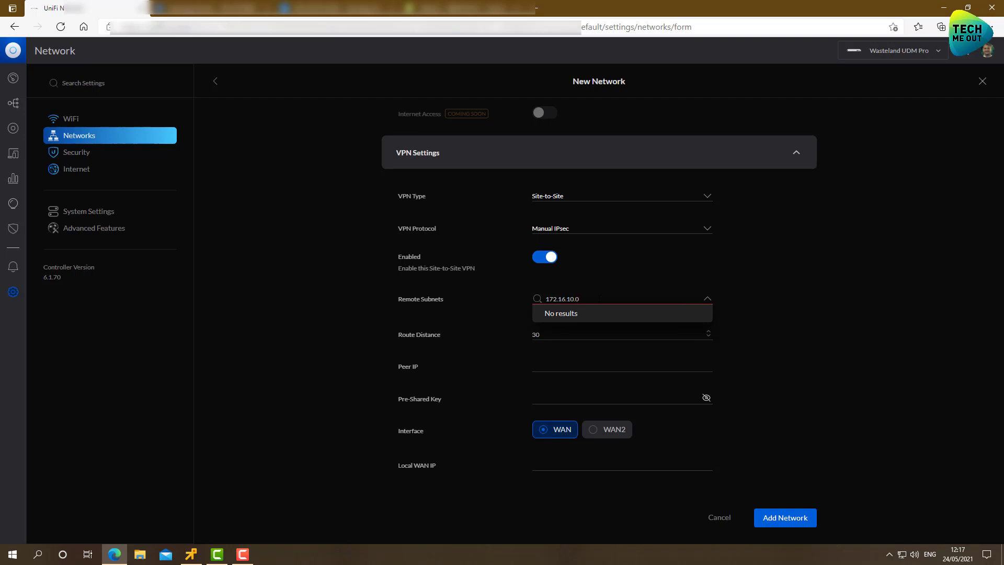
text(/24)
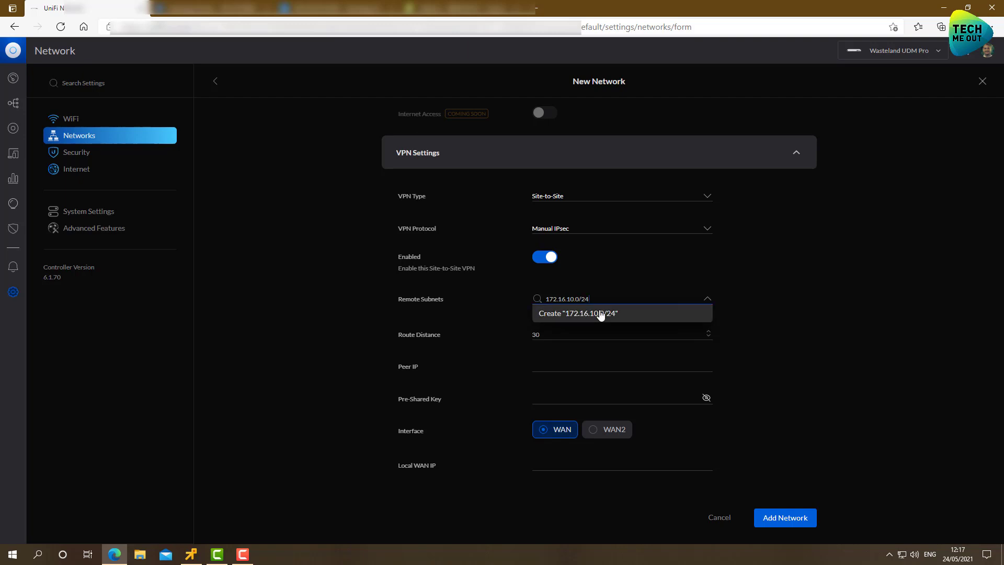
click(601, 314)
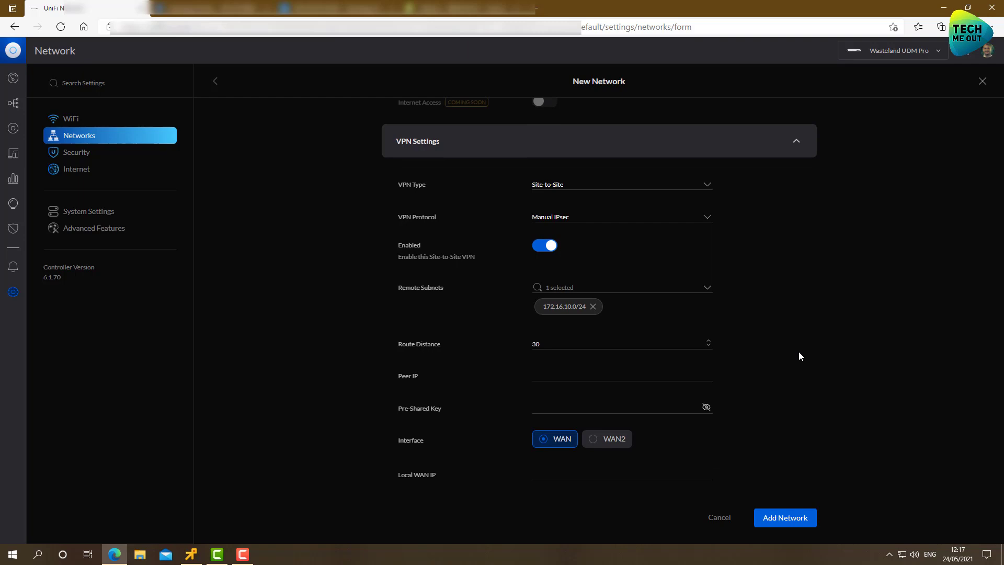
scroll(down, 3)
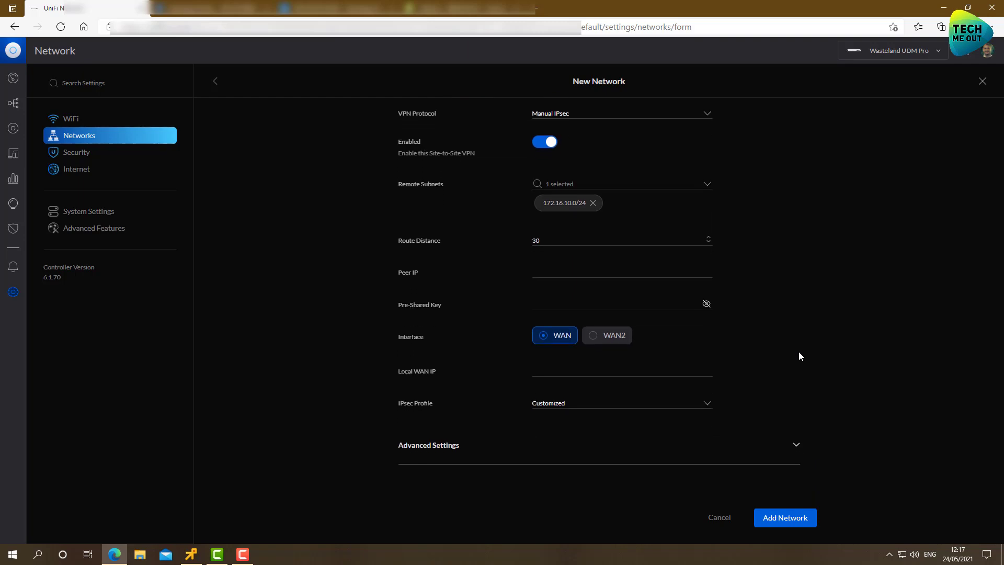
click(621, 272)
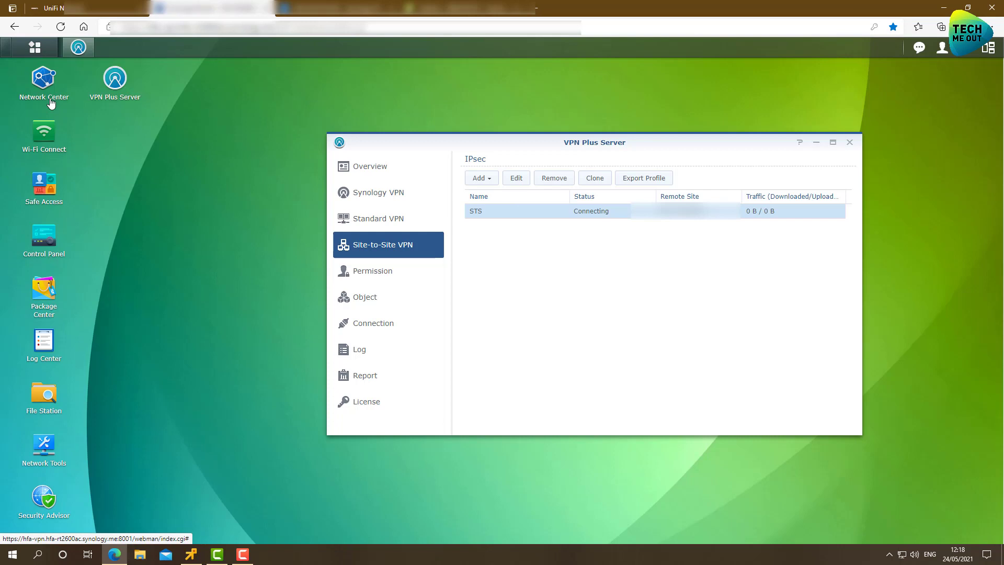
Look up the Synology router's WAN IP in Network Center for the UniFi Peer IP field.
click(44, 77)
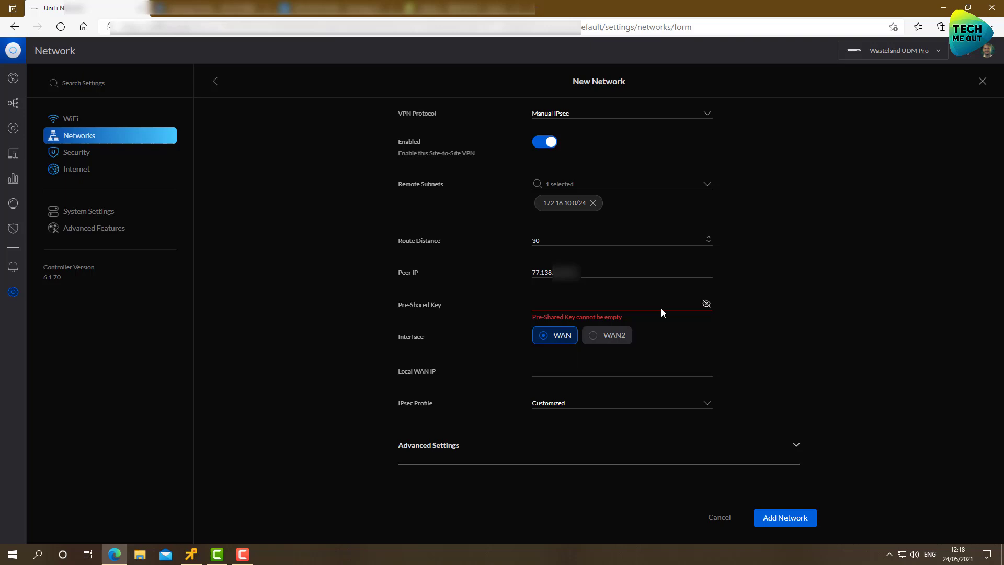
Enter the pre-shared key and the UDM Pro's local WAN IP 87.71.245.65 in the STS VPN form.
text(••)
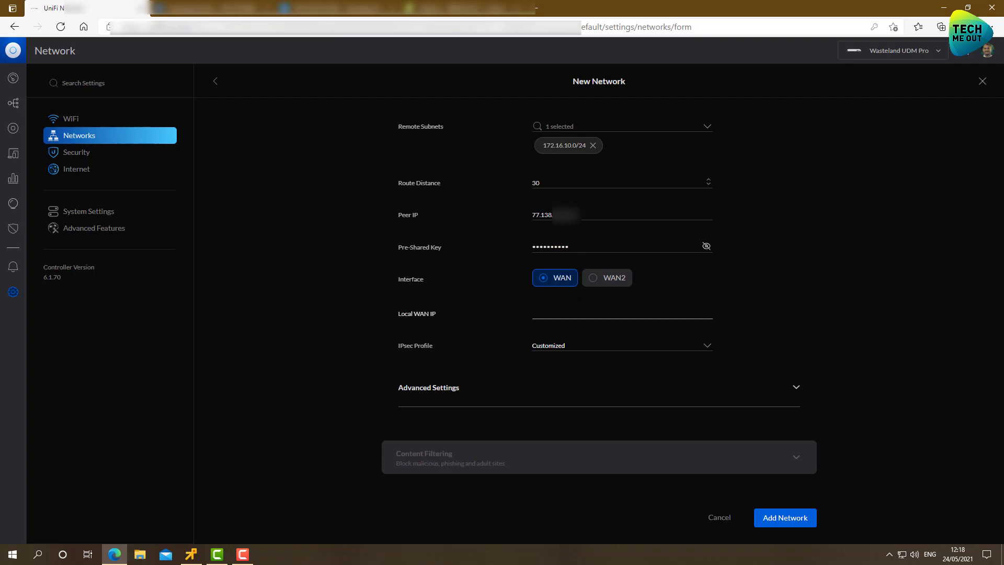
click(620, 316)
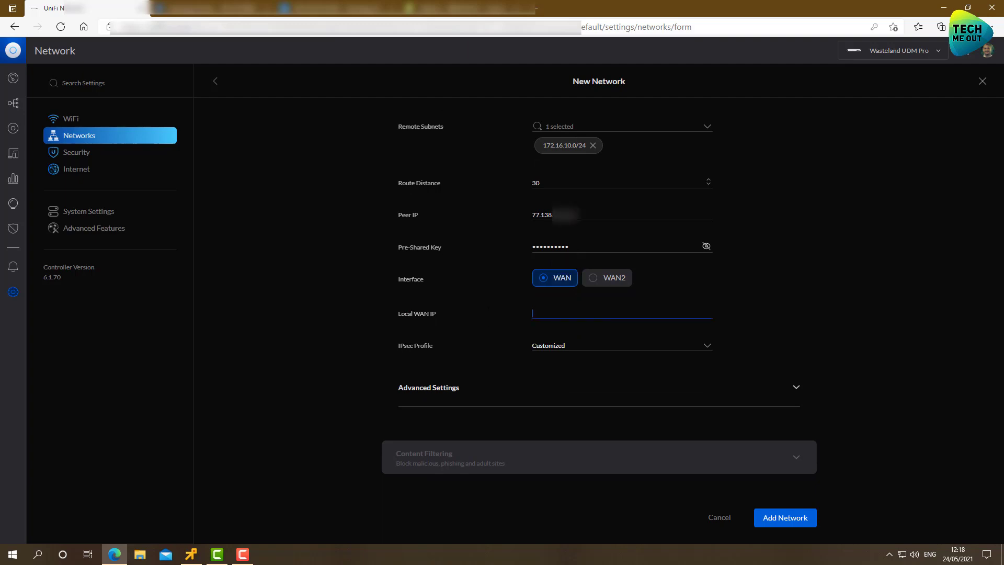
text(87.71.245.65)
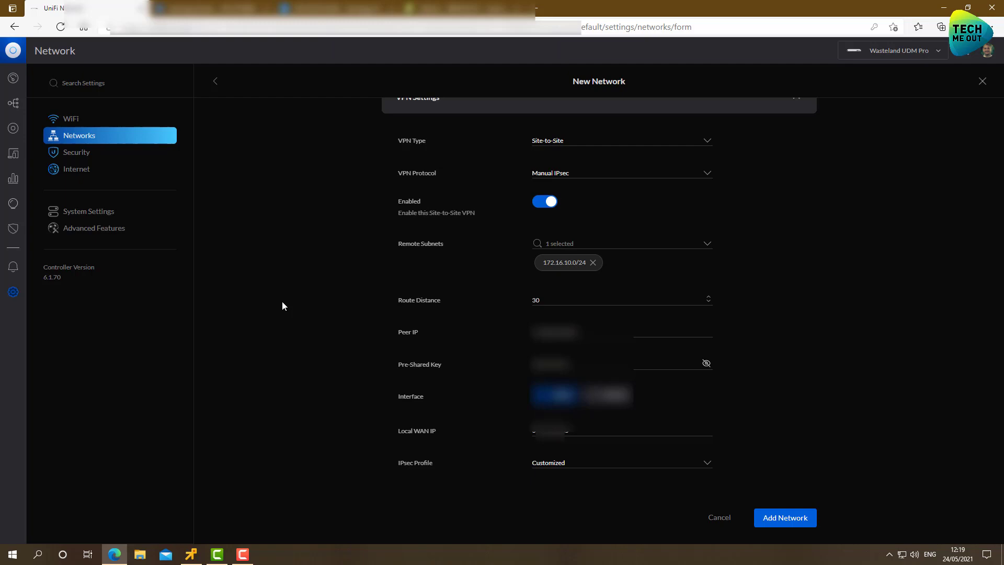
mouse_move(299, 325)
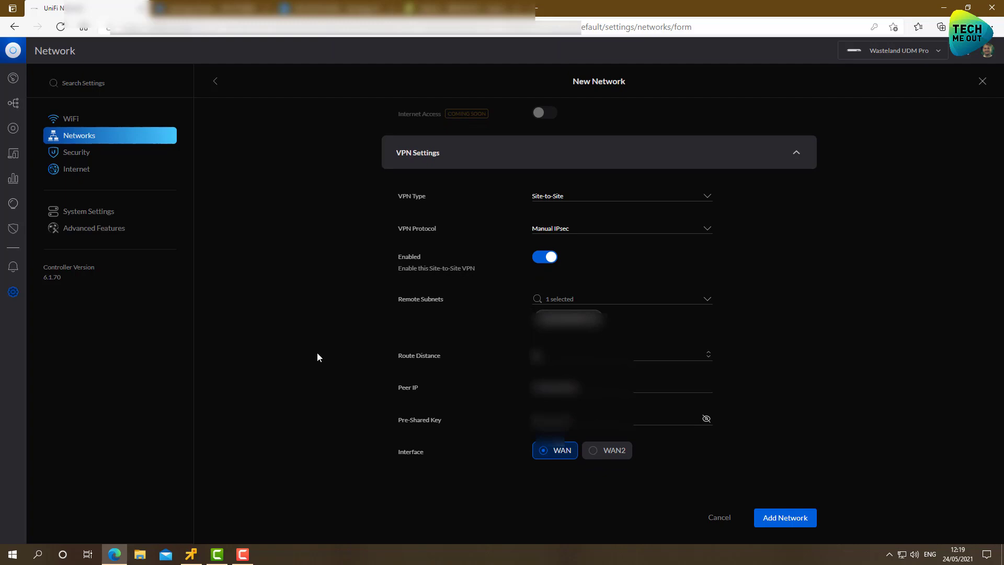
scroll(down, 3)
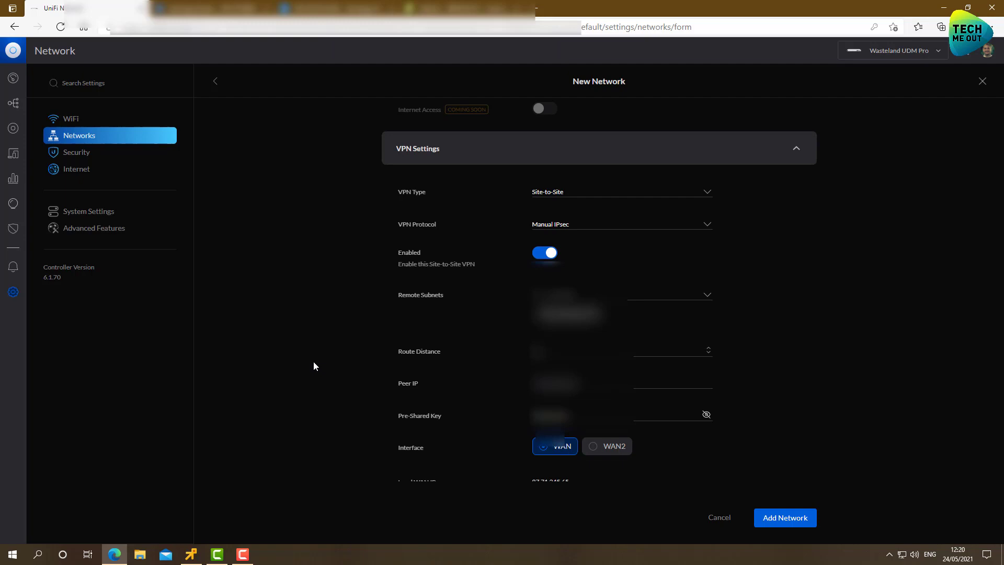
scroll(down, 3)
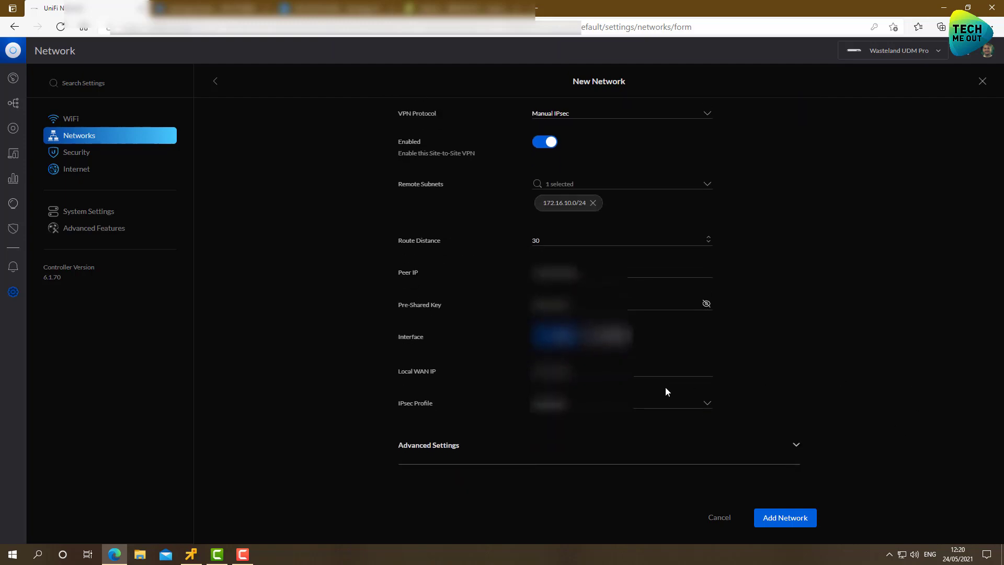
scroll(down, 3)
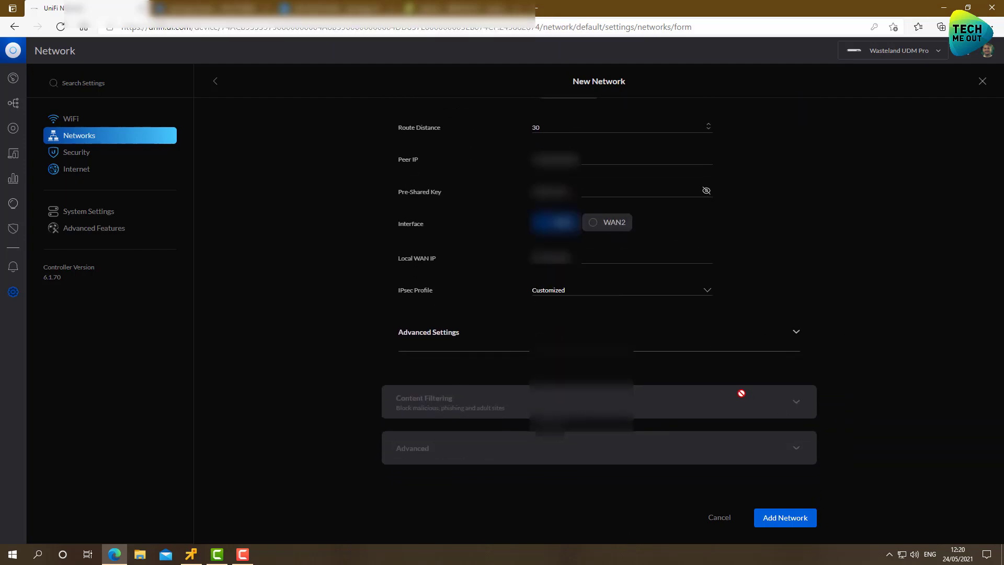
Set IKEv2, SHA256, IKE and ESP DH group 5 in Advanced Settings and add the STS network.
click(797, 332)
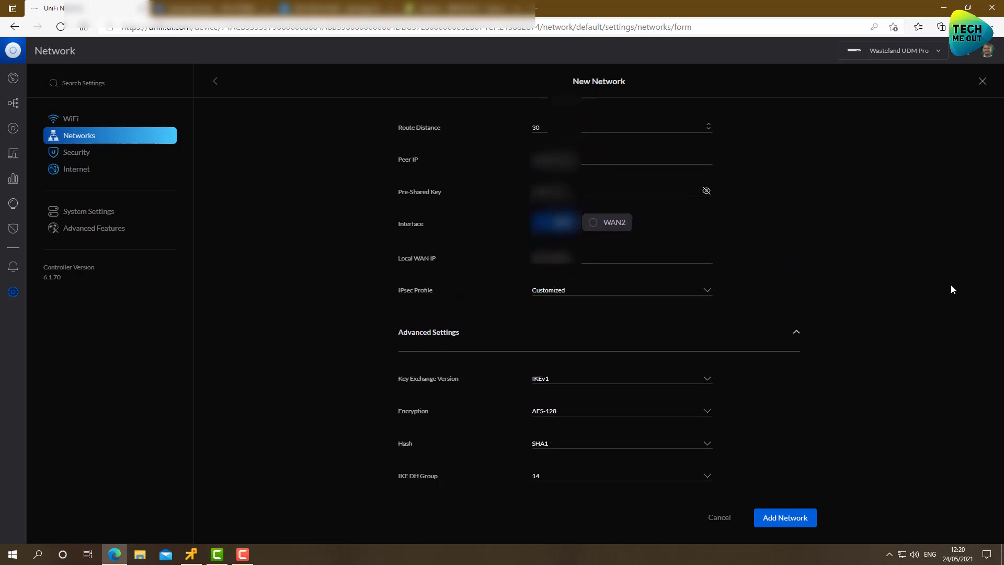
scroll(down, 3)
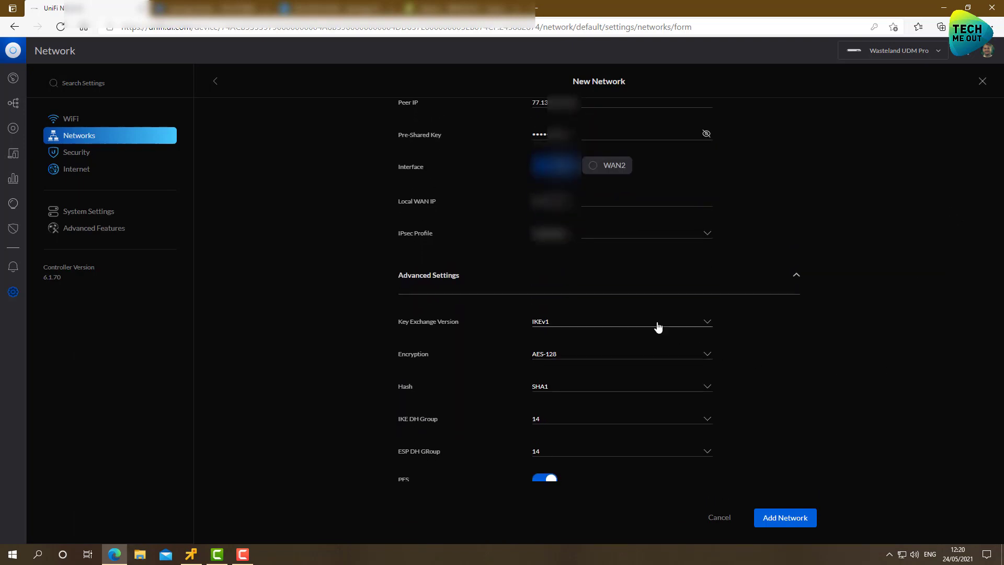
click(623, 322)
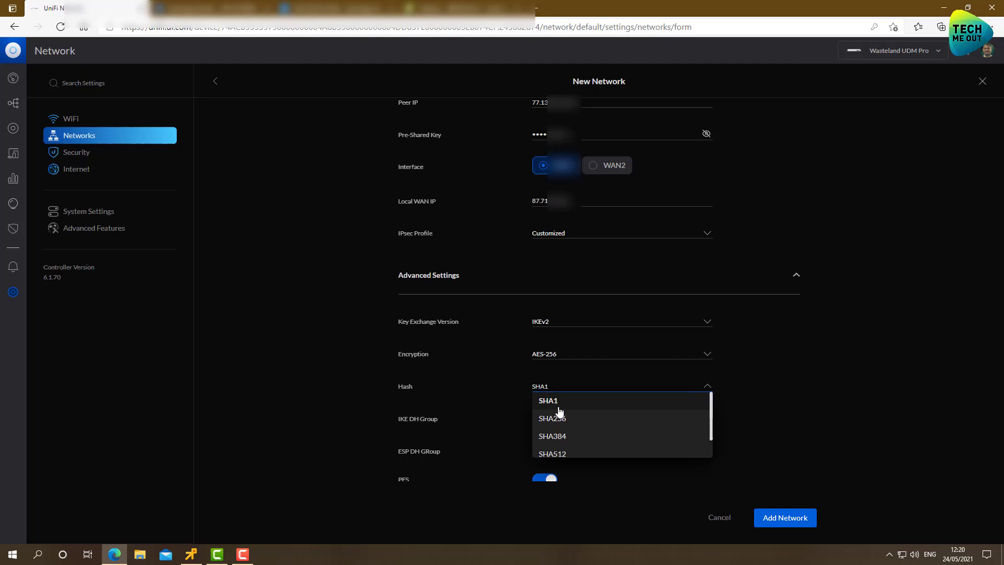
click(549, 418)
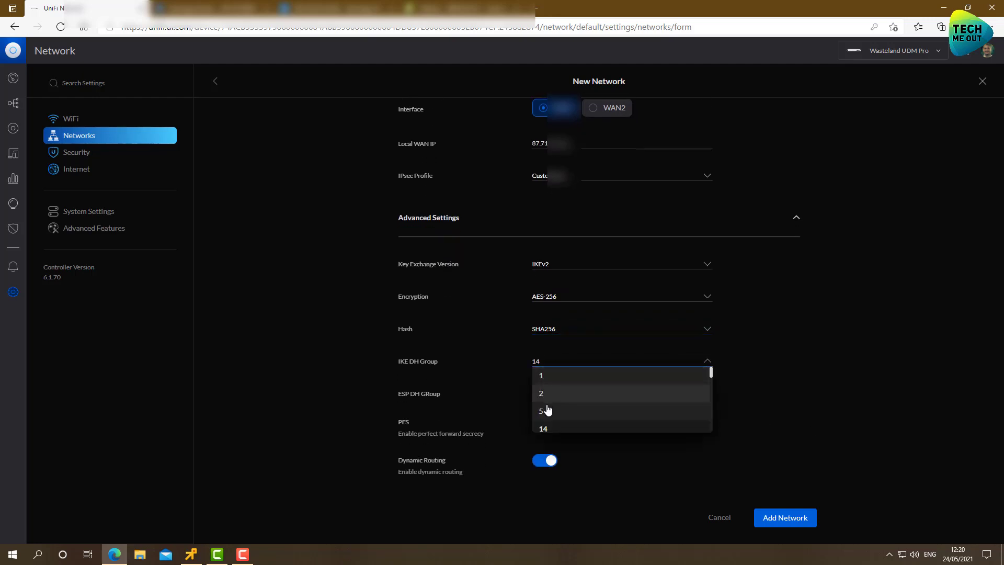
click(541, 410)
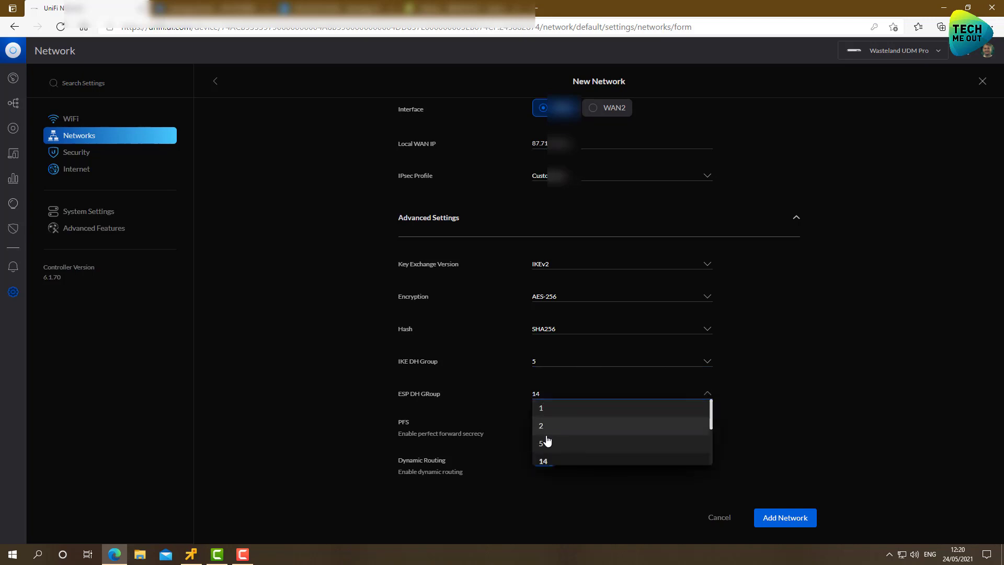
click(541, 443)
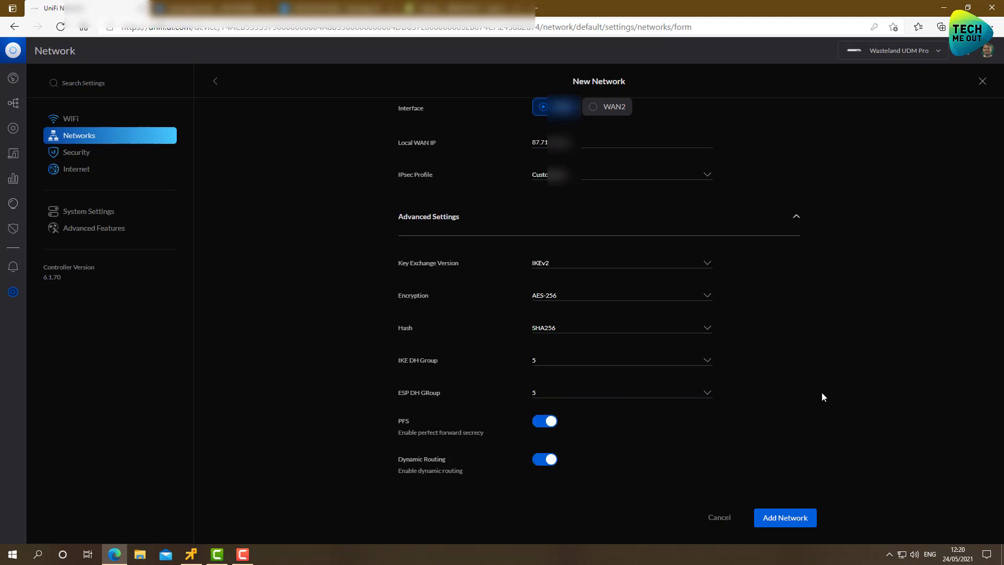
click(784, 518)
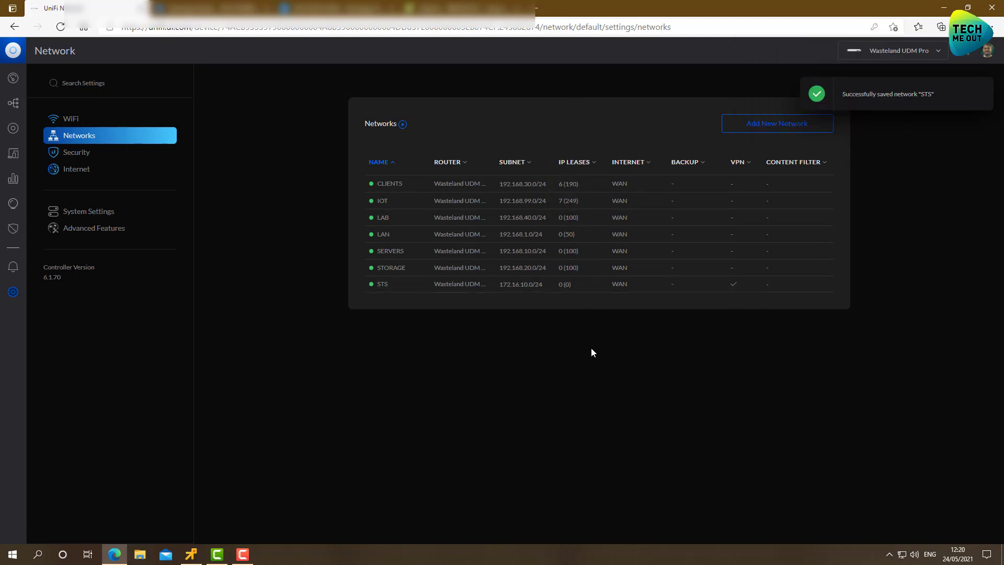
mouse_move(596, 382)
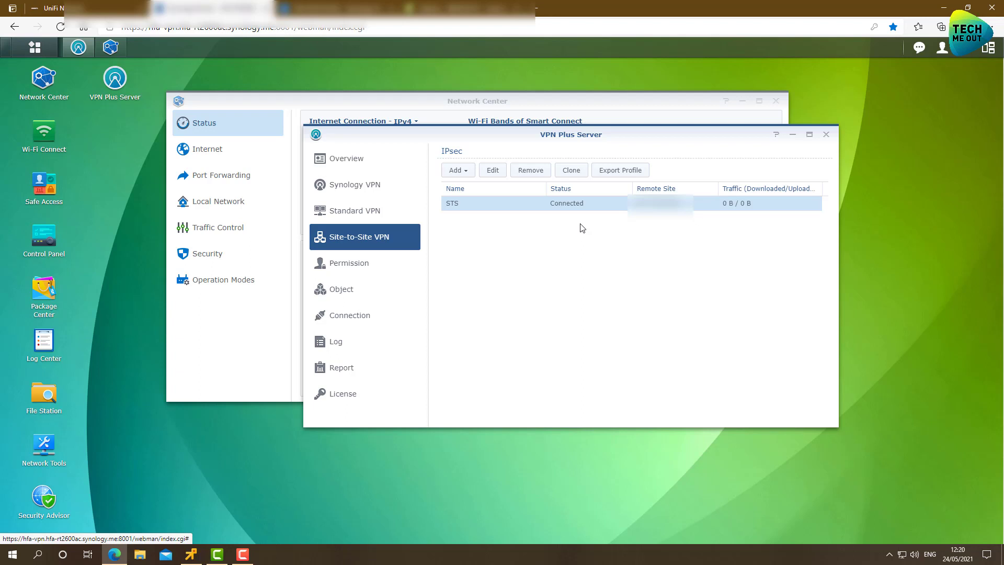
mouse_move(736, 219)
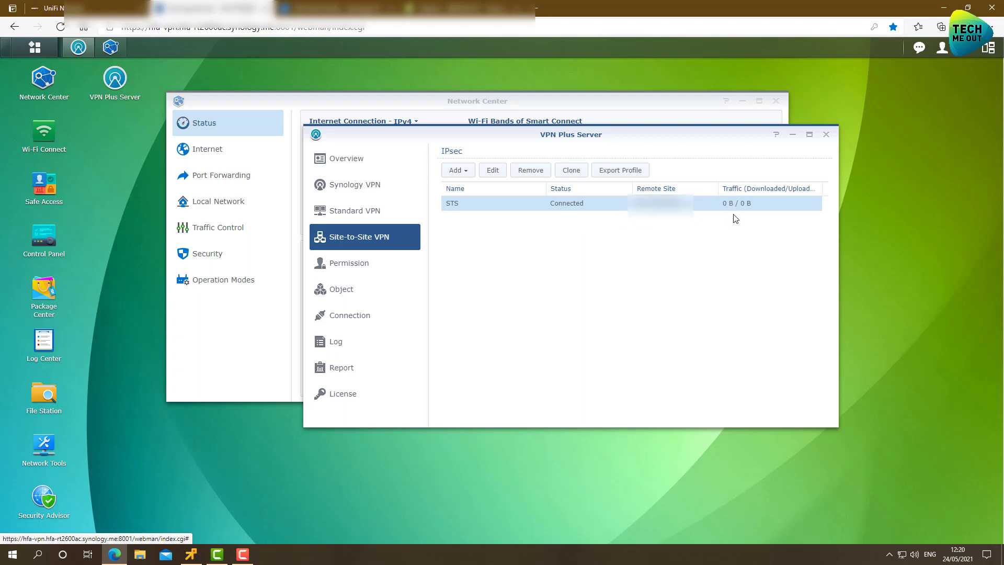
mouse_move(689, 238)
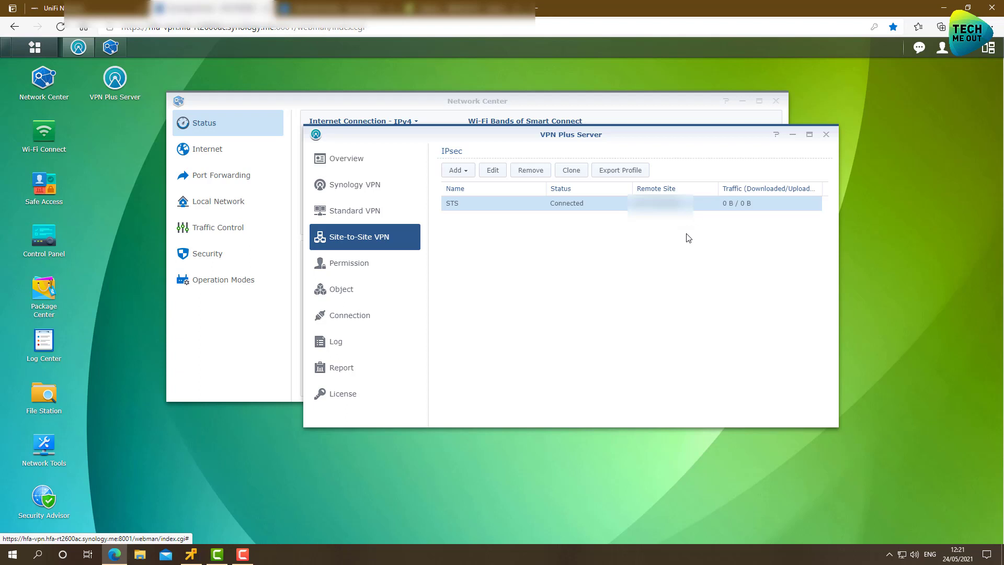
mouse_move(551, 353)
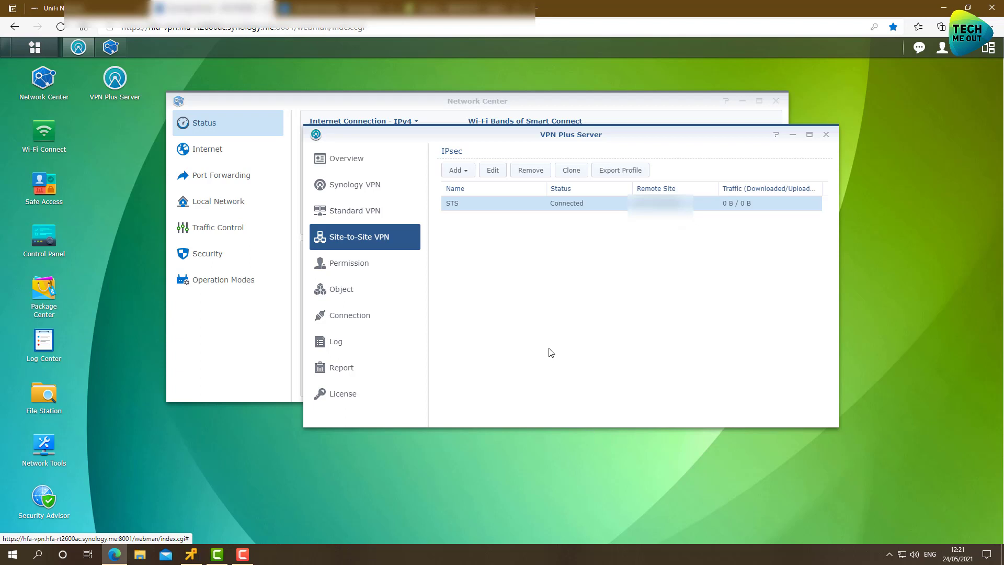
mouse_move(551, 356)
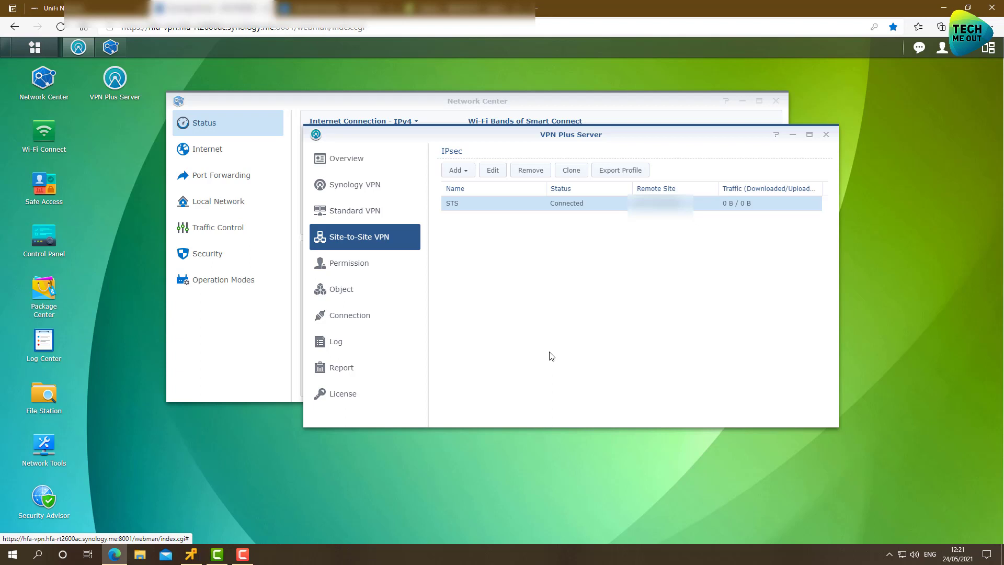
mouse_move(542, 349)
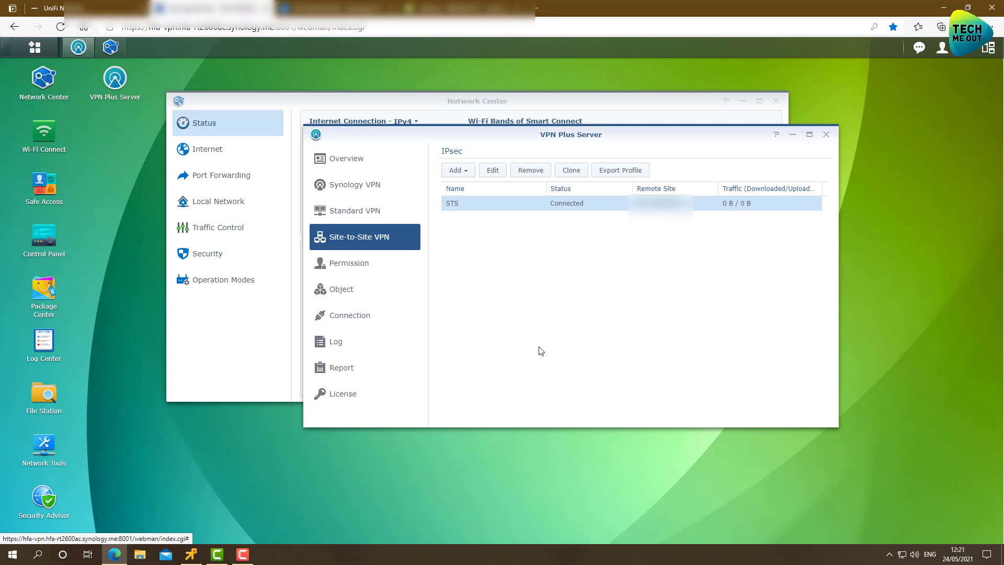
mouse_move(538, 350)
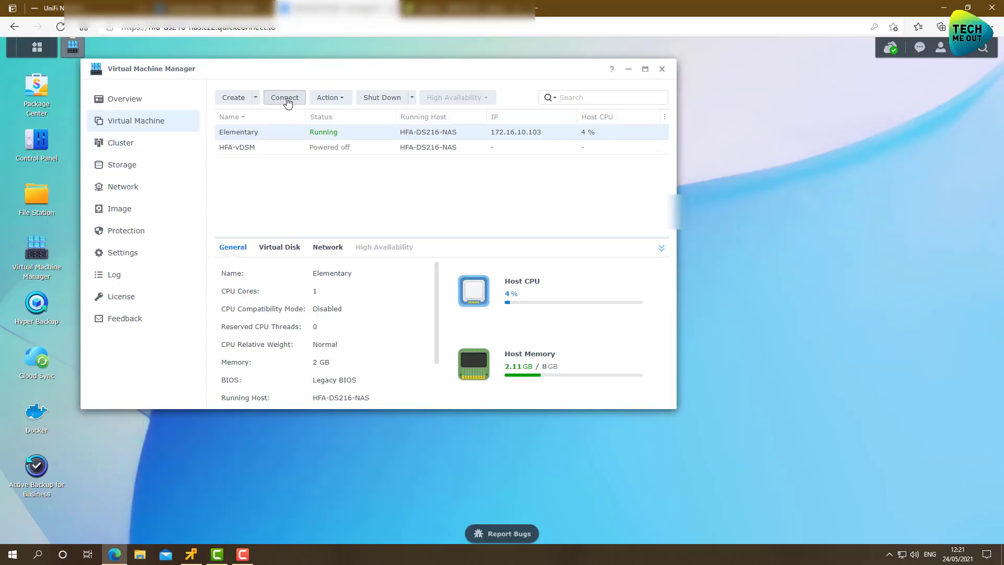
Log into the Elementary VM console, then select WIN1021H1's IP 192.168.99.213 in vSphere.
click(285, 98)
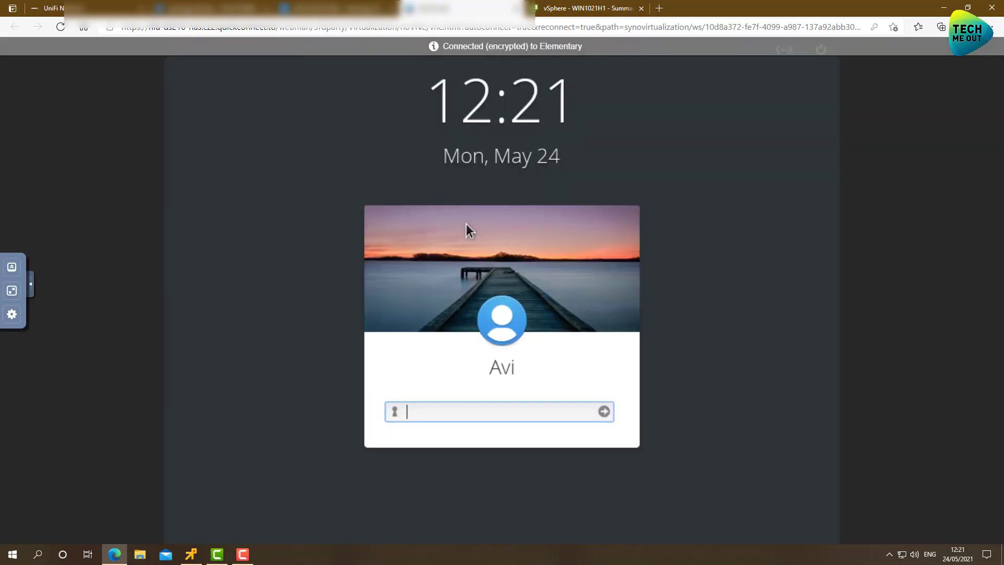
text(password)
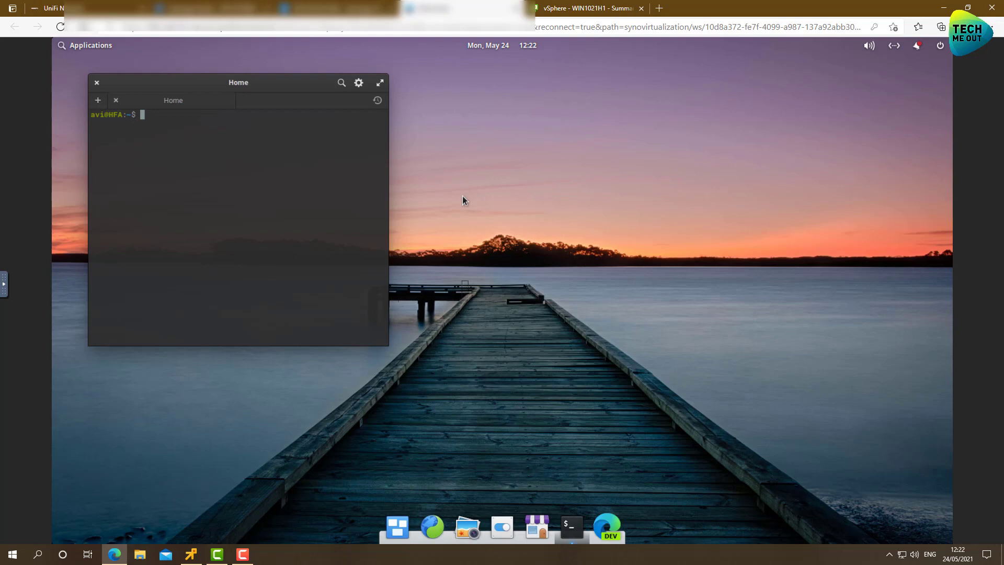
mouse_move(442, 184)
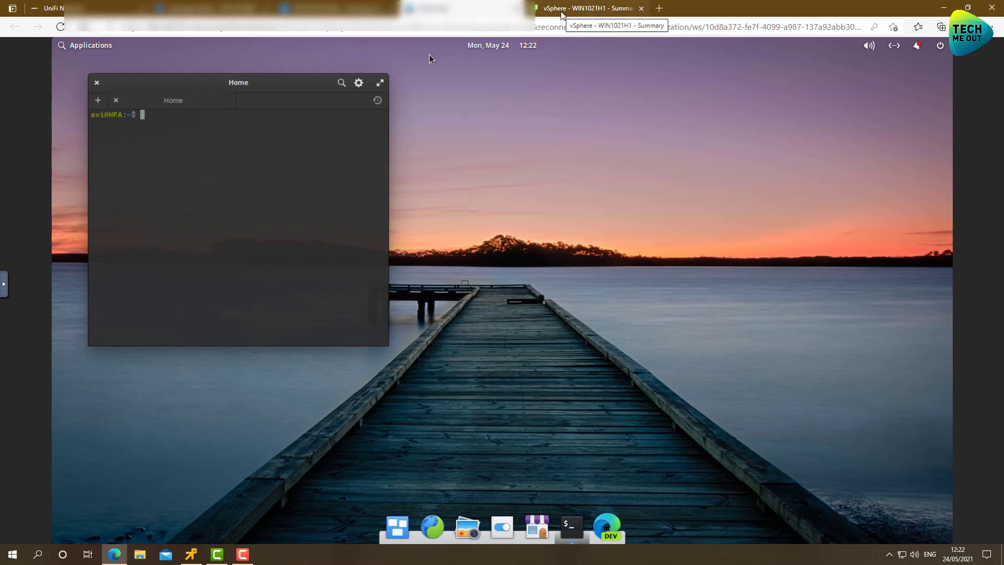
click(591, 8)
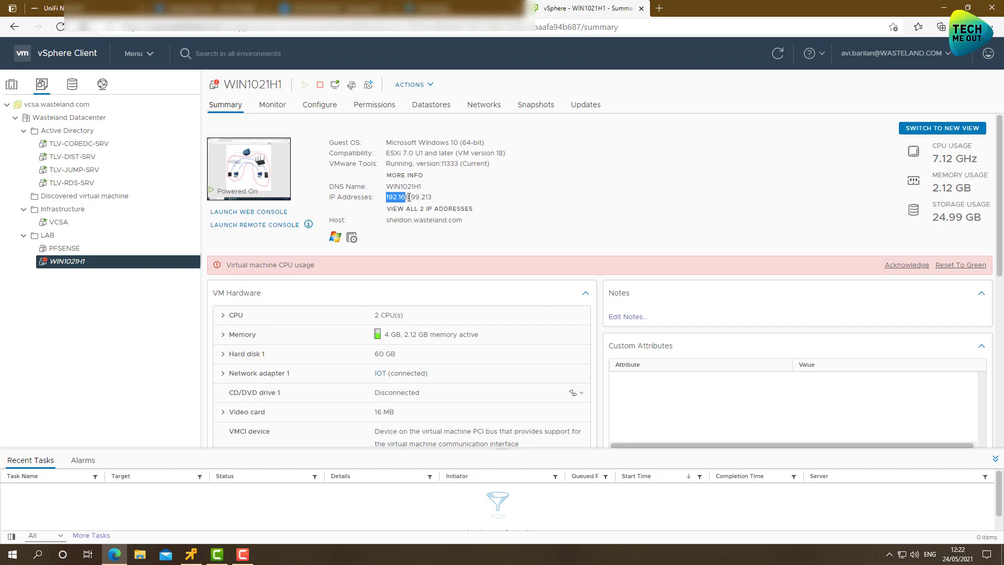
triple_click(408, 196)
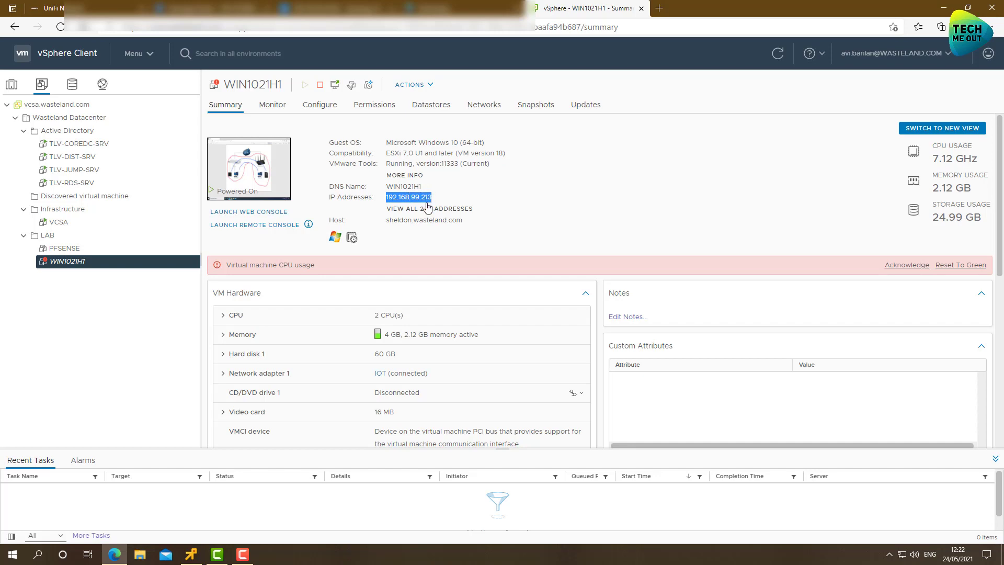
mouse_move(428, 206)
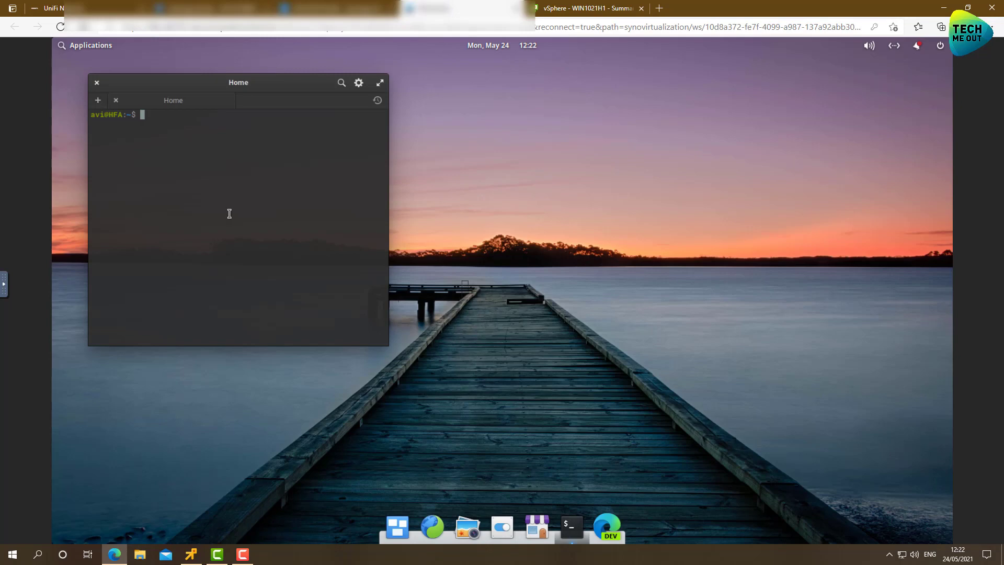
Run ping 192.168.99.213 from the Elementary terminal and stop it with Ctrl+C when nothing answers.
text(ping)
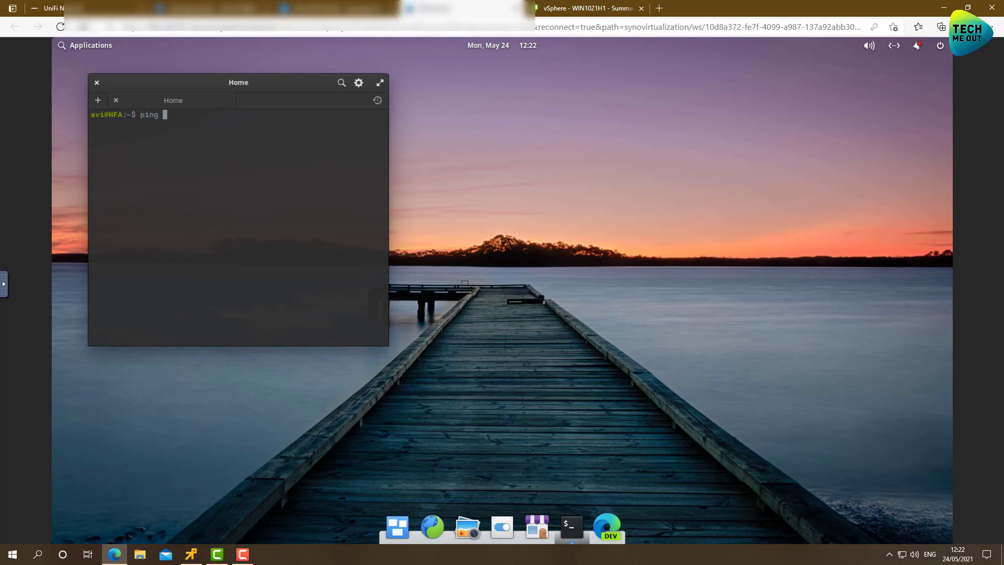
text(192.168.99.213)
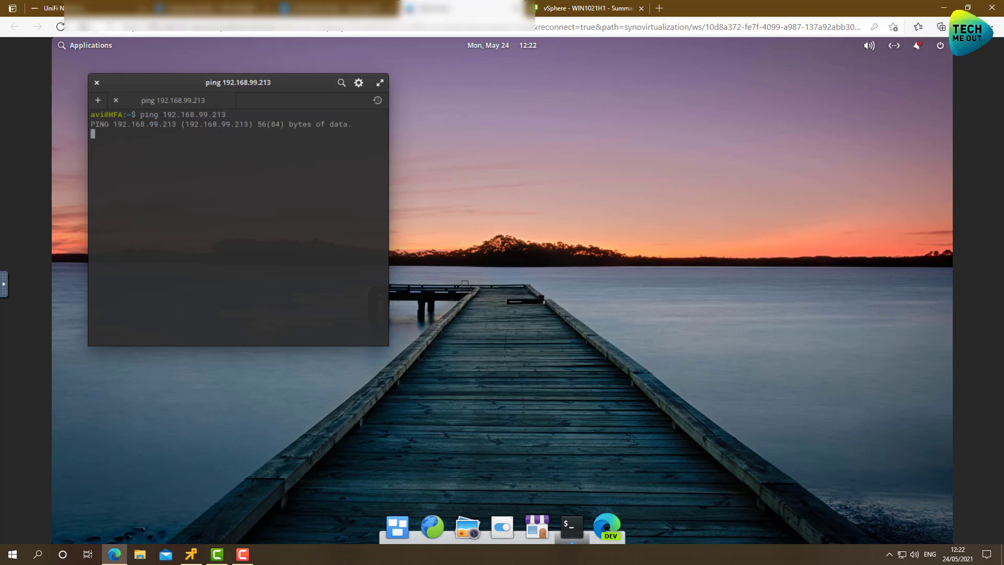
mouse_move(297, 156)
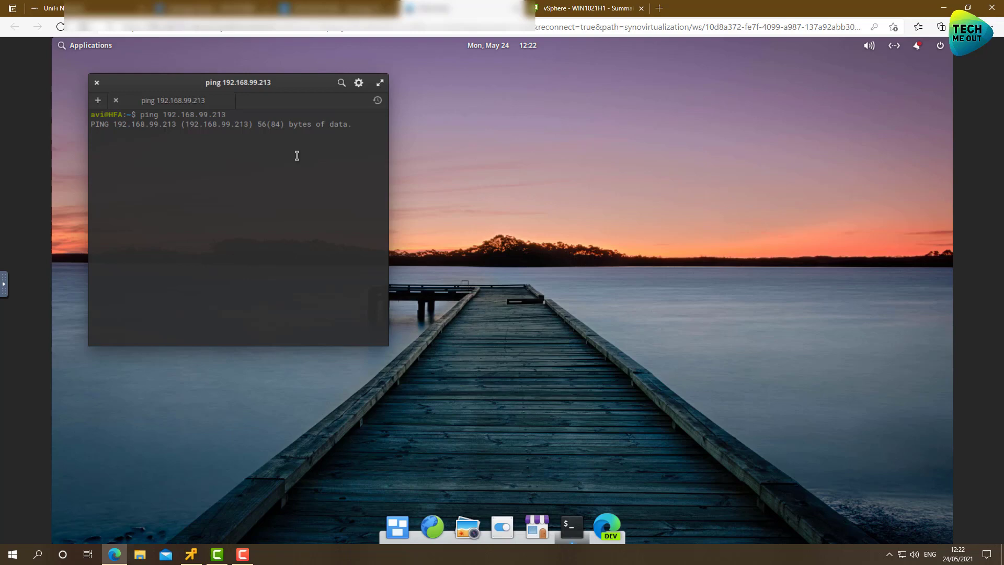
key(ctrl+c)
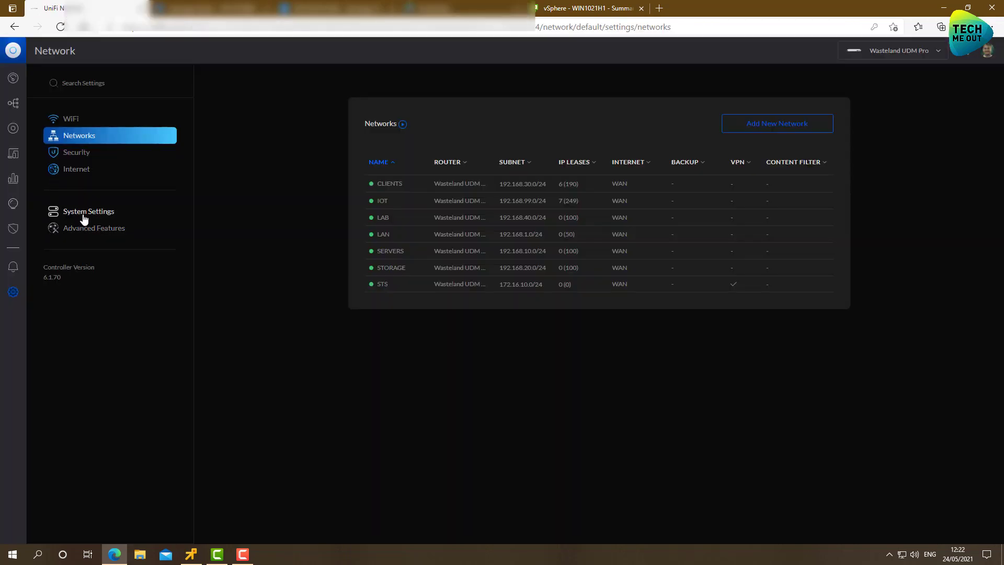
Go to Security > Firewall > Groups and start a new firewall group.
click(76, 153)
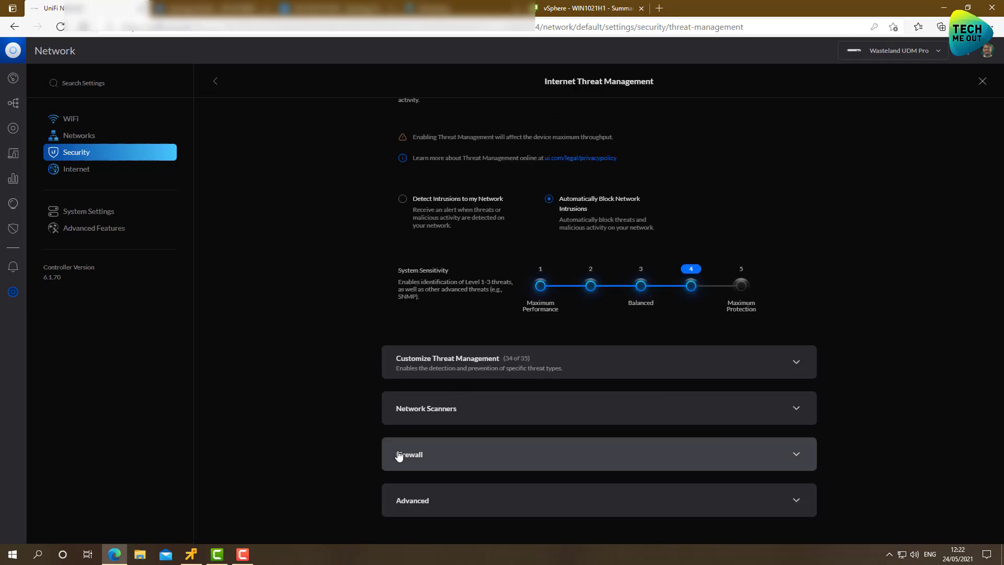
click(410, 454)
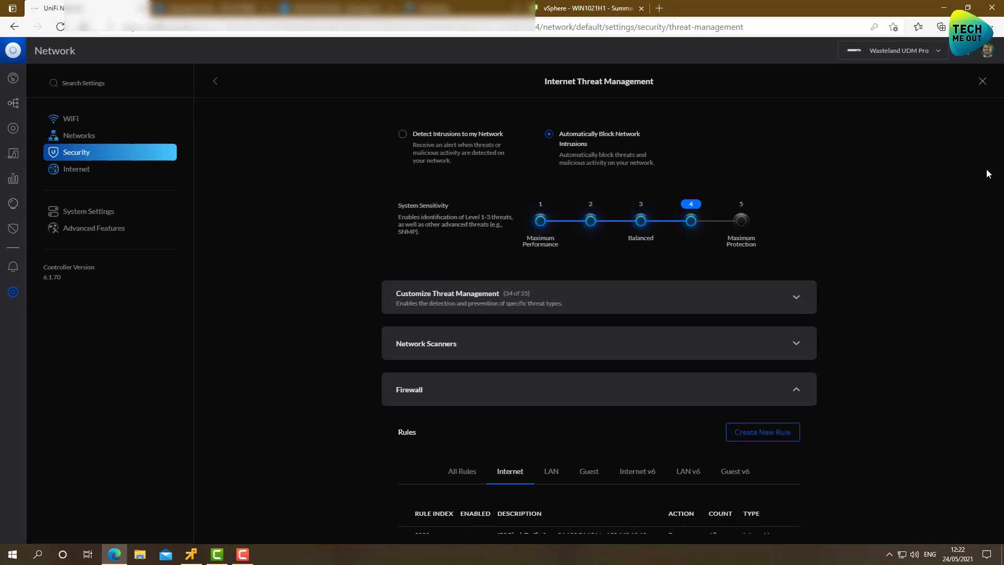
scroll(down, 3)
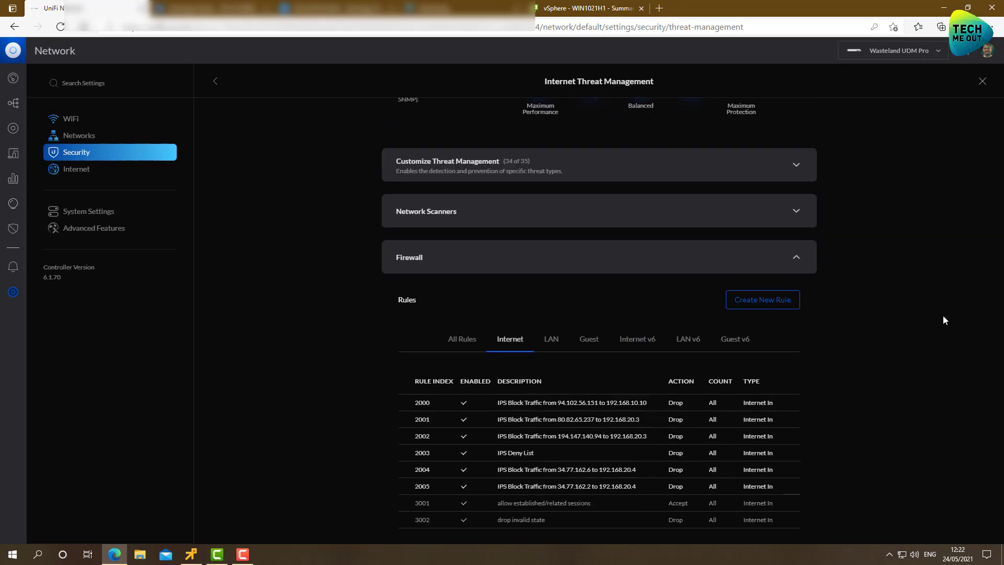
scroll(down, 3)
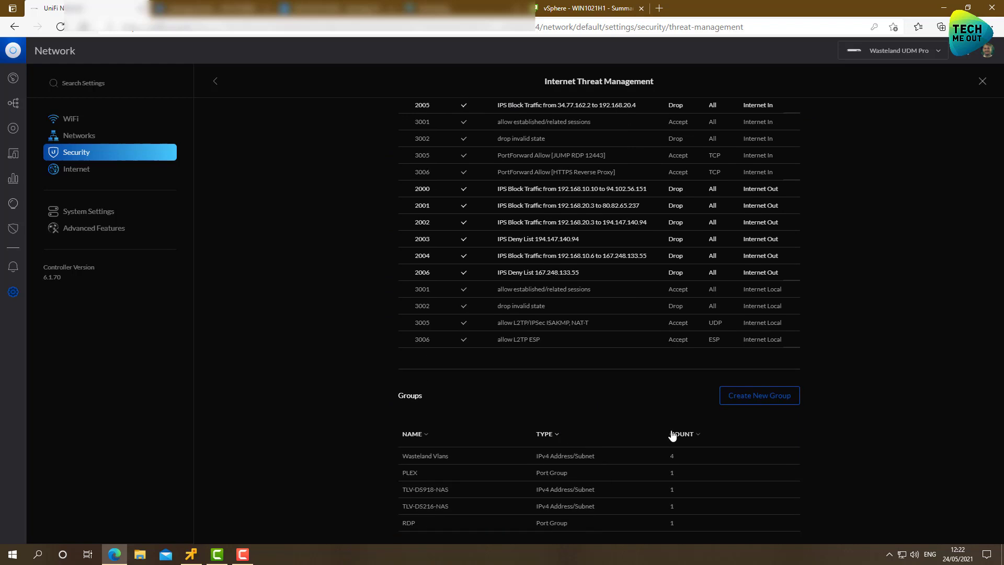
click(760, 231)
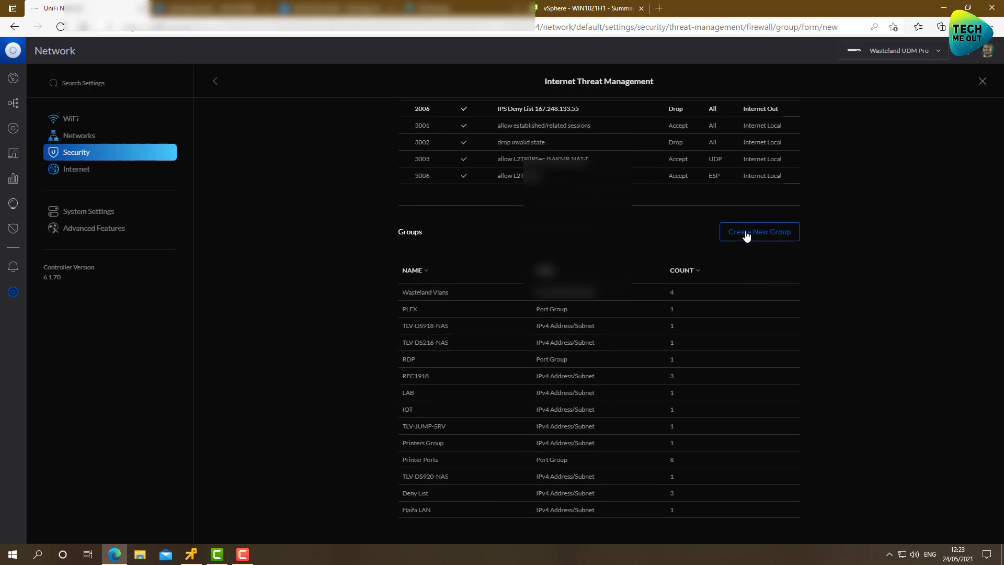
Name the group STS with address 172.16.10.0/24 and apply the changes.
click(760, 231)
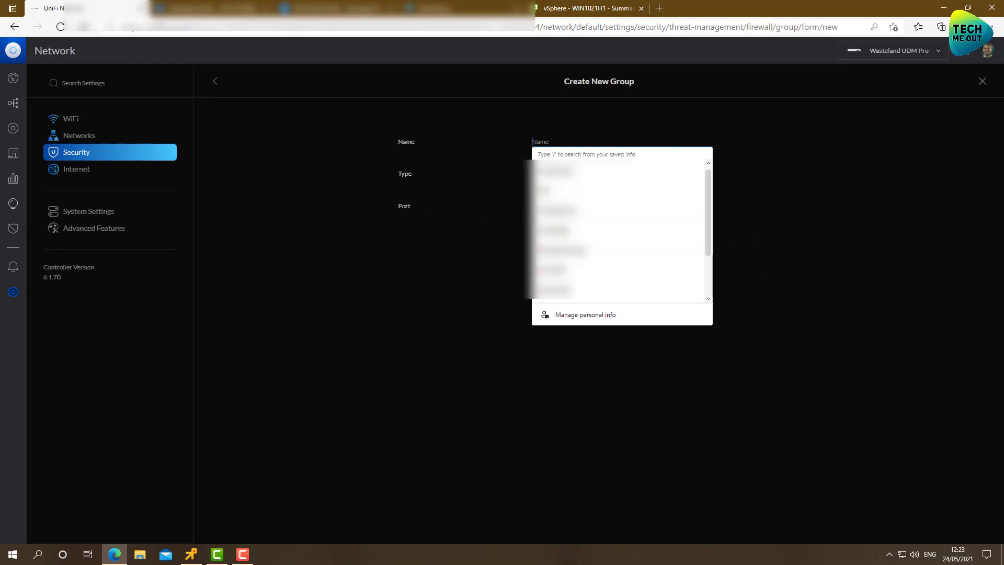
text(STS)
text(1)
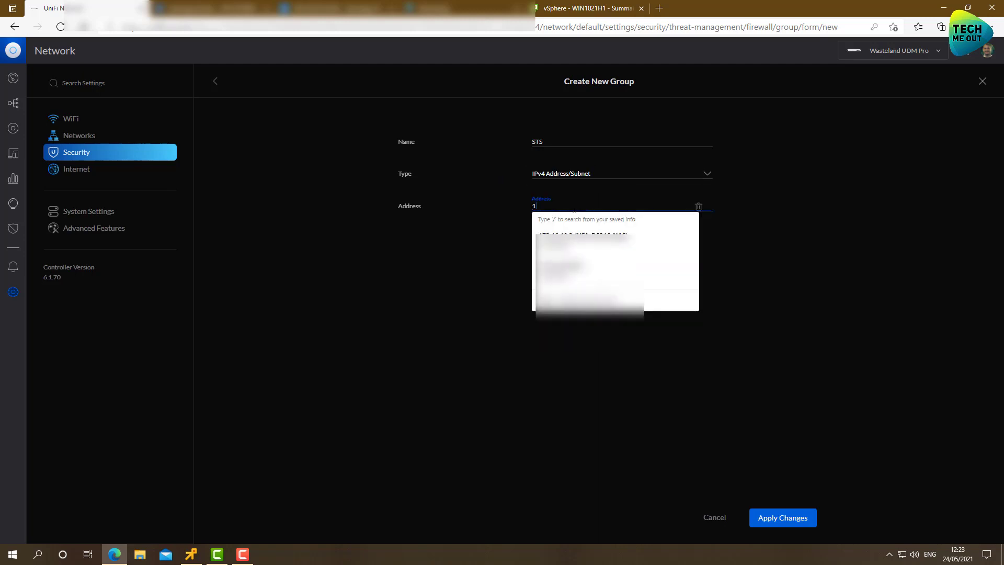
text(72.16.10.0/24)
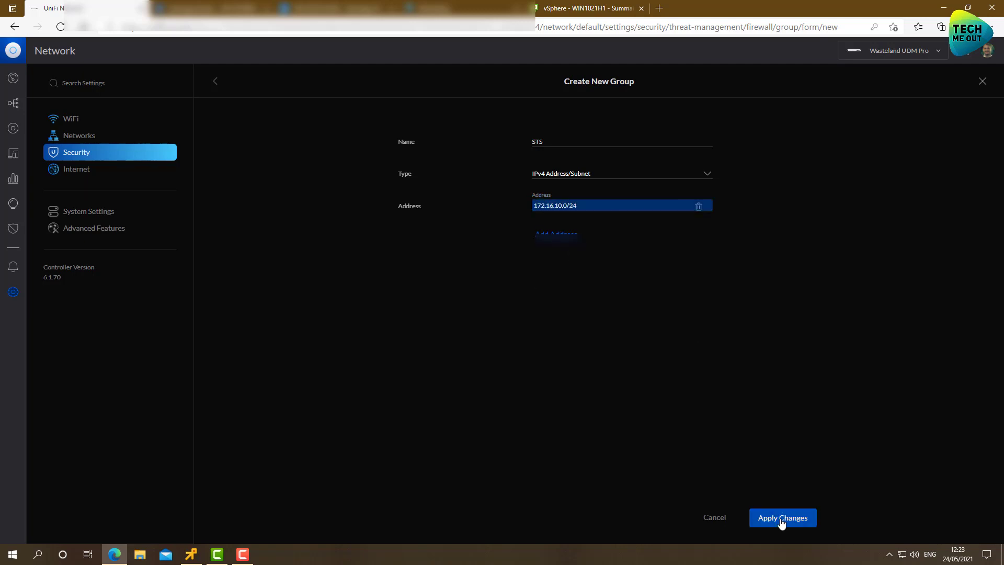
click(782, 517)
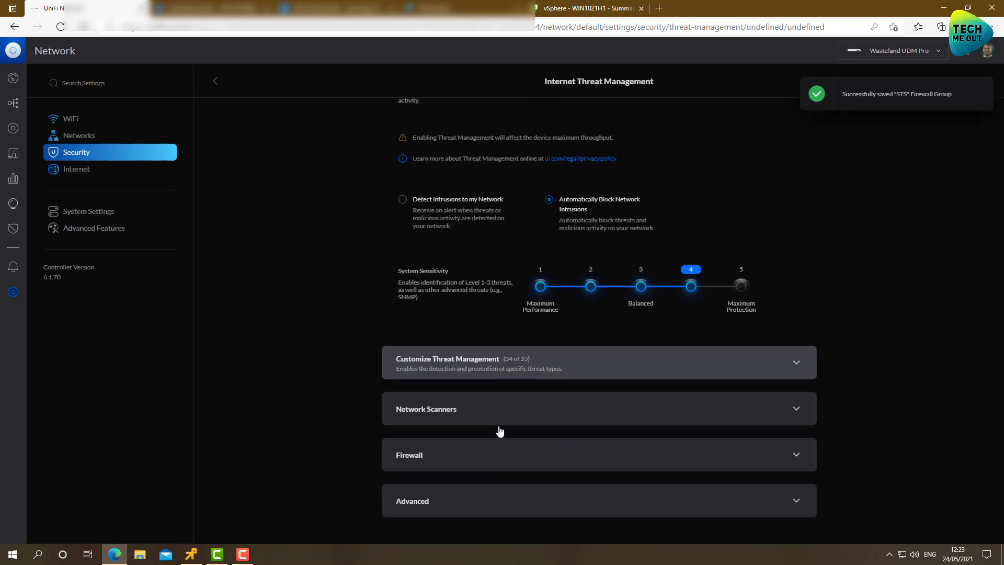
Start a new LAN firewall rule with rule type LAN In.
click(416, 455)
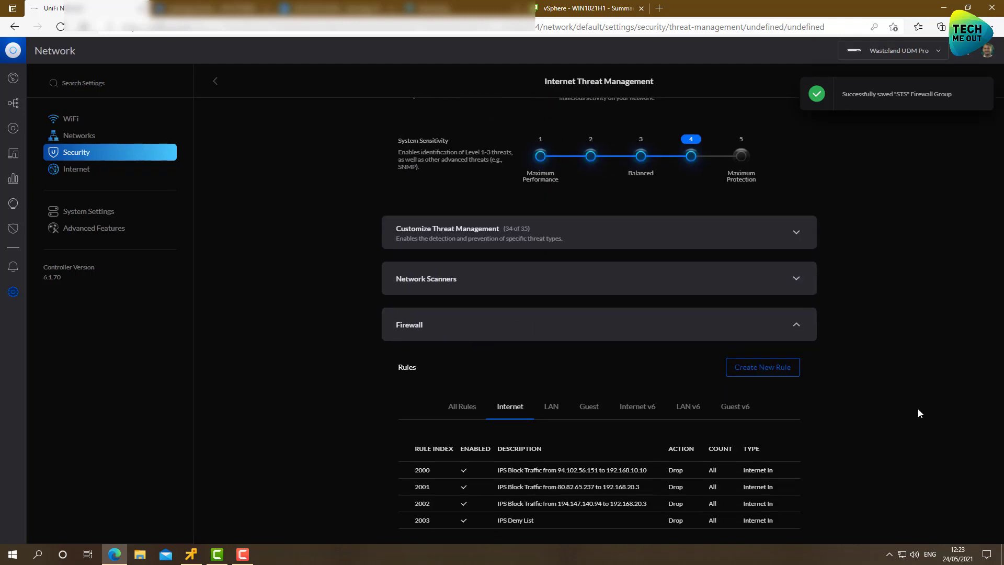
click(551, 402)
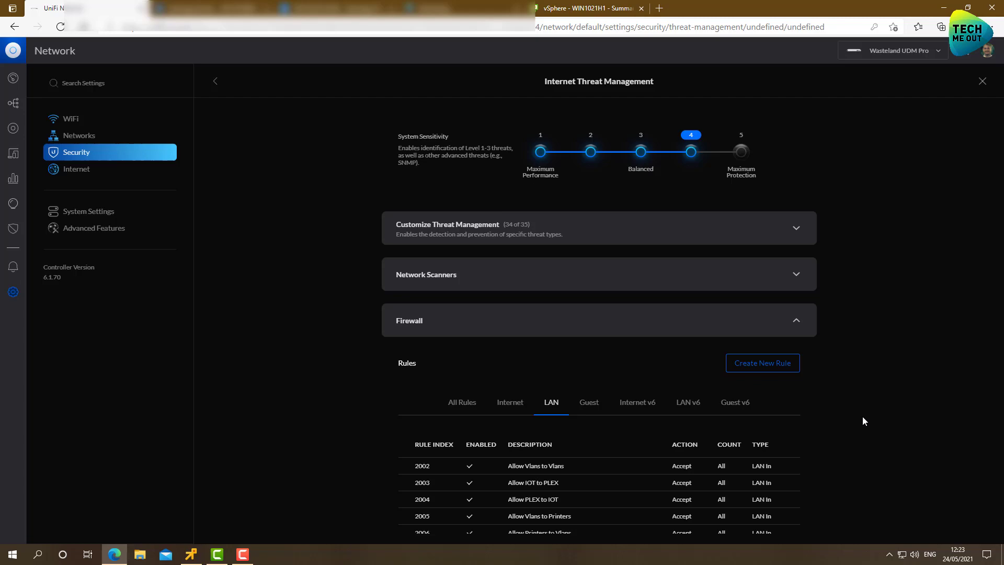
scroll(down, 3)
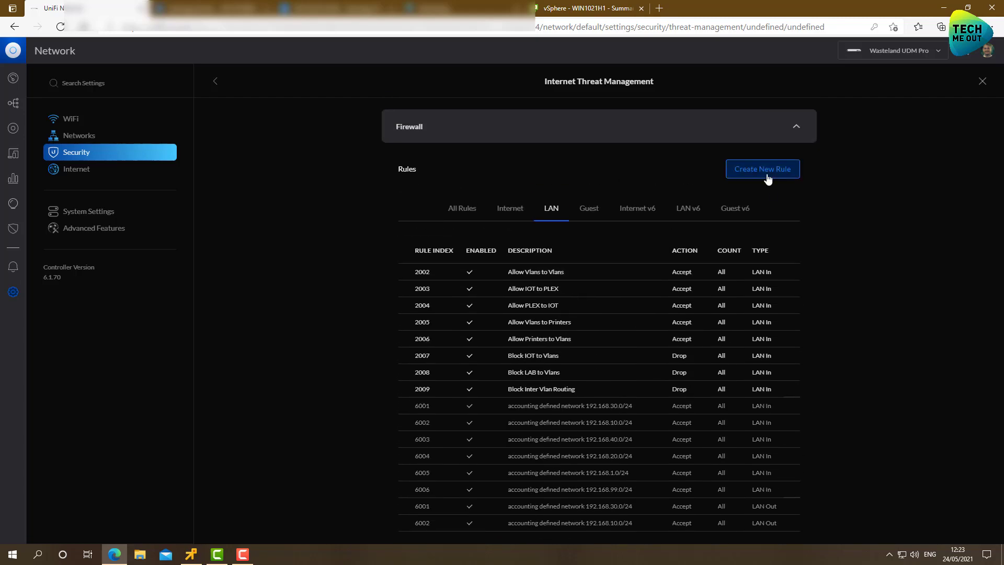
click(762, 169)
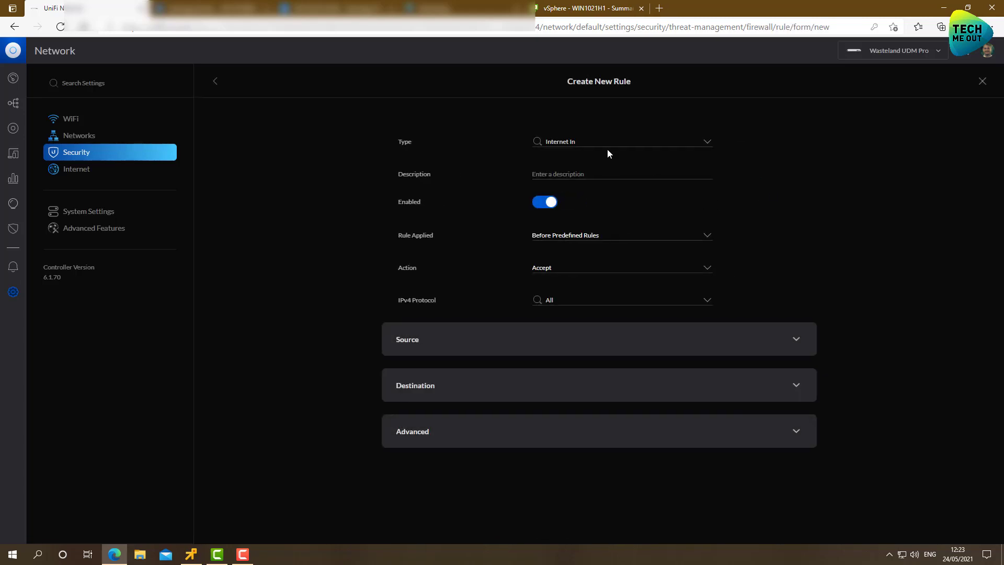
click(621, 142)
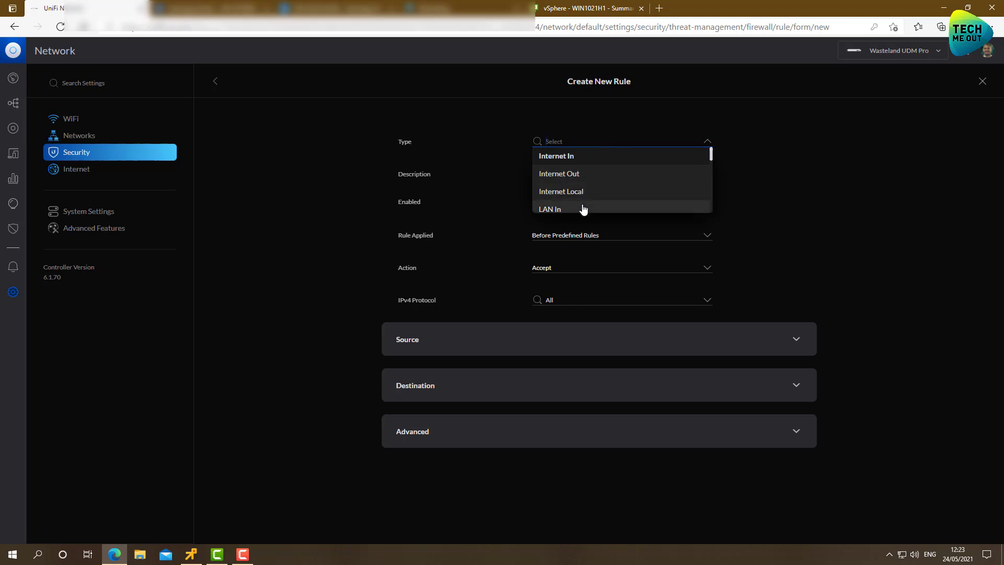
click(551, 208)
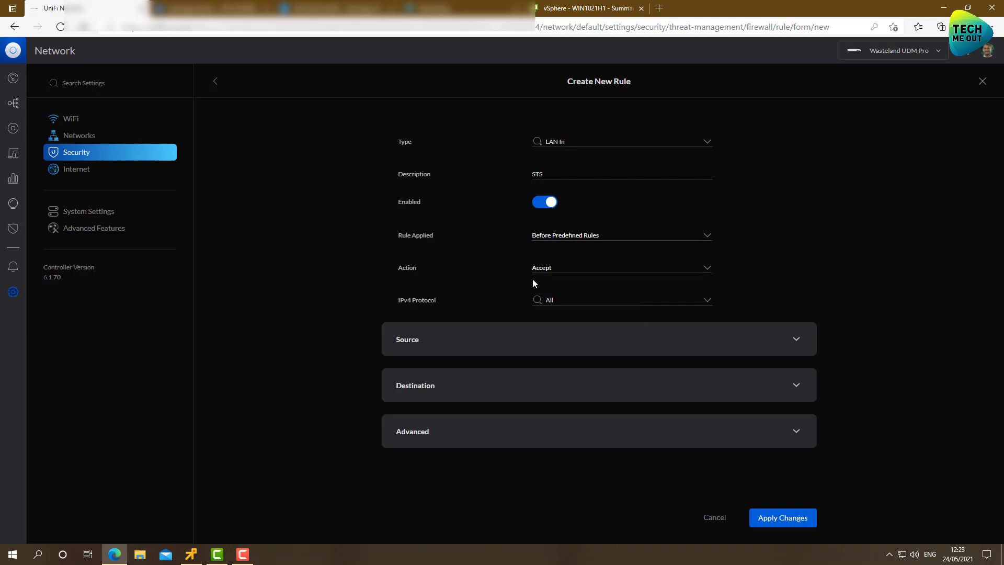
Set the rule's source IPv4 address group to IOT.
click(597, 339)
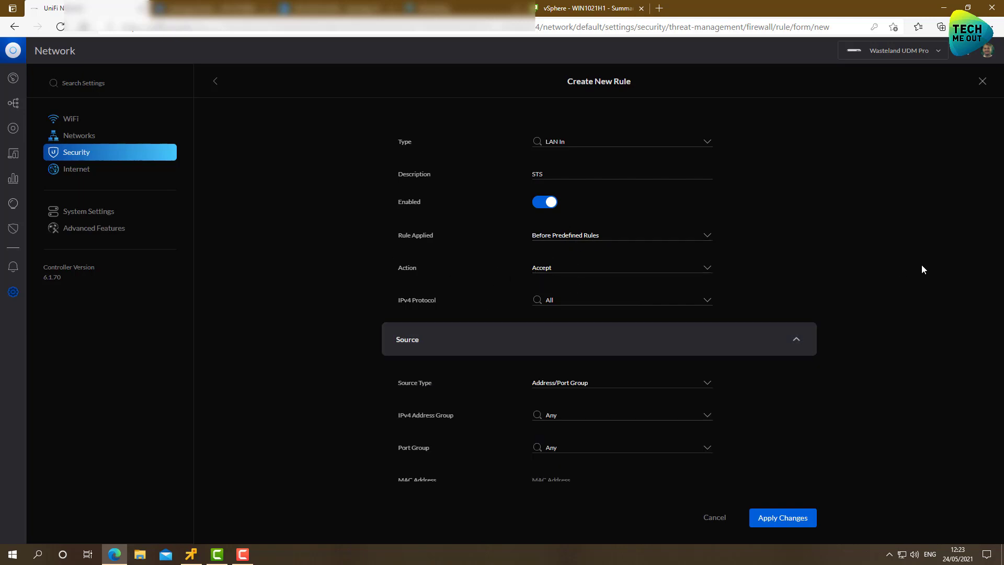
click(621, 414)
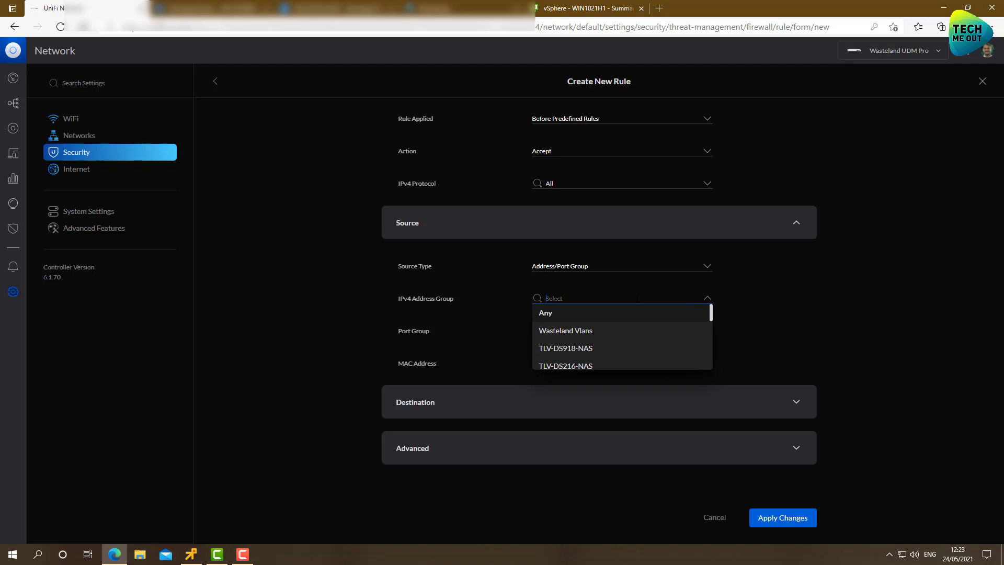
text(s)
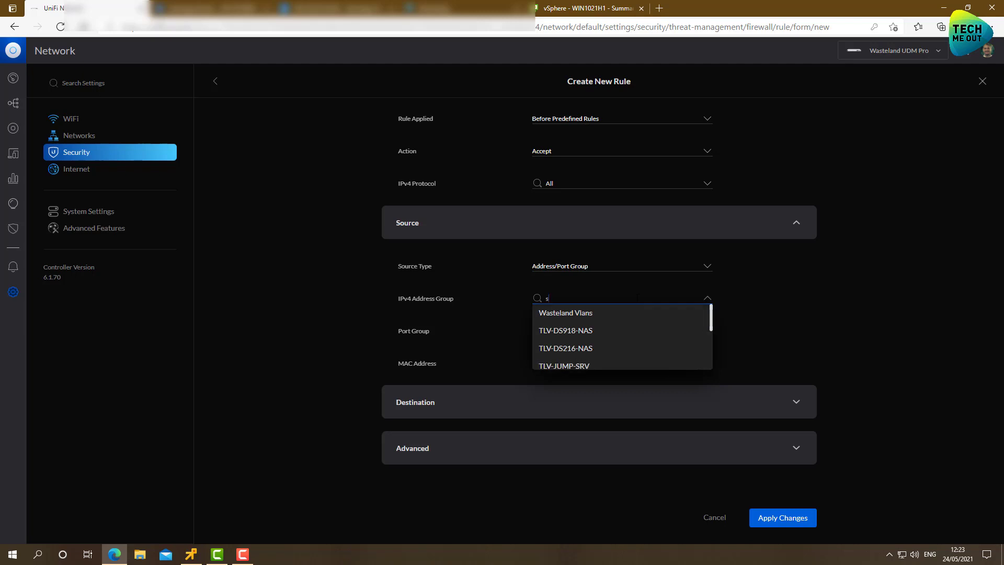
text(TS)
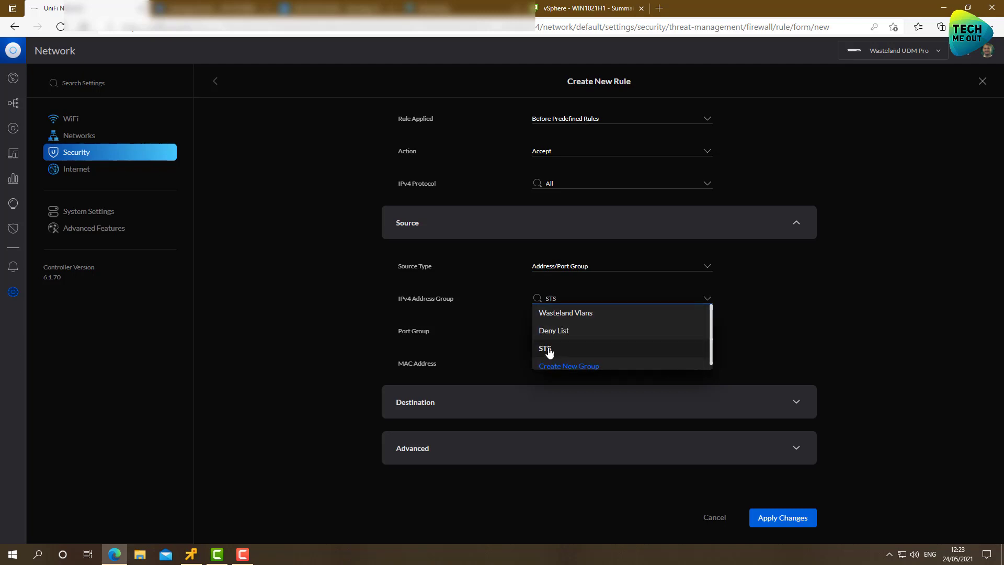
click(544, 348)
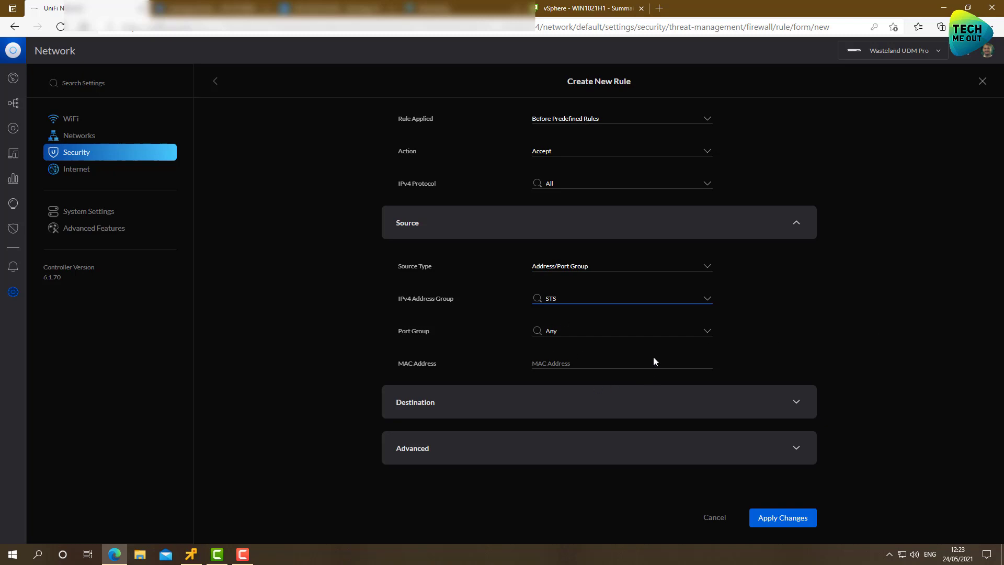
mouse_move(566, 336)
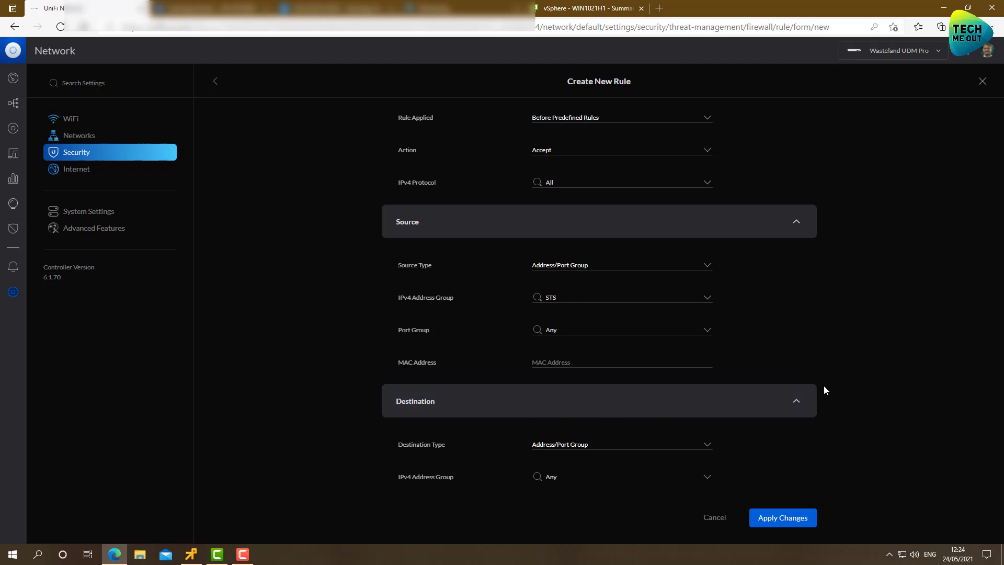
scroll(down, 3)
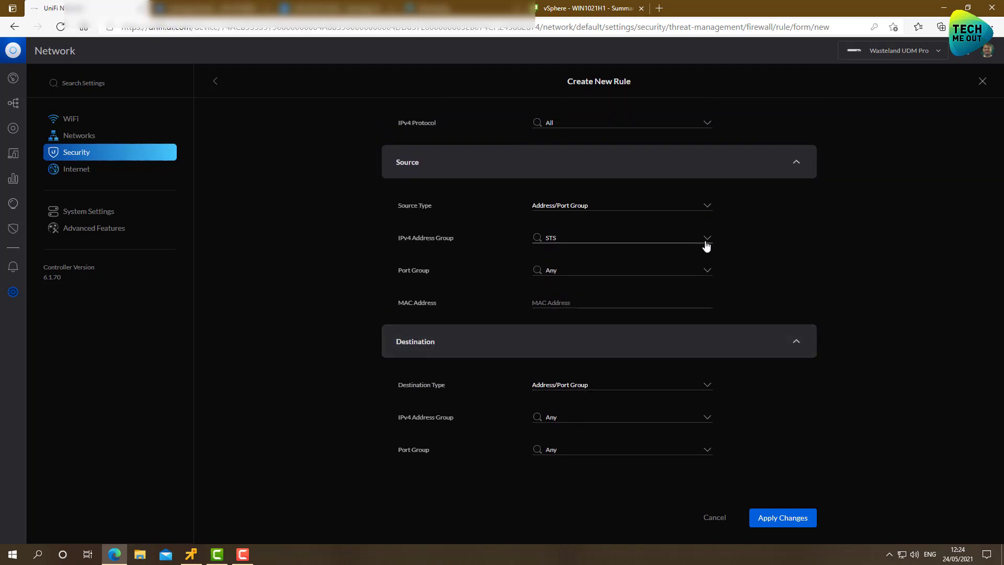
text(iot)
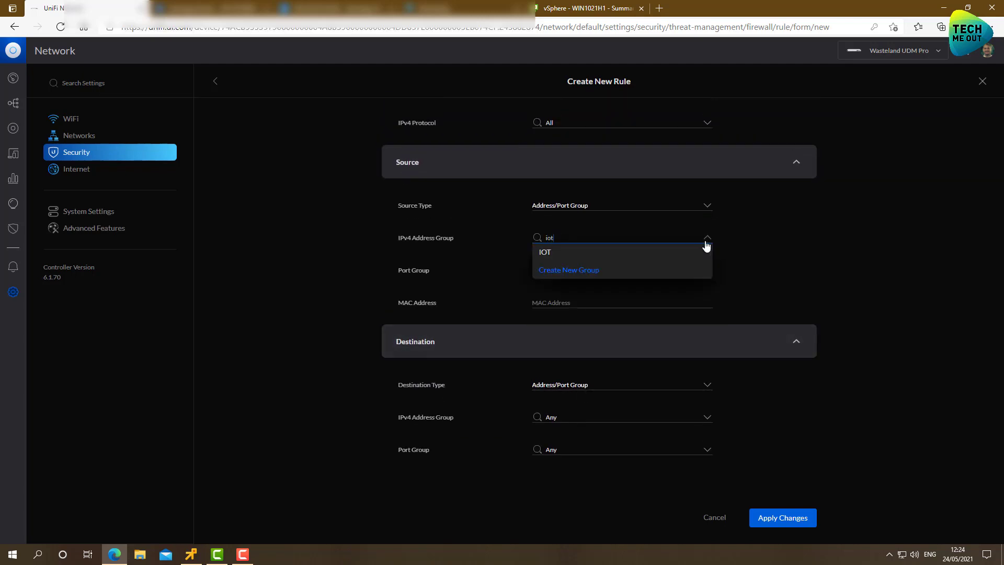
click(545, 252)
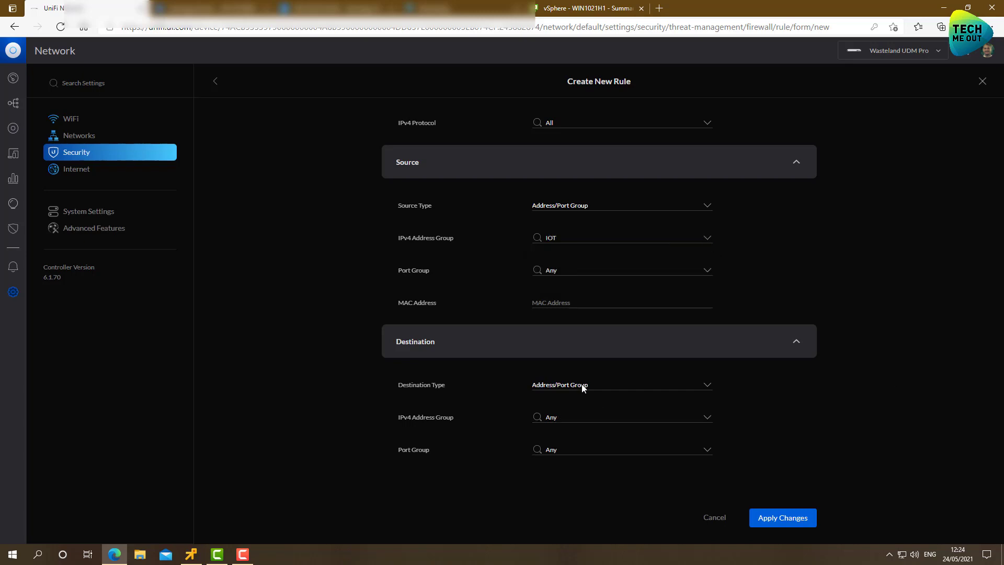
Set the destination to the STS address group and apply the new STS rule.
click(621, 384)
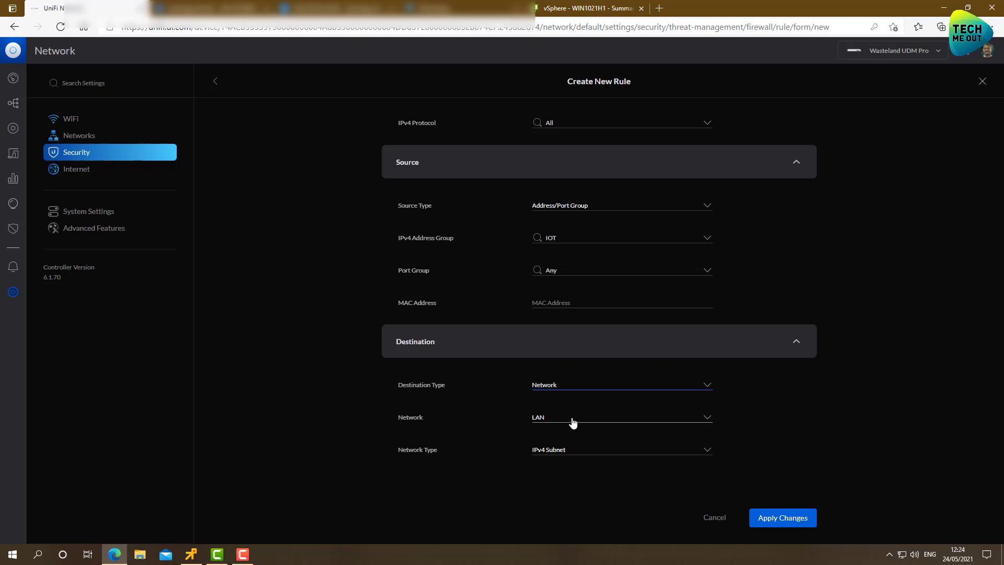
click(622, 385)
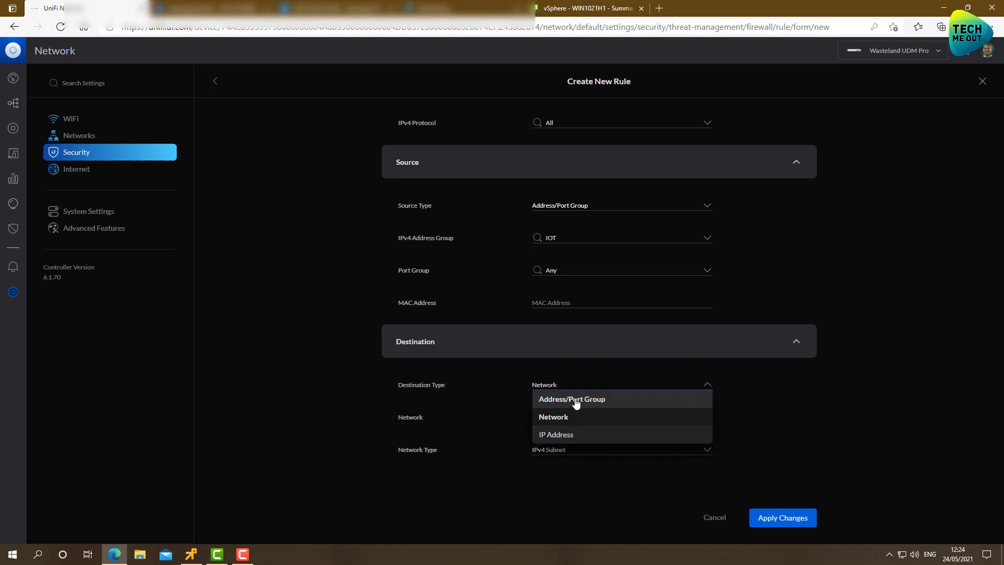
click(571, 399)
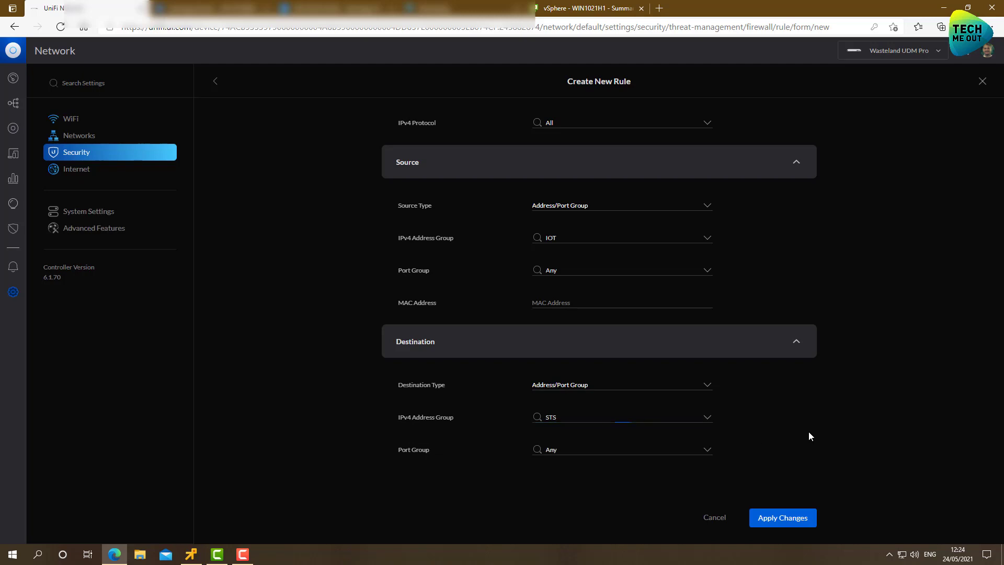
scroll(down, 3)
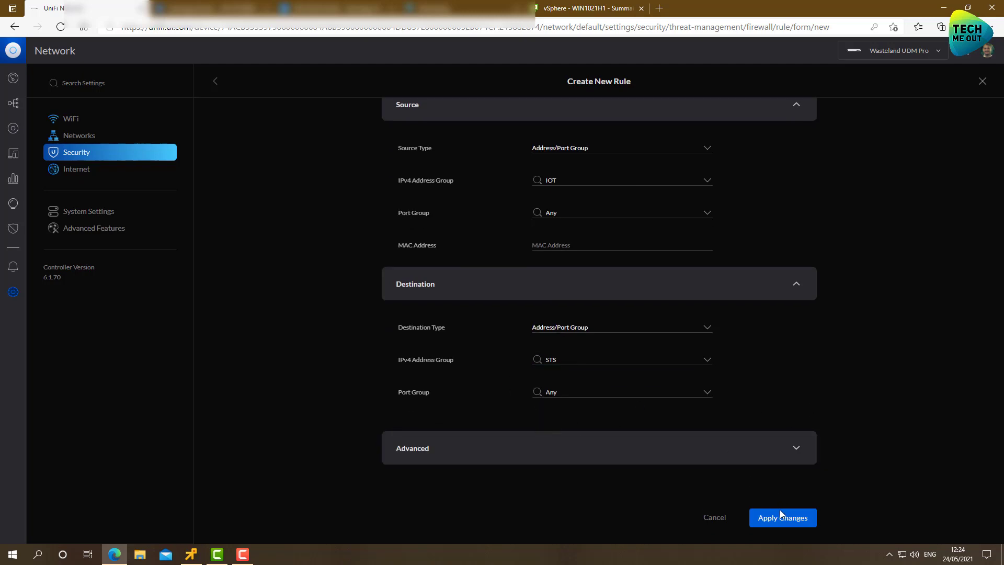
click(782, 516)
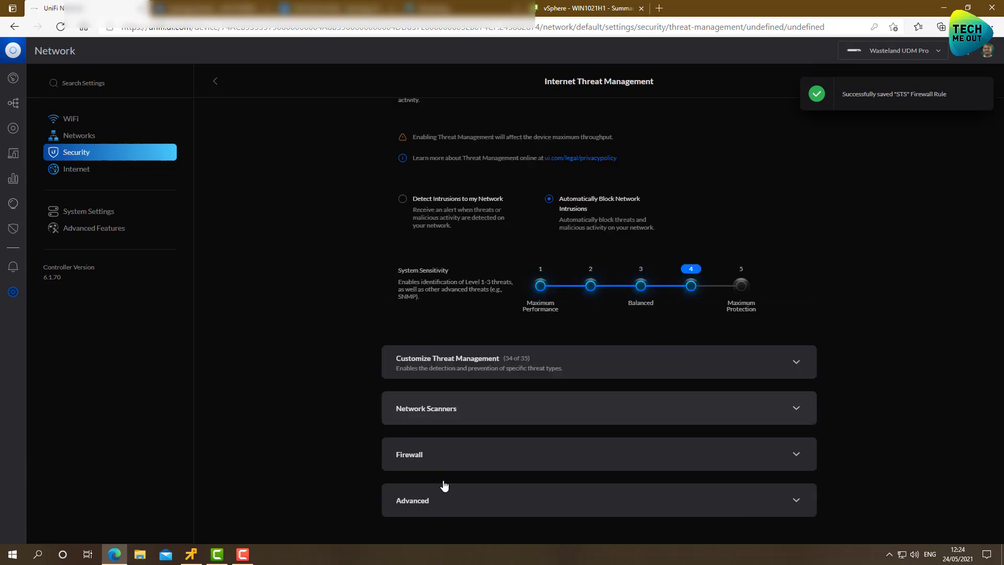
Drag the STS rule to the top of the LAN rules list, above Allow Vlans to Vlans.
click(417, 454)
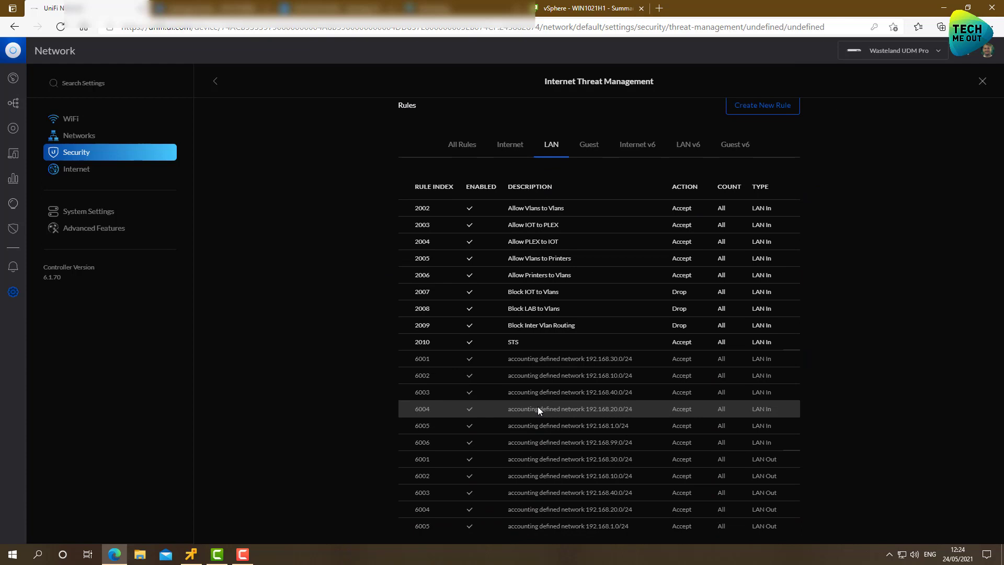
mouse_move(405, 341)
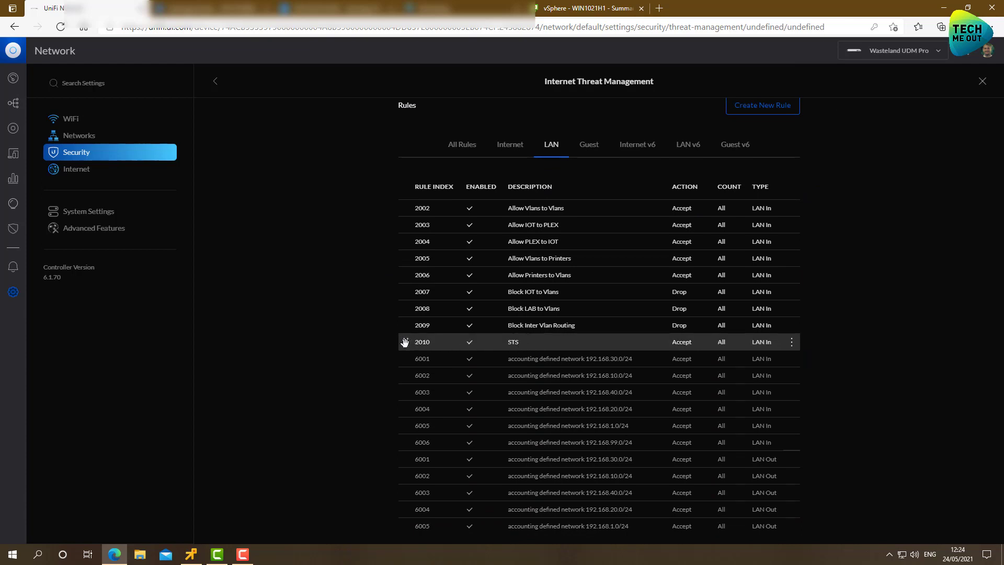
drag(404, 341, 404, 227)
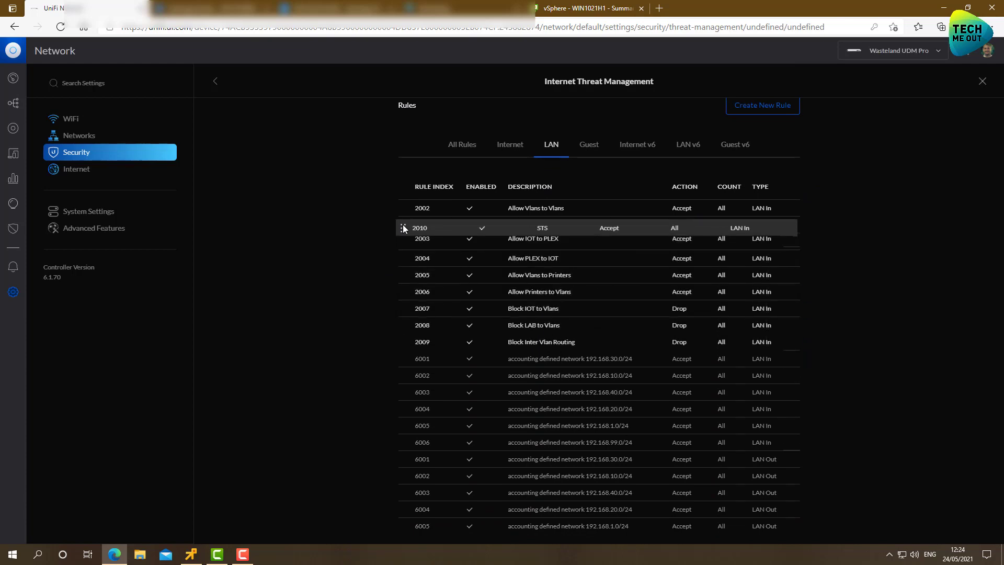
drag(402, 228, 402, 221)
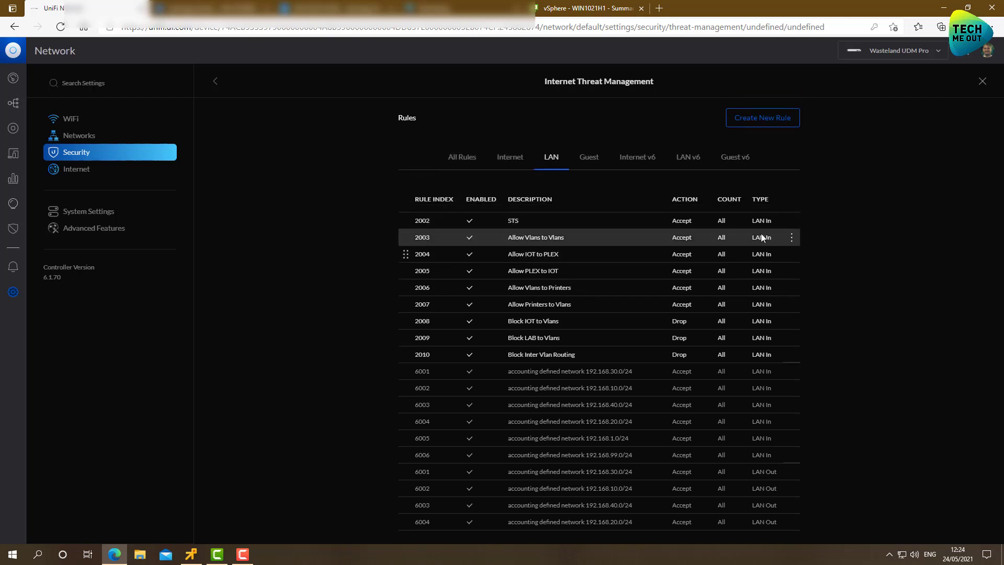
mouse_move(244, 507)
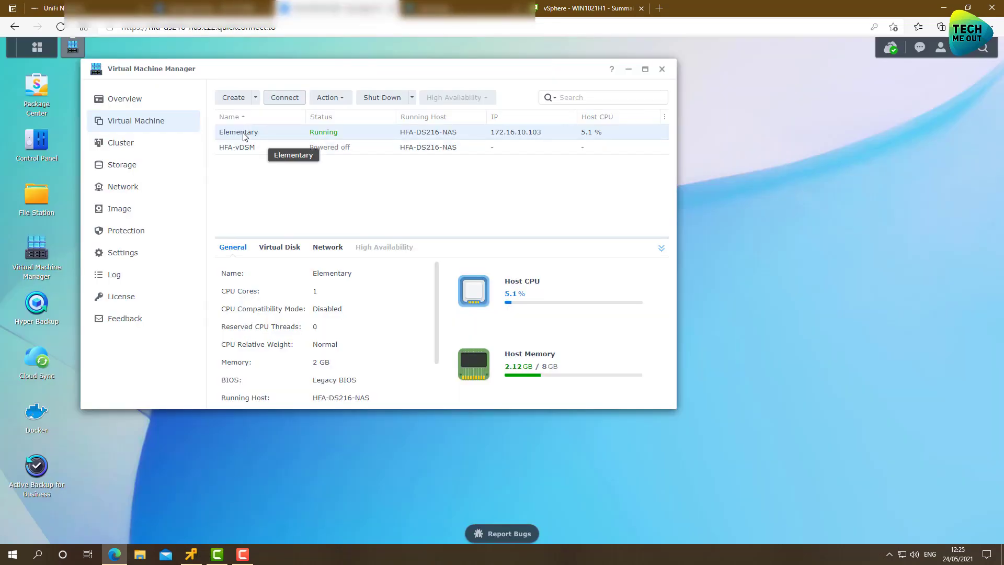
mouse_move(512, 132)
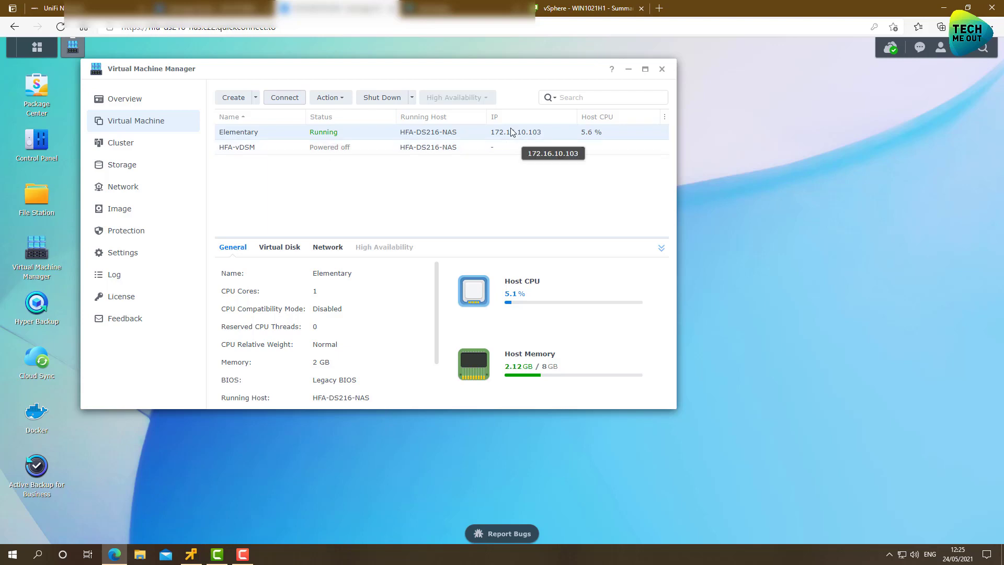
mouse_move(520, 143)
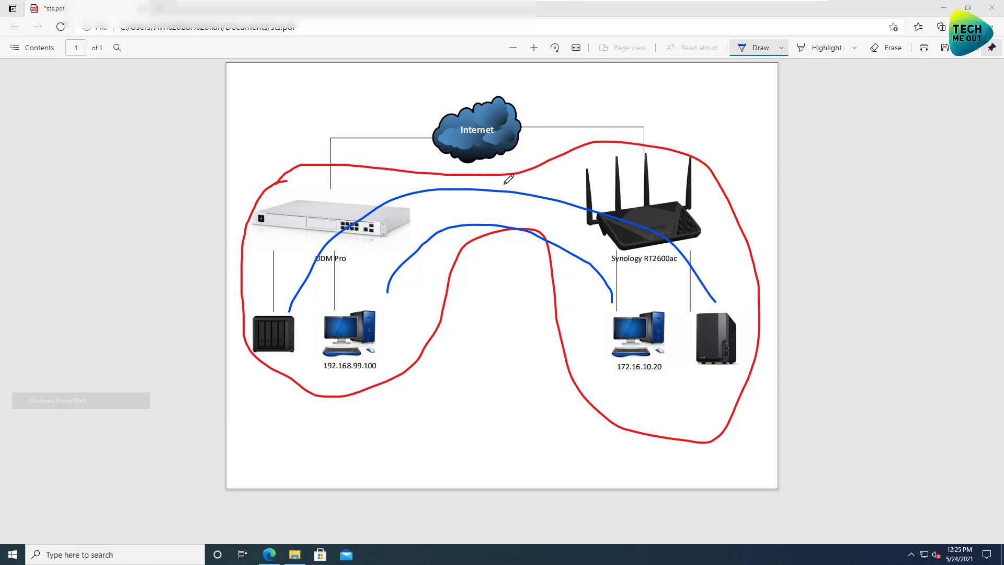
Ping 172.16.10.x from Windows PowerShell and 192.168.99.213 from the Elementary VM terminal.
click(80, 400)
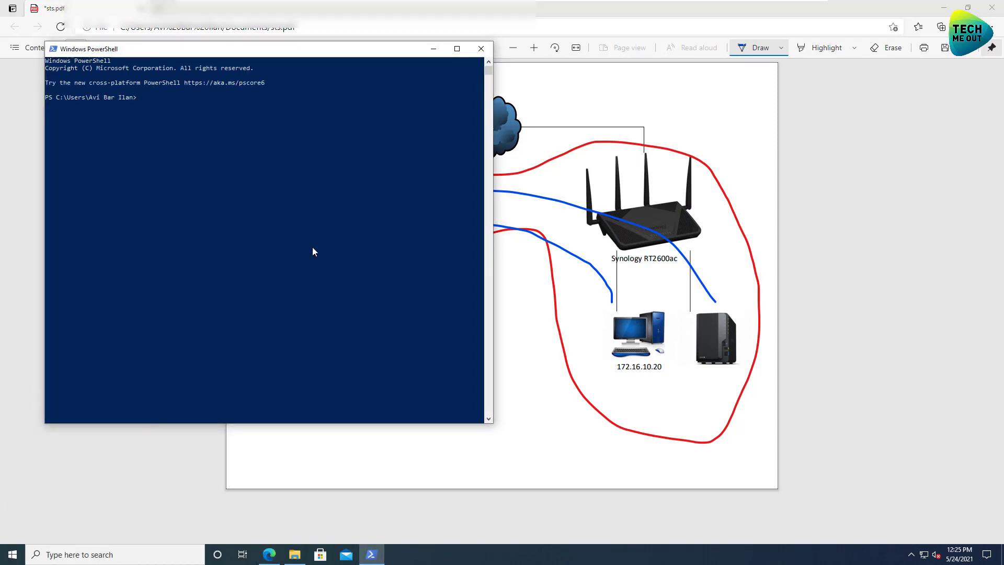
text(ping 1)
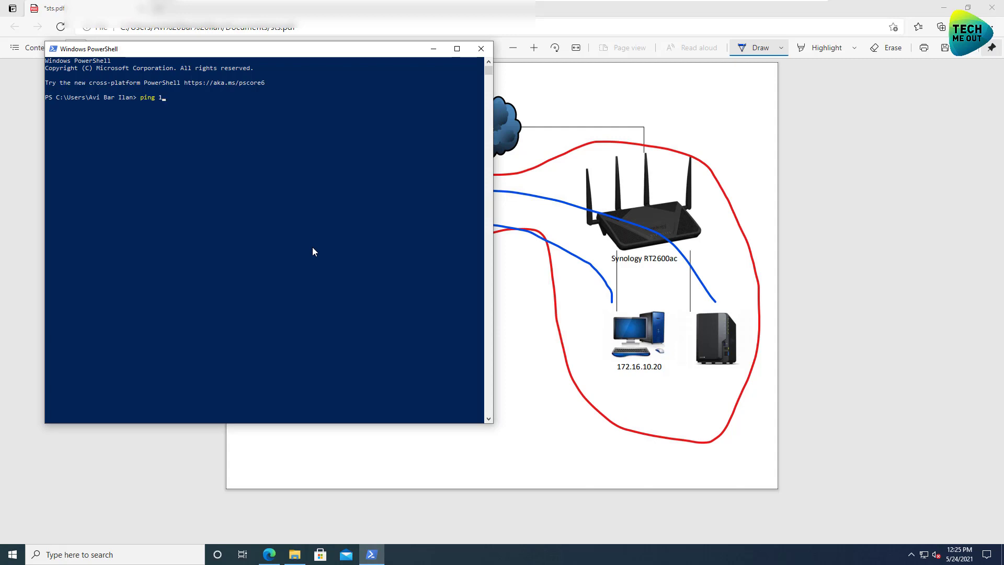
text(72.16.10)
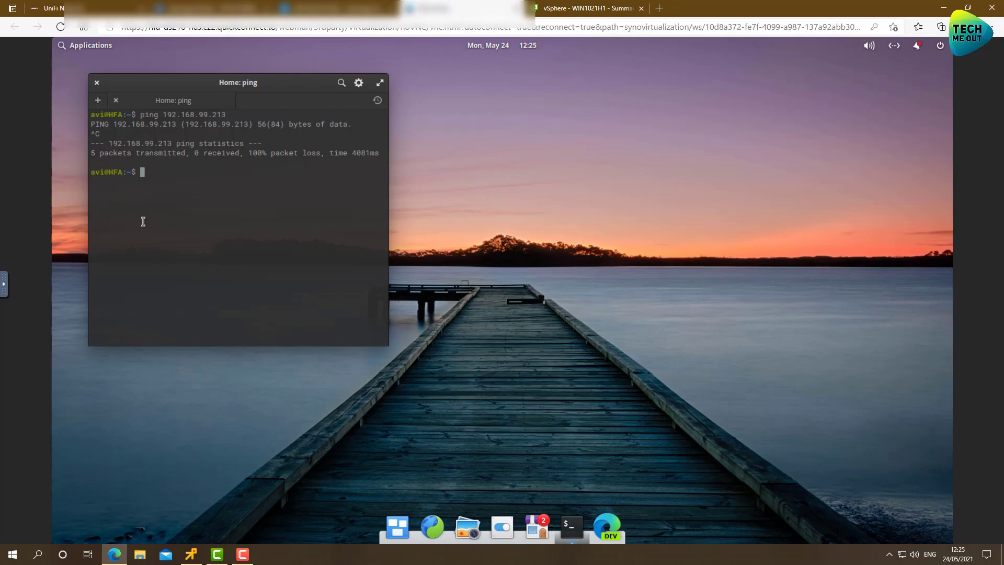
text(ping 192.168.99.213)
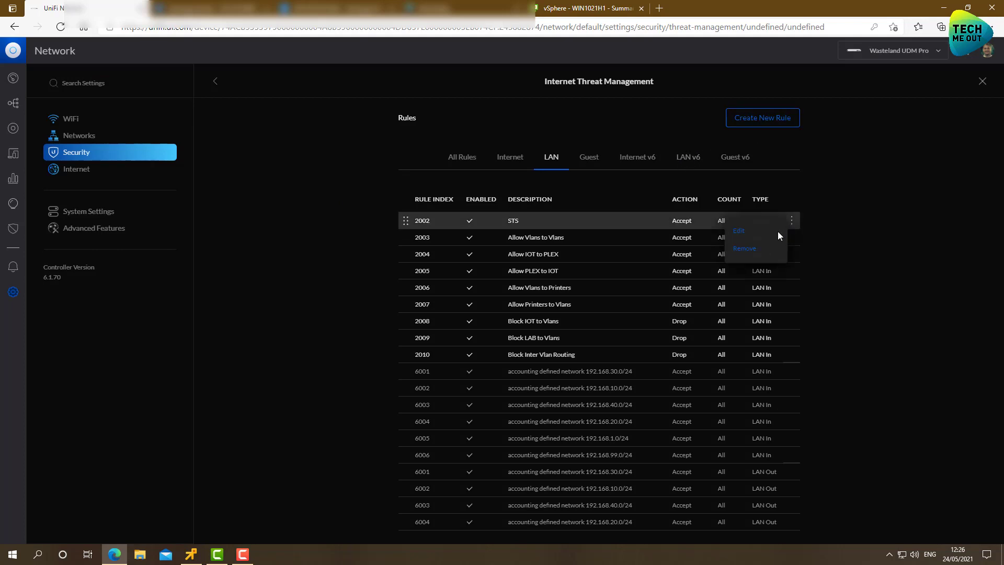
Review the STS rule's IOT source and STS destination, then go back to the firewall rules list.
click(739, 230)
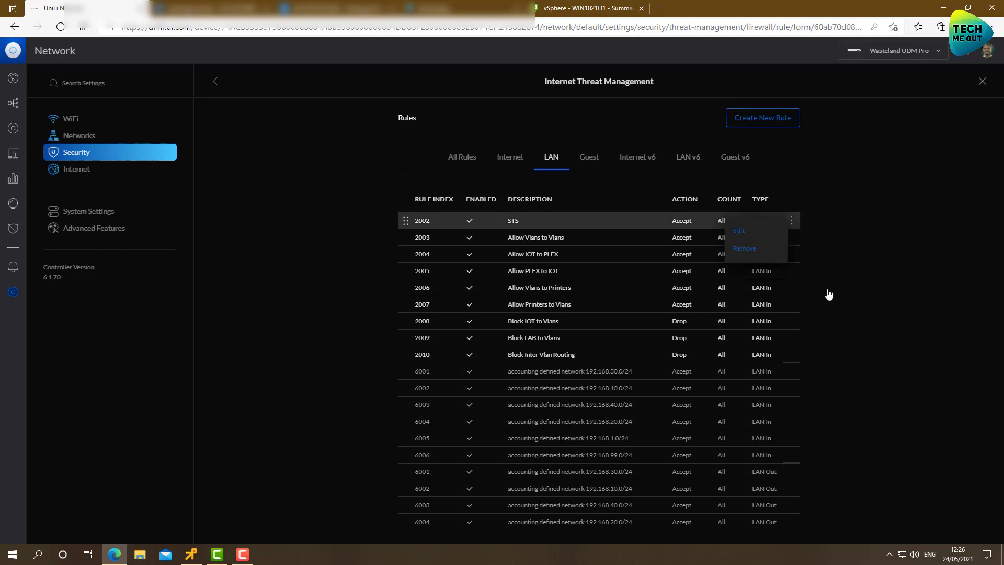
click(739, 230)
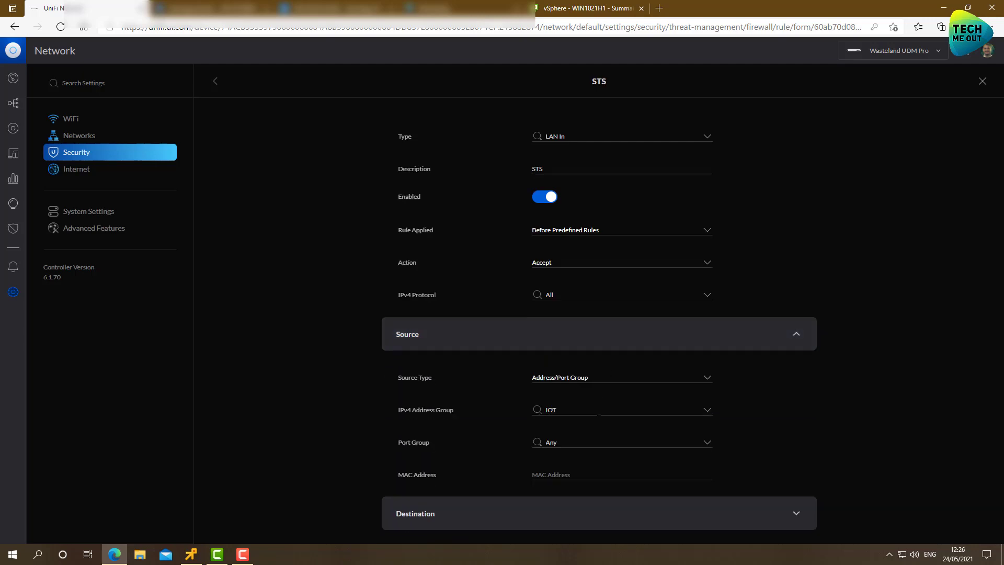
scroll(down, 3)
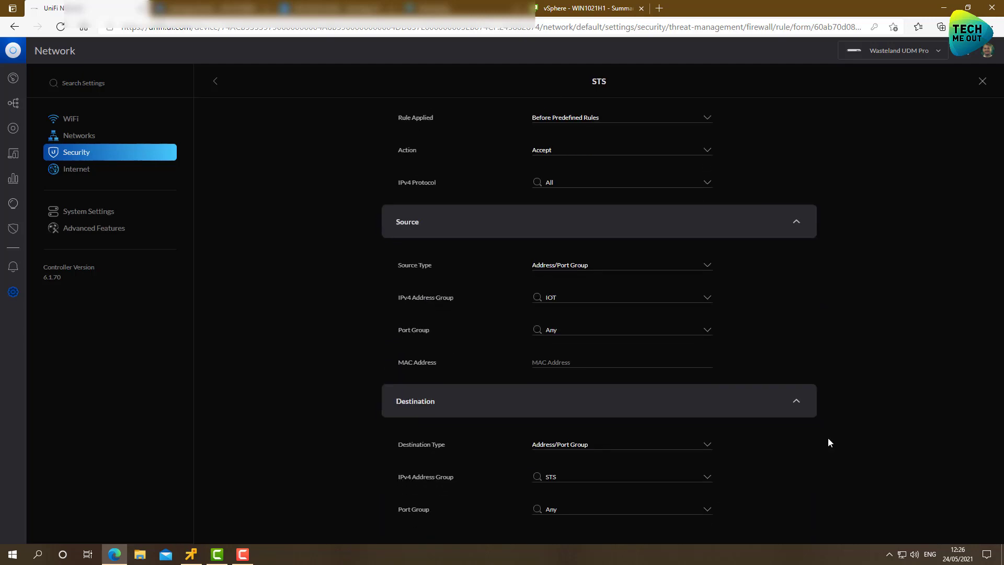
scroll(down, 3)
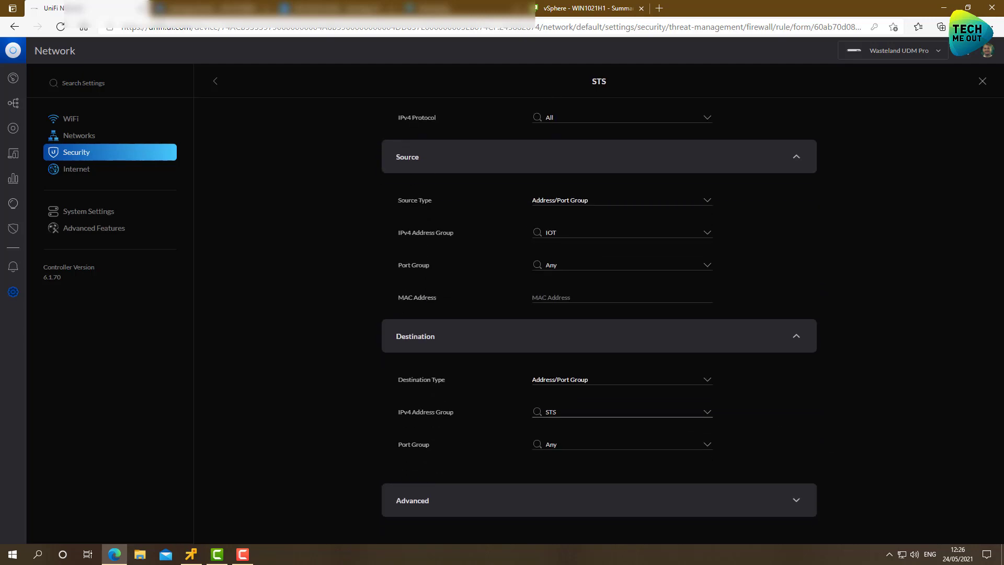
mouse_move(199, 101)
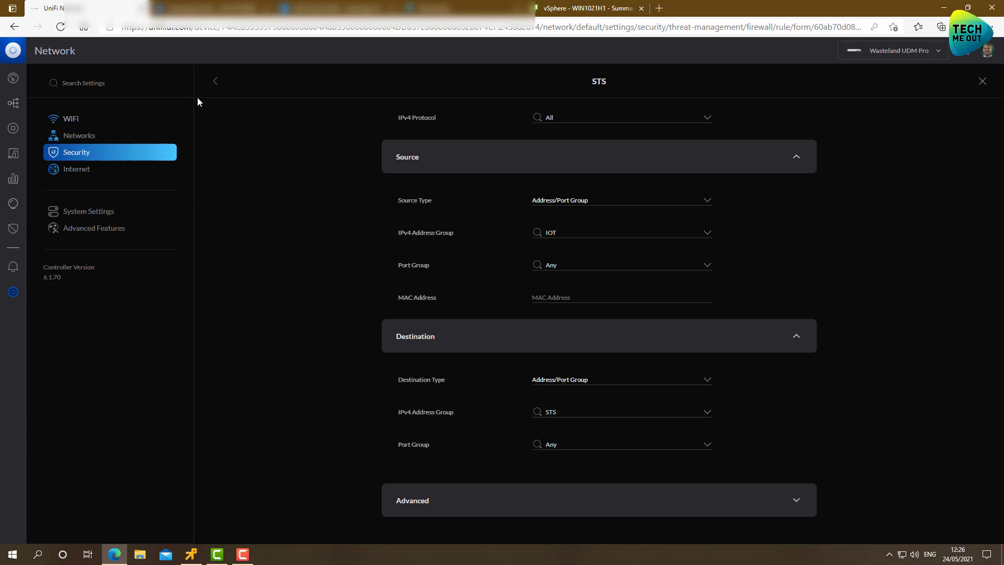
click(215, 80)
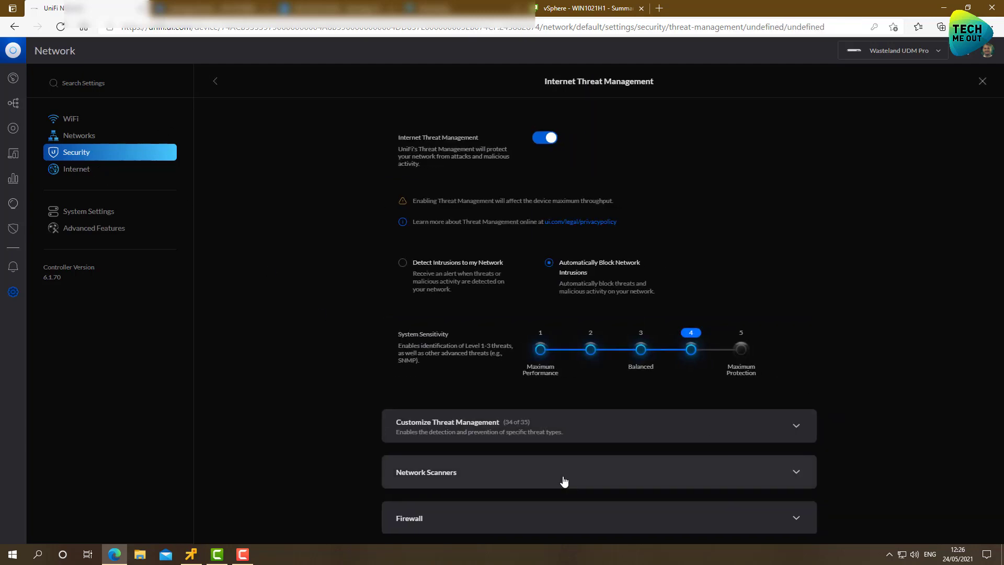
click(416, 518)
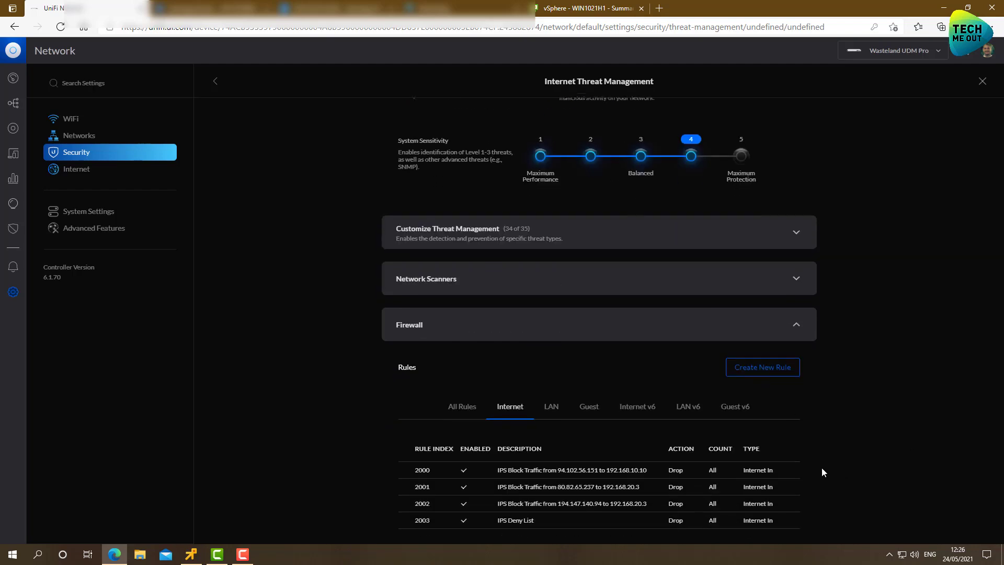
Start a new LAN In rule with source IPv4 address group STS.
click(762, 367)
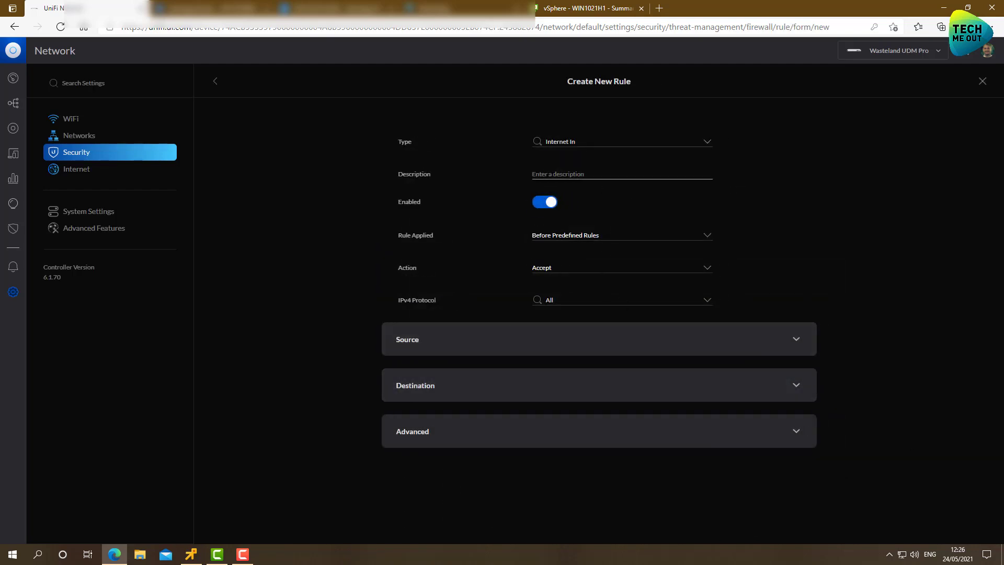
click(621, 141)
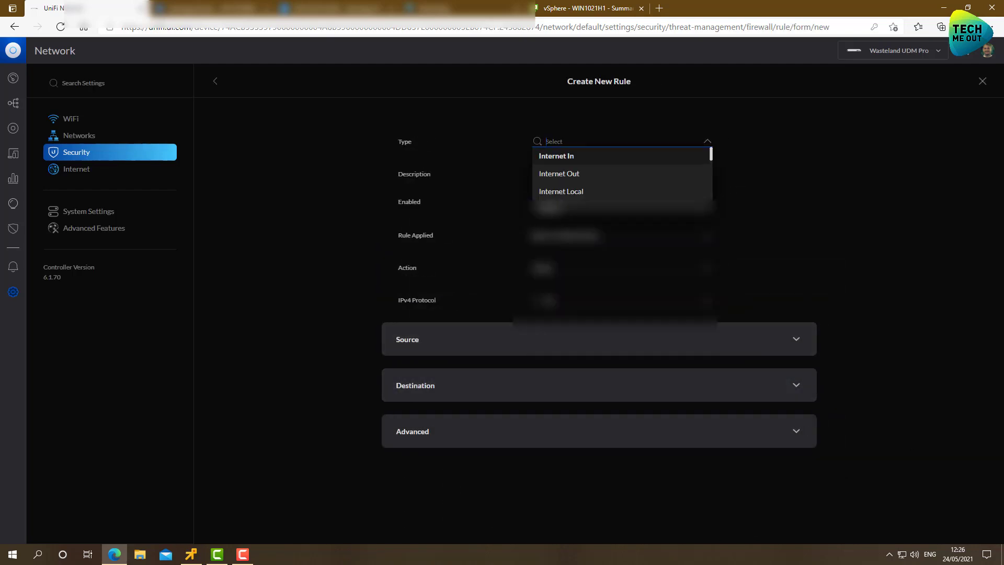
text(LAN In)
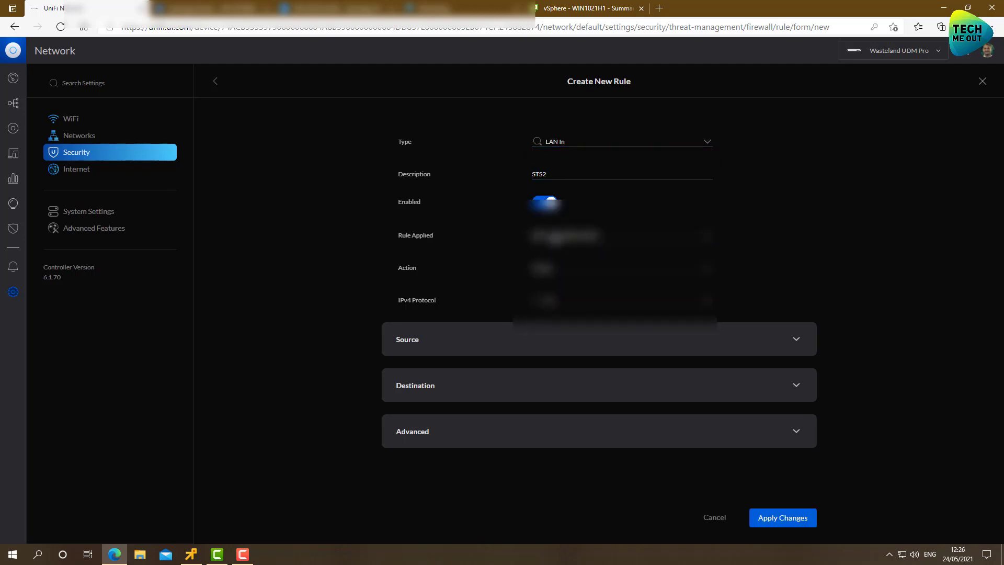
click(597, 339)
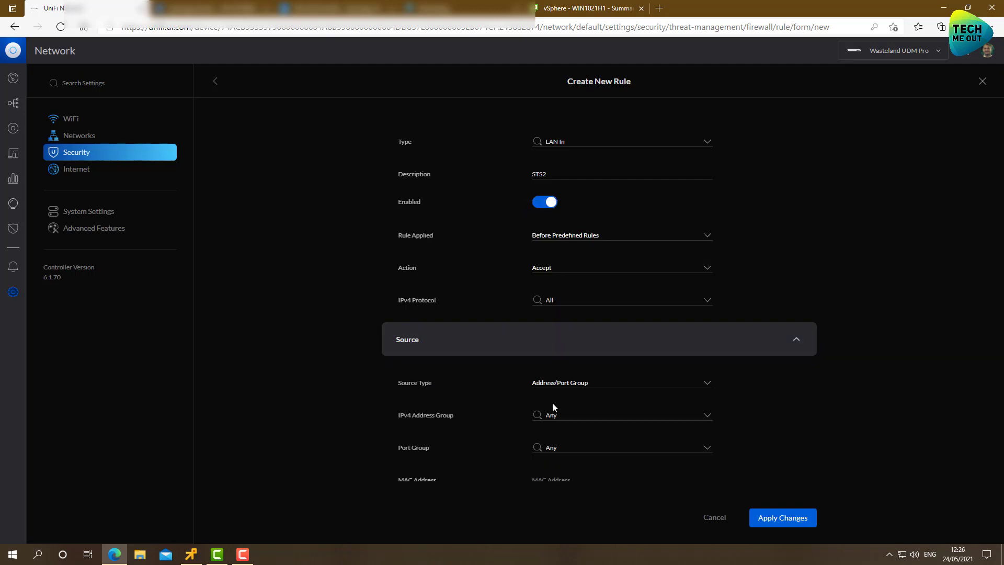
click(621, 414)
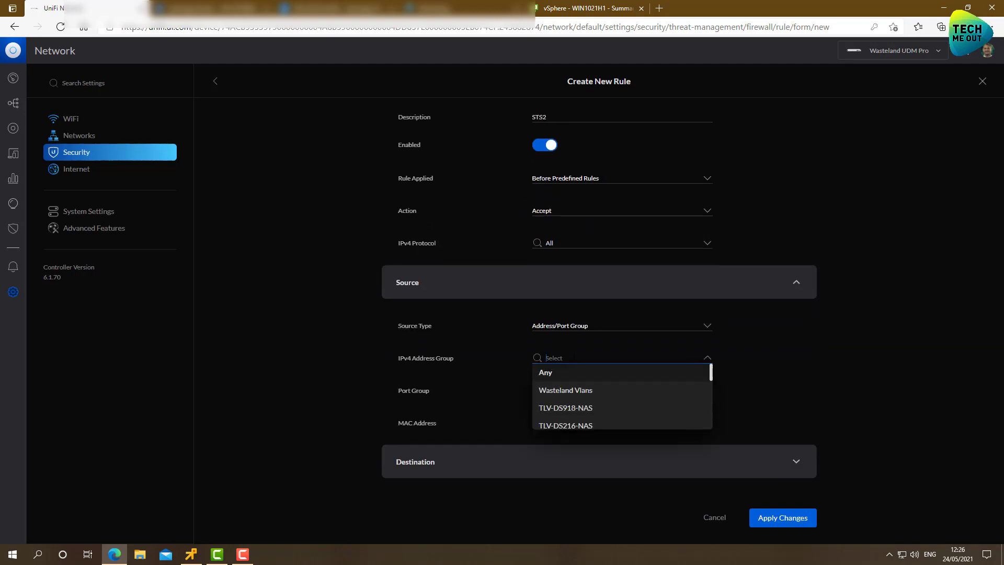
text(sts)
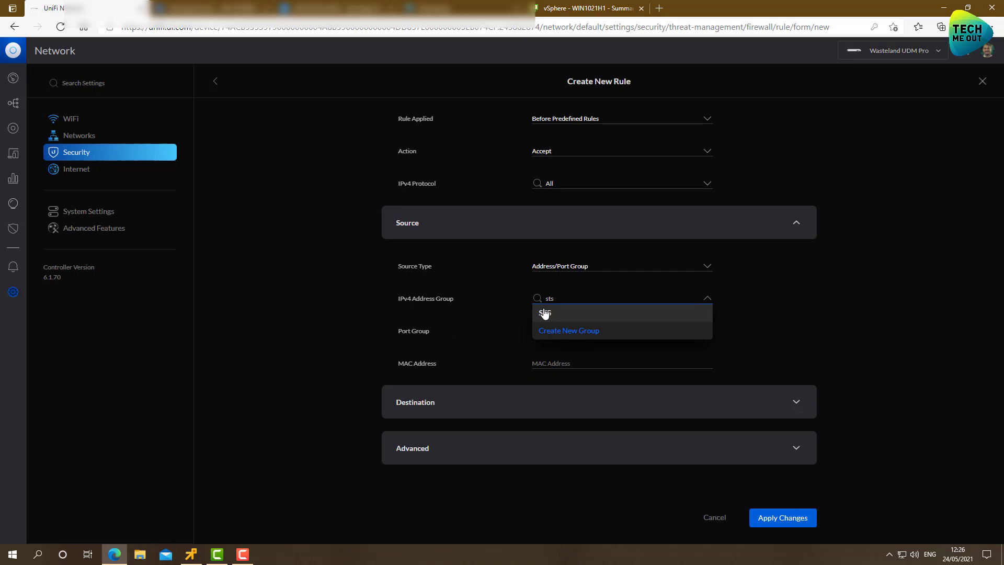
click(544, 313)
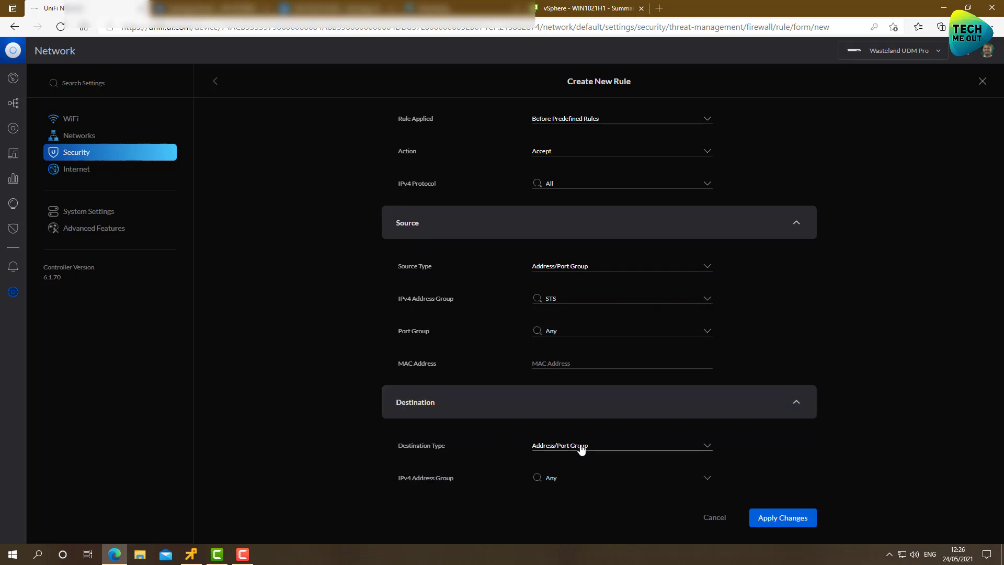
Set the destination address group to IOT and apply the STS2 rule.
scroll(down, 3)
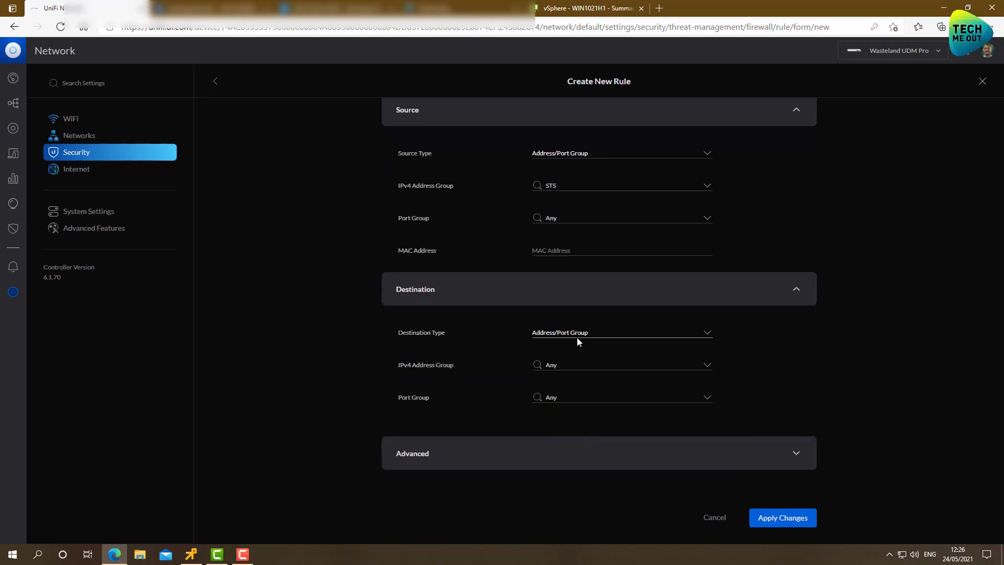
click(622, 333)
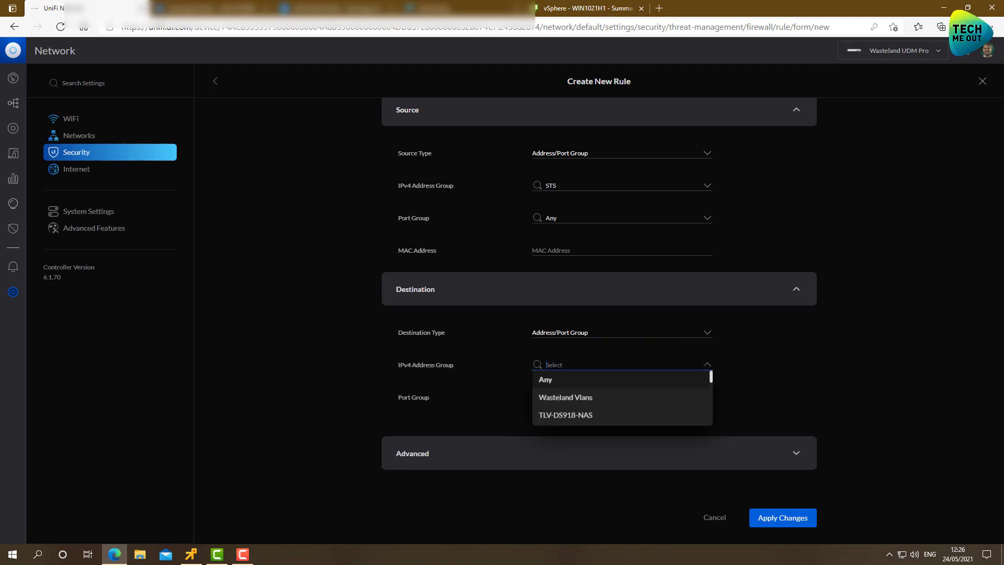
text(io)
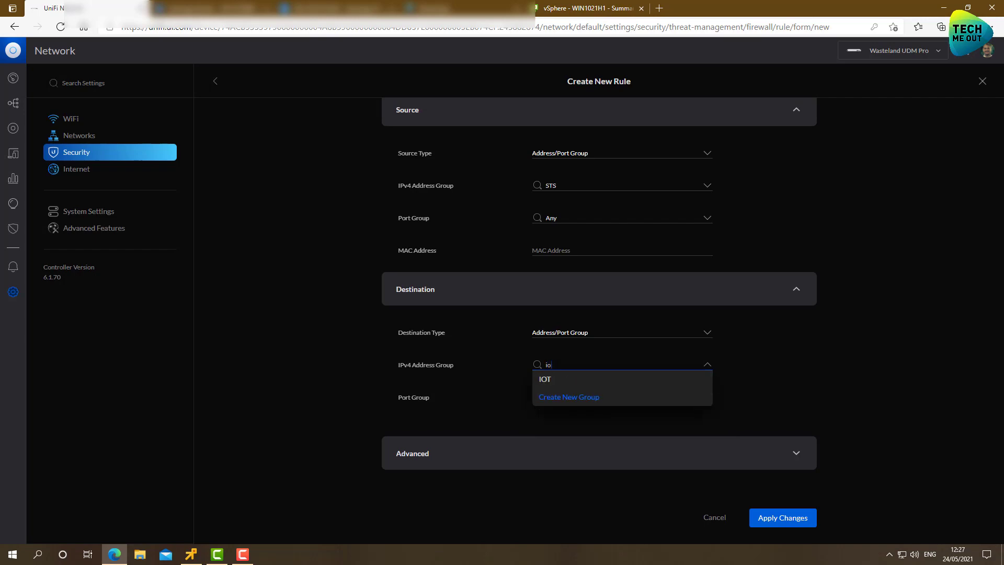
click(782, 518)
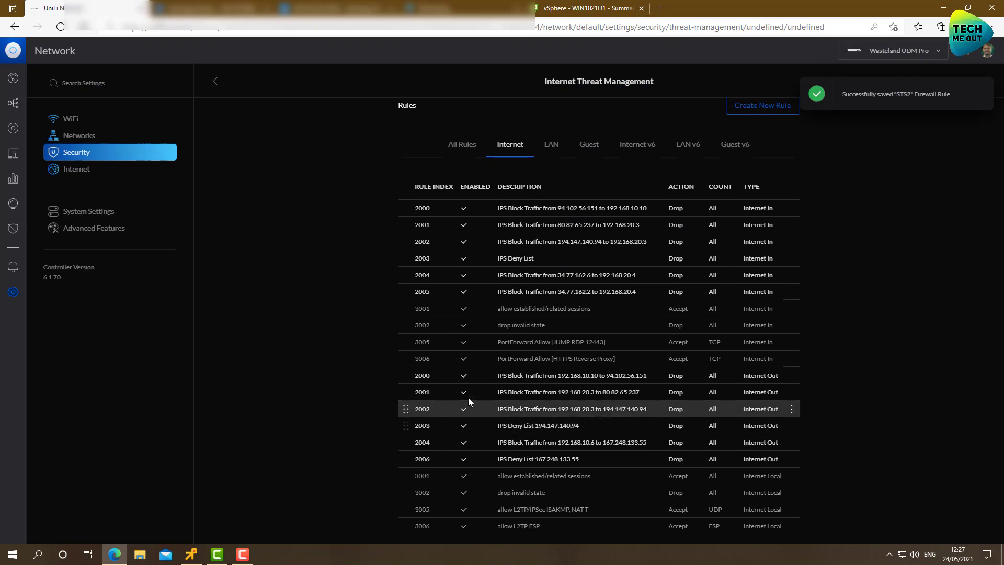
Show the LAN firewall rules and drag the STS2 rule up in the rule order.
click(551, 145)
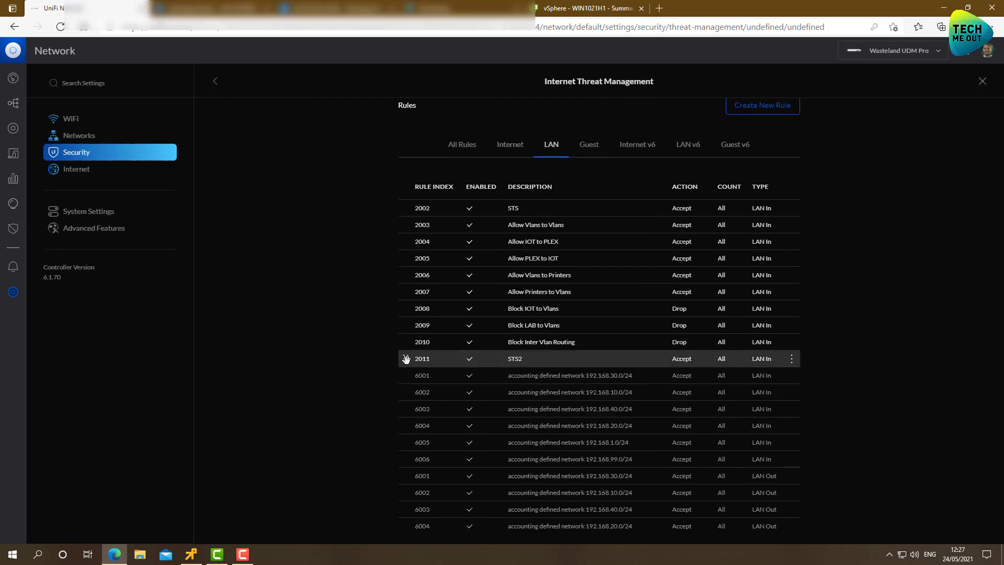
drag(421, 358, 416, 224)
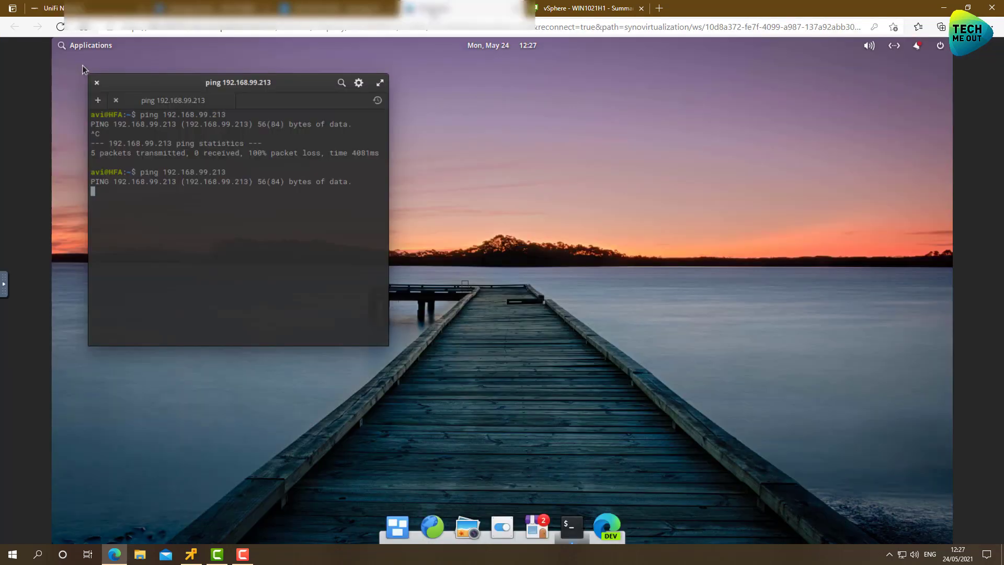
mouse_move(161, 220)
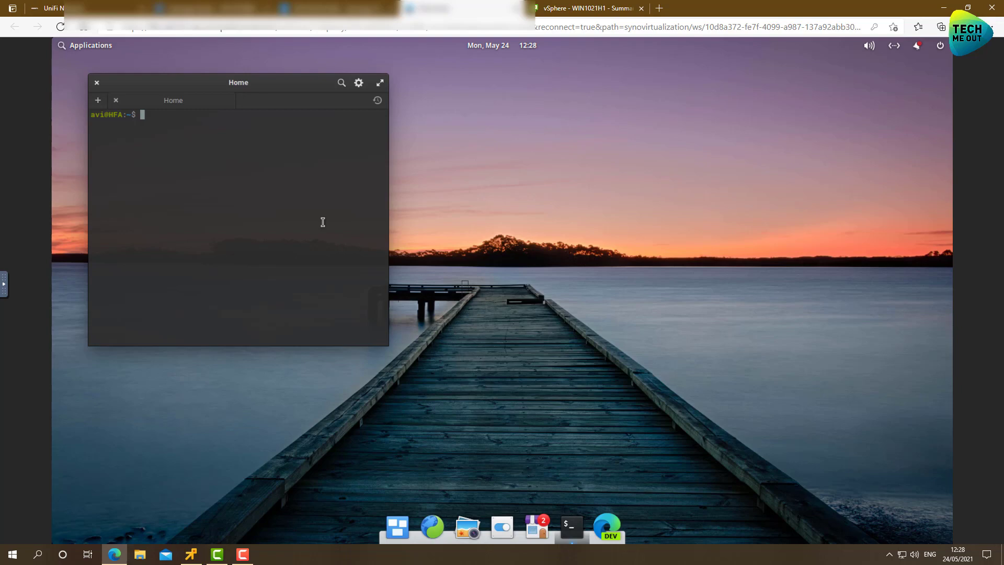
Ping 192.168.99.1 from the VM terminal, get replies through the tunnel, then stop it.
text(p1)
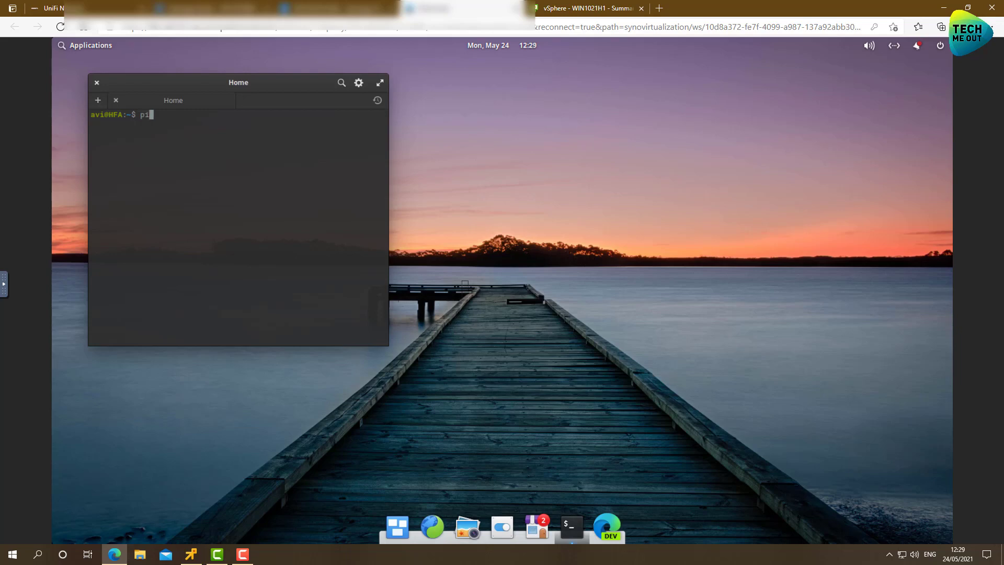
text(ping 192.1)
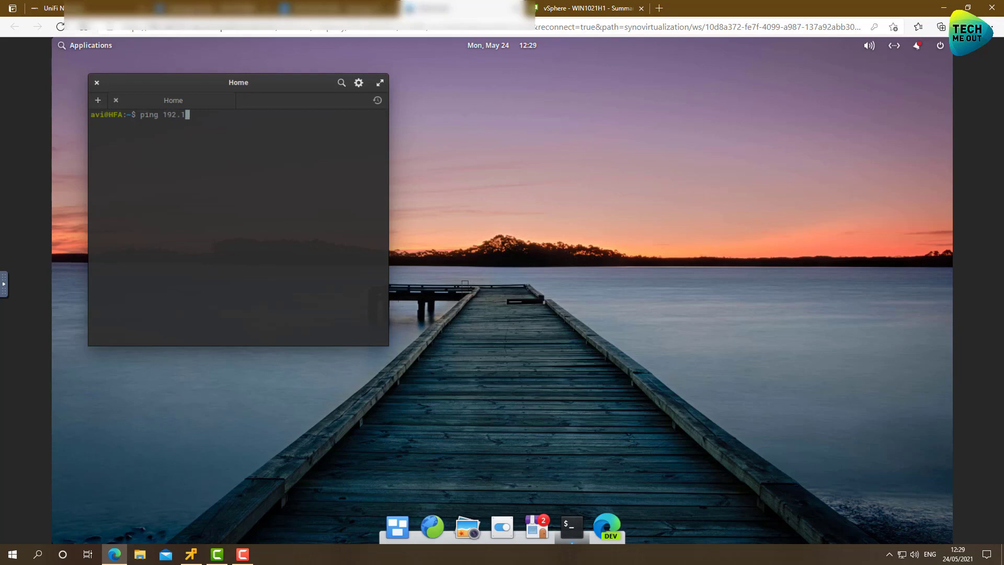
text(68.99.1)
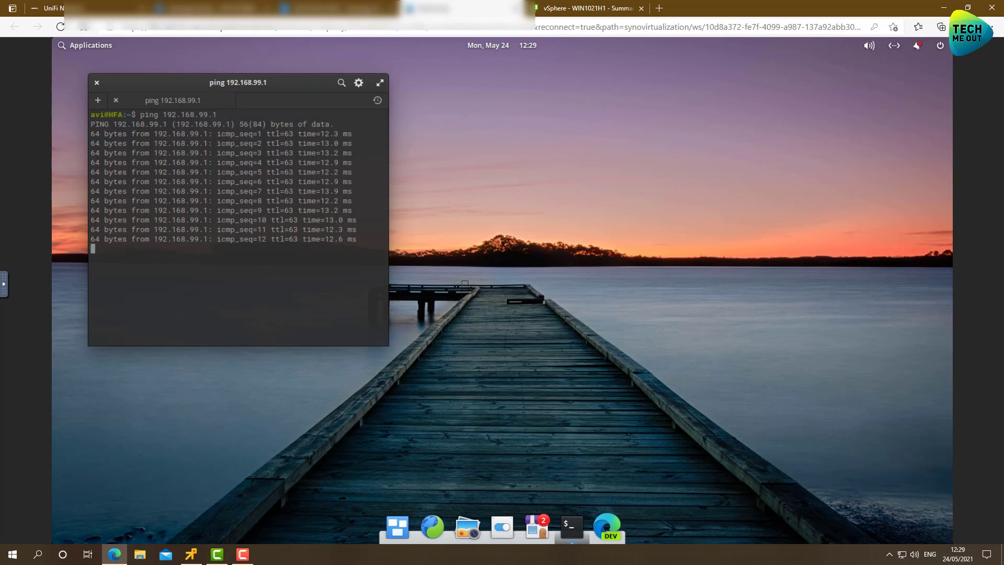
key(ctrl+c)
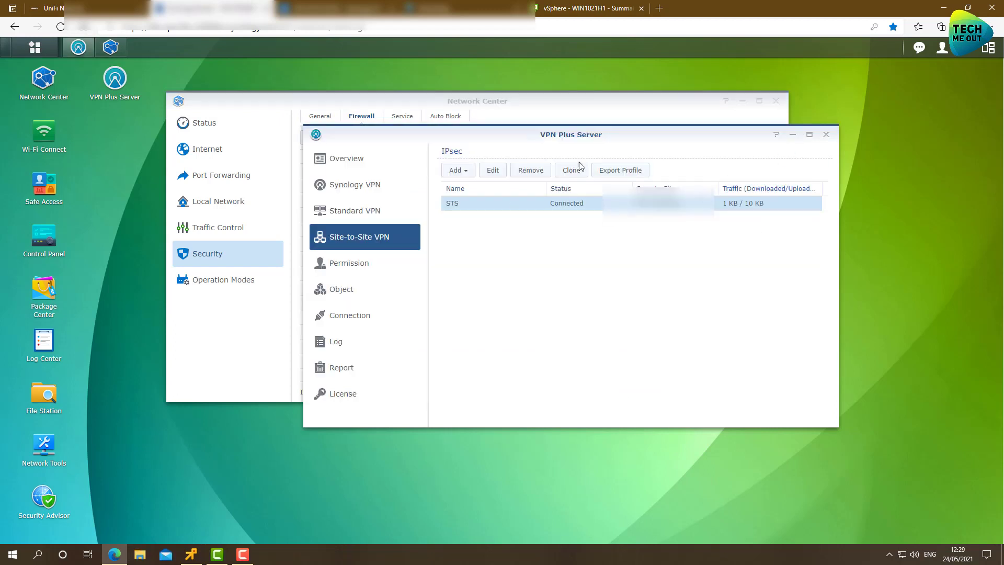
mouse_move(762, 254)
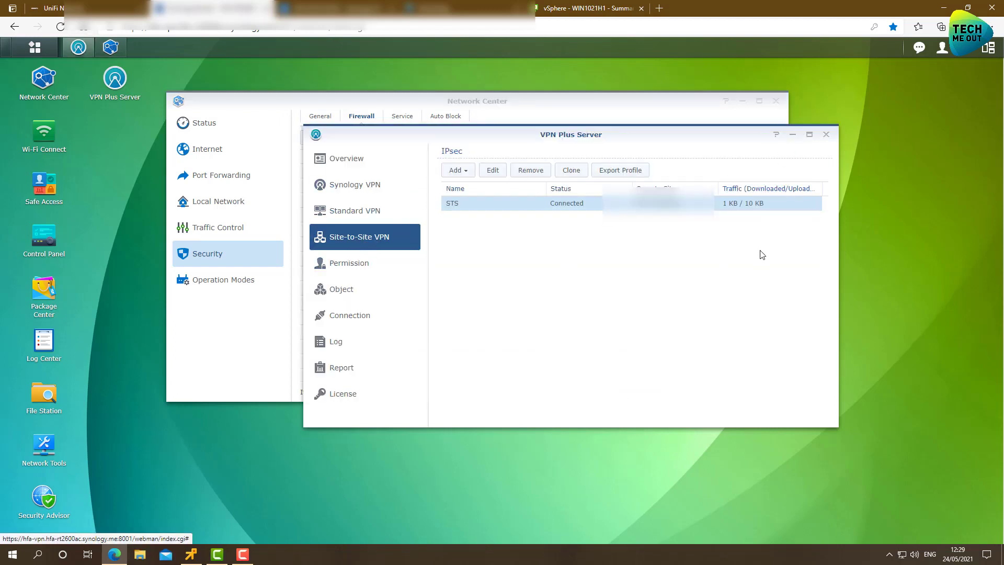
click(354, 184)
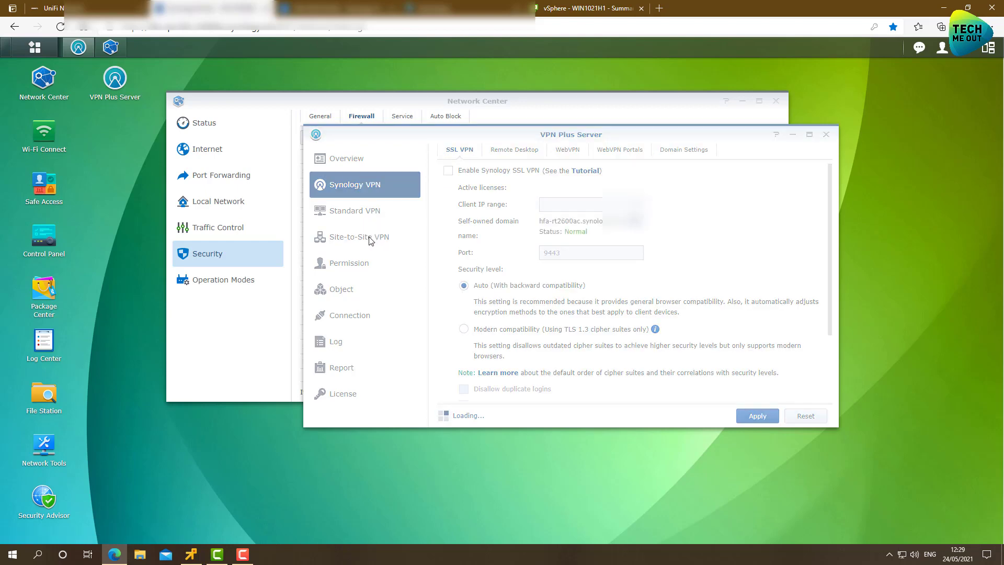
click(360, 236)
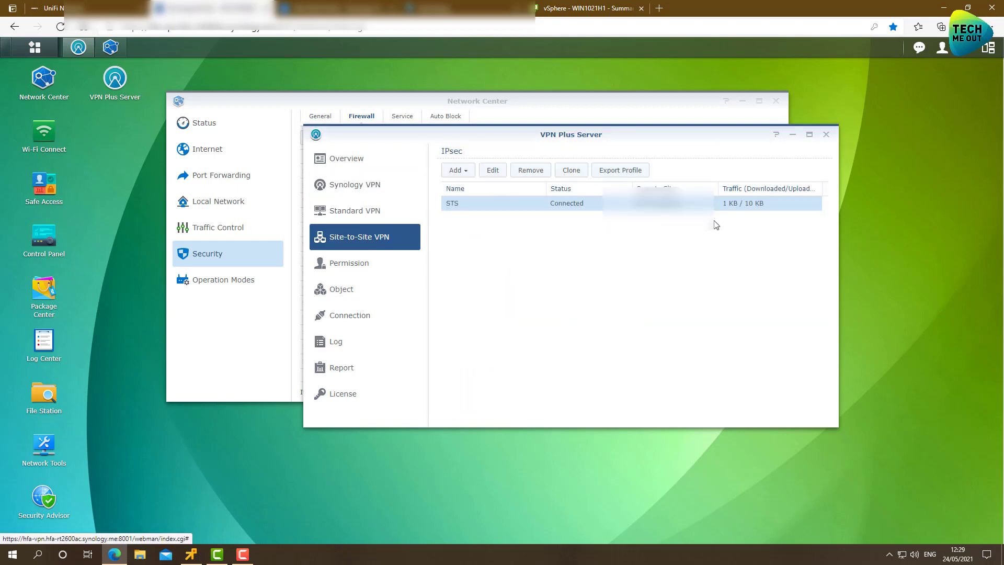
mouse_move(747, 212)
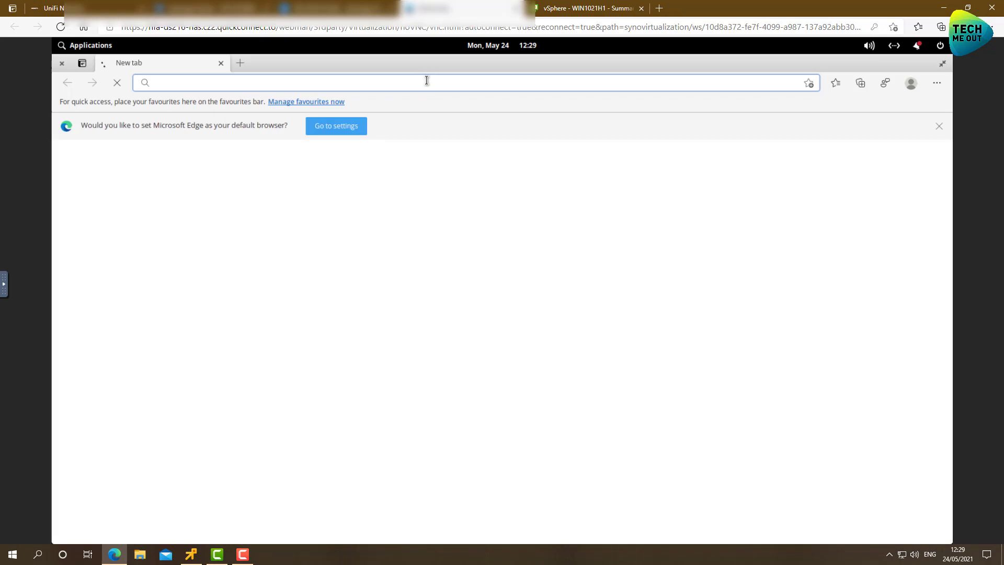
text(192.168.100.1)
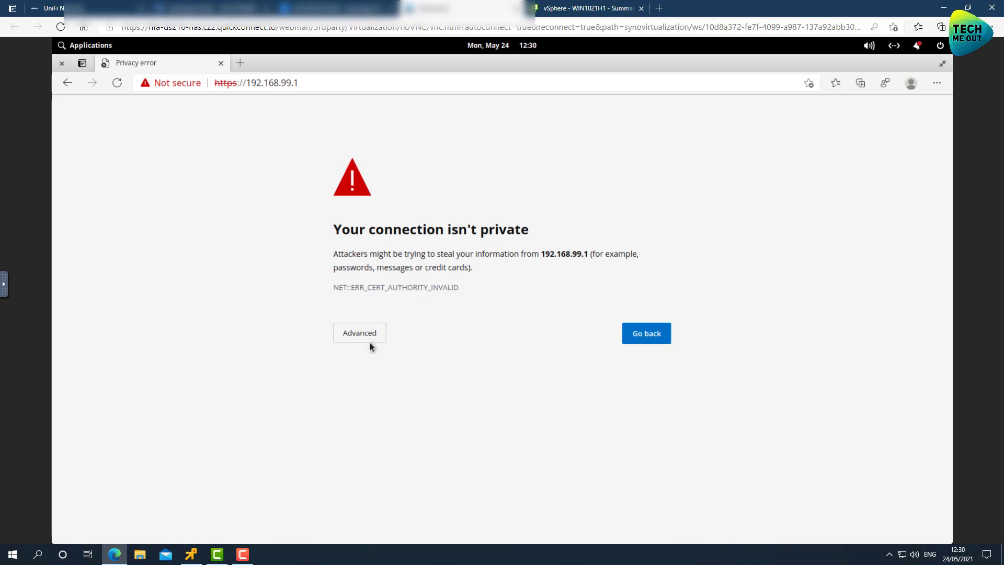
click(359, 333)
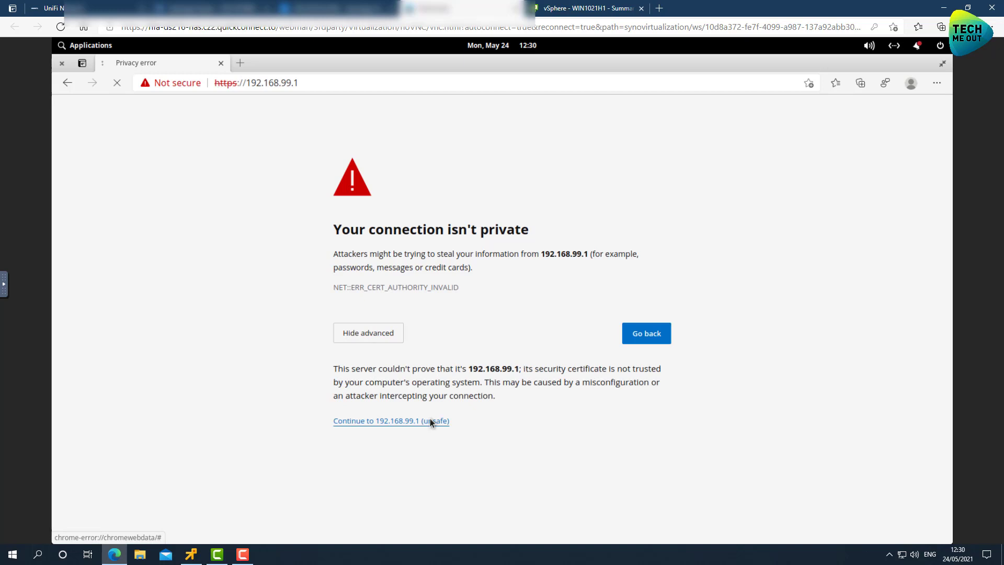
click(391, 420)
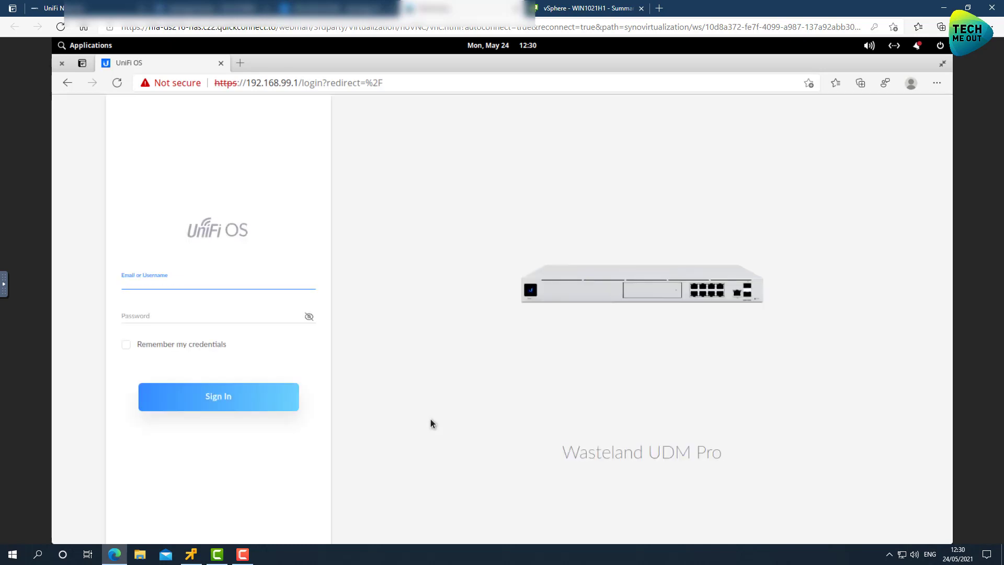
click(207, 285)
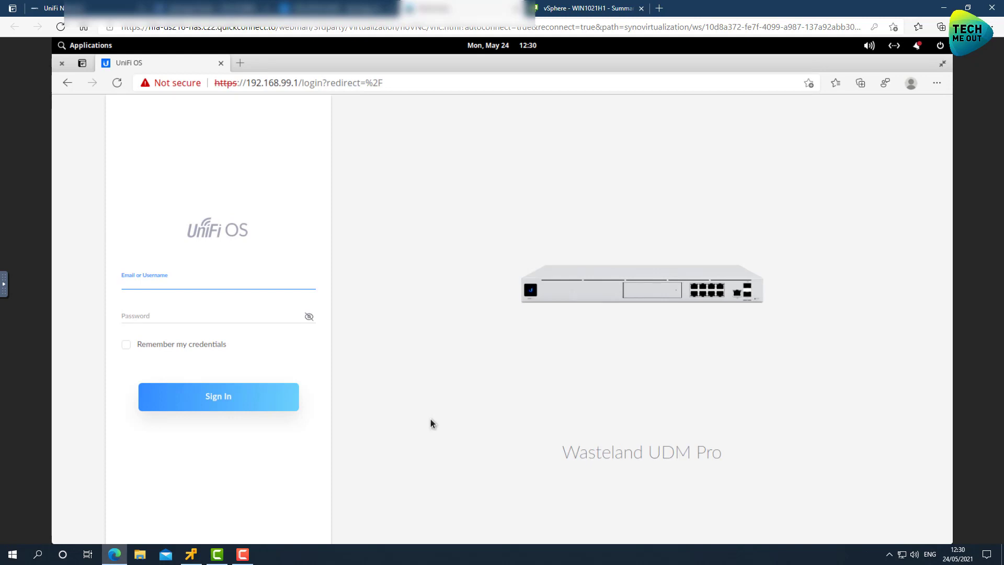
click(212, 284)
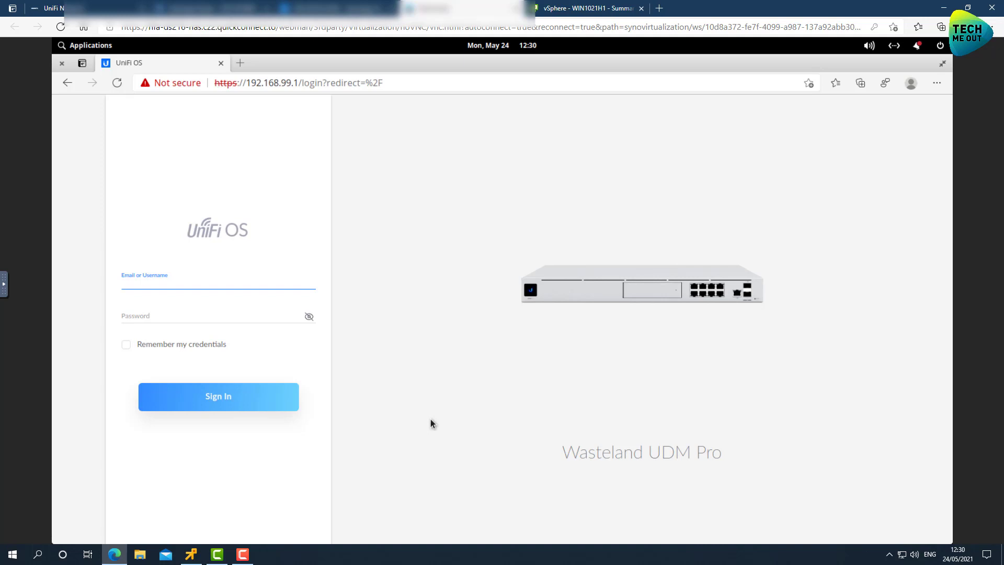
click(218, 284)
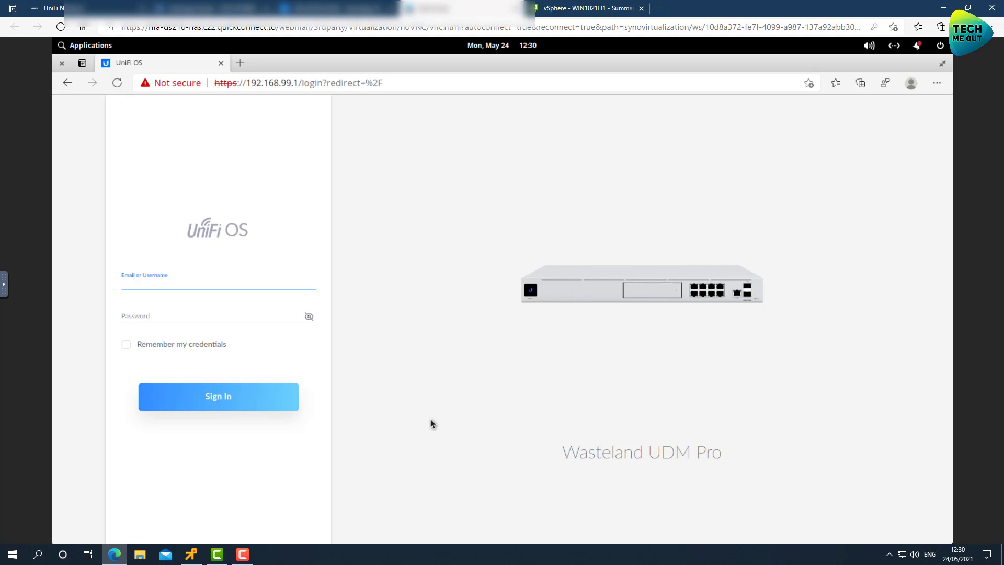
click(218, 284)
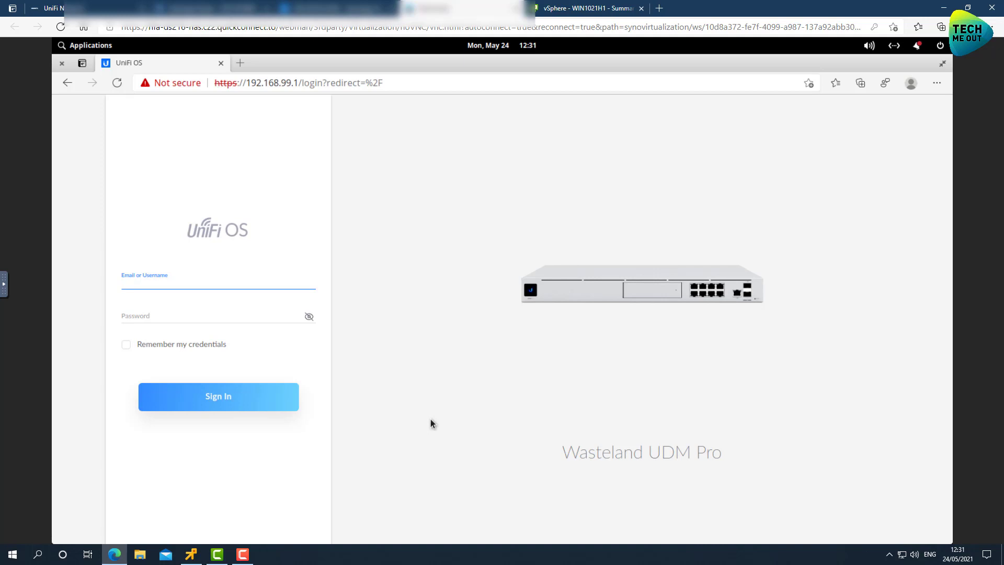
click(217, 284)
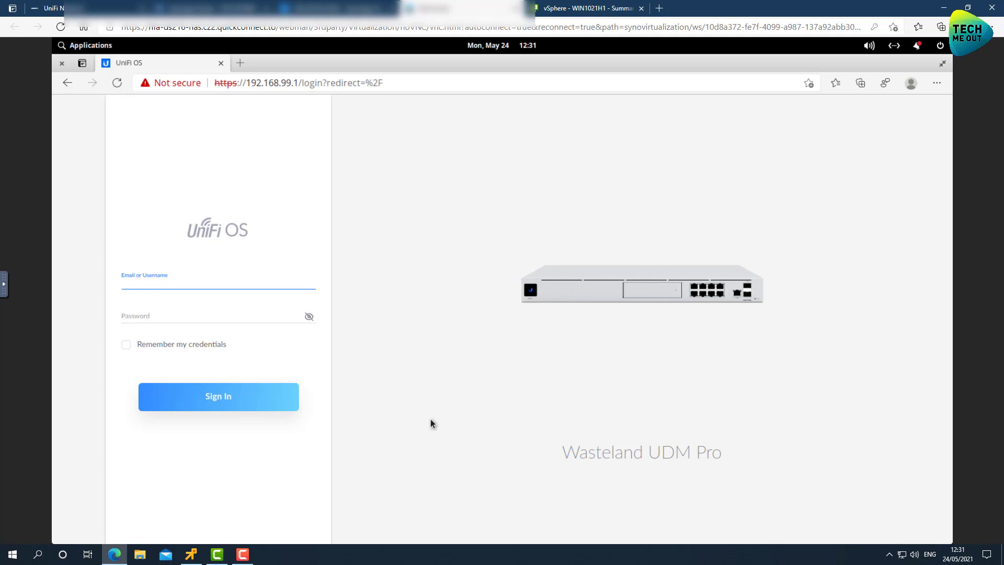
click(208, 285)
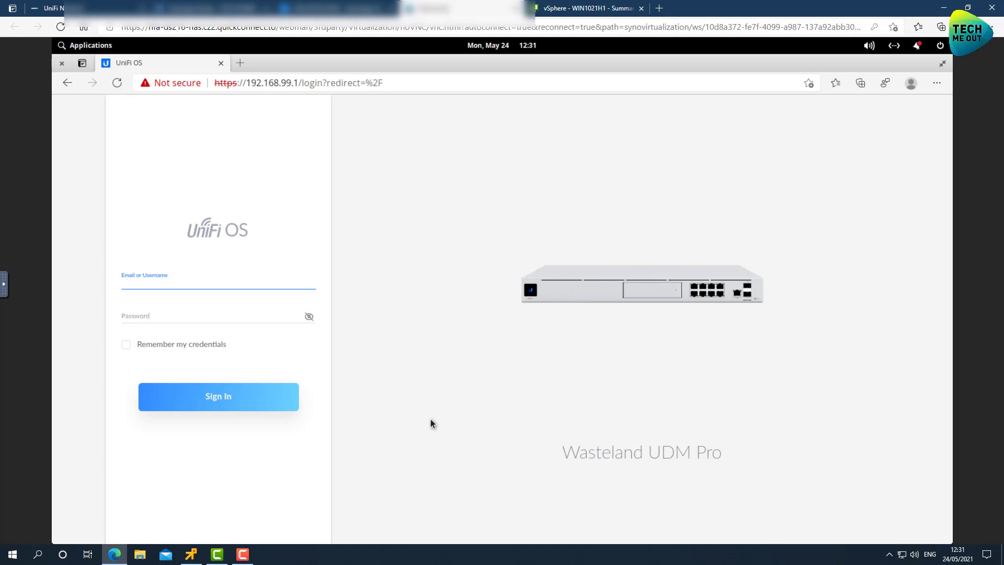
click(217, 284)
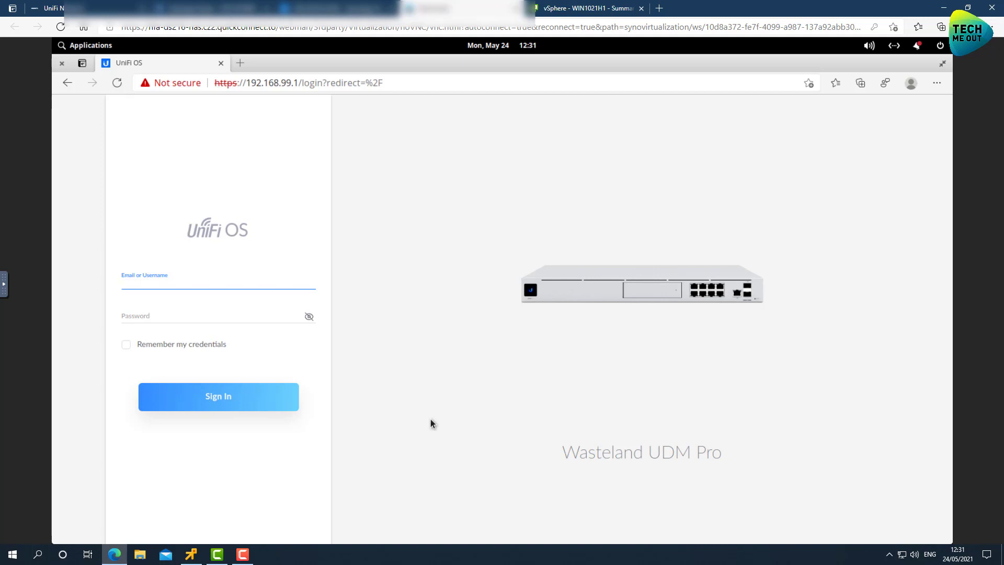
click(207, 286)
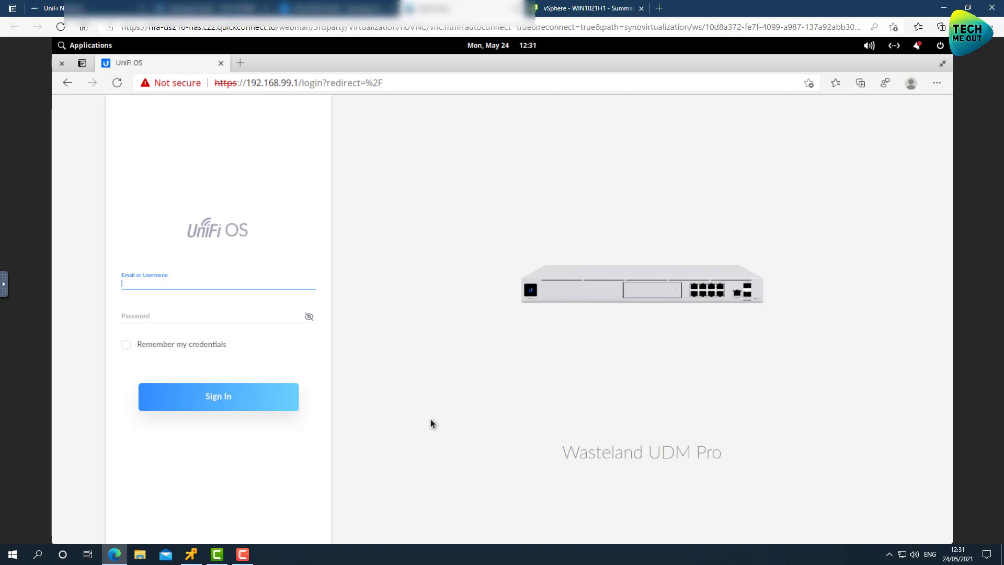